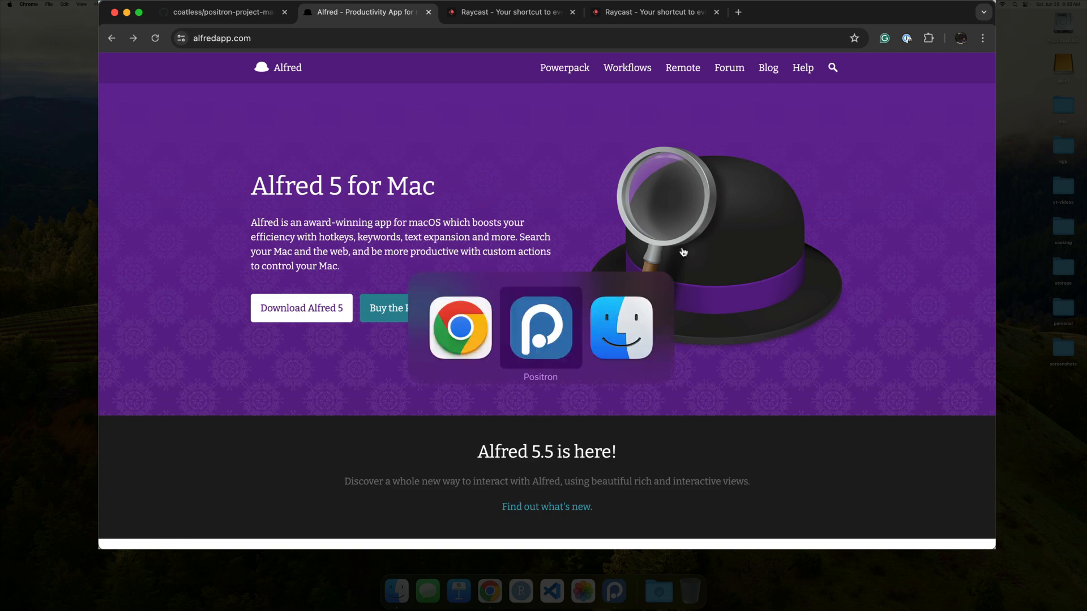
# Dismiss the app switcher and bring up the empty Alfred launcher search bar over Chrome
pyautogui.click(541, 329)
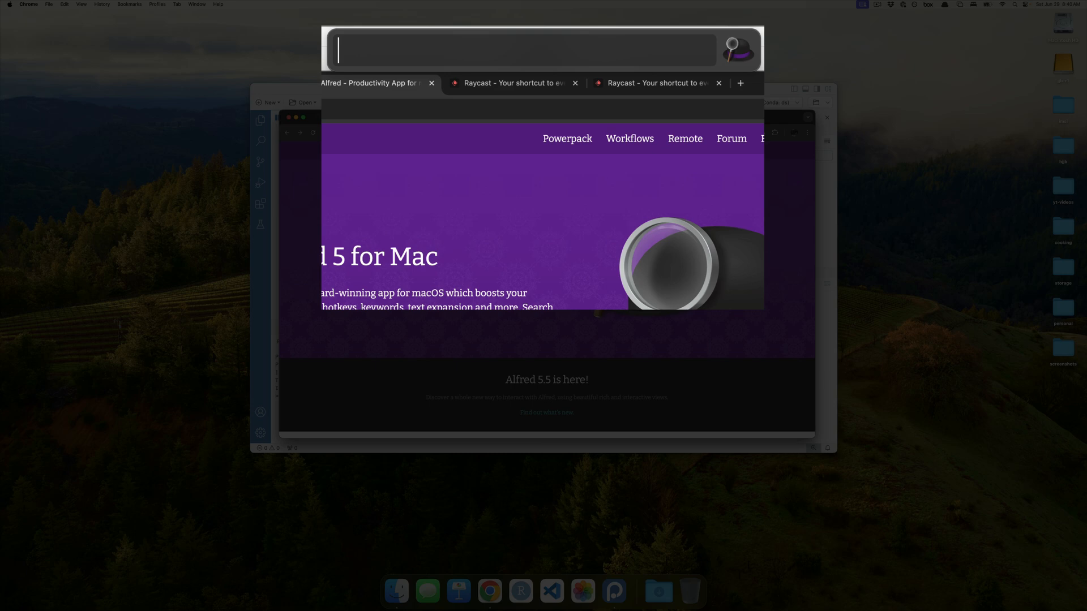
# Search Alfred with 'find c.rpro' and open the rcpp-and-c.Rproj project in RStudio
pyautogui.write('find')
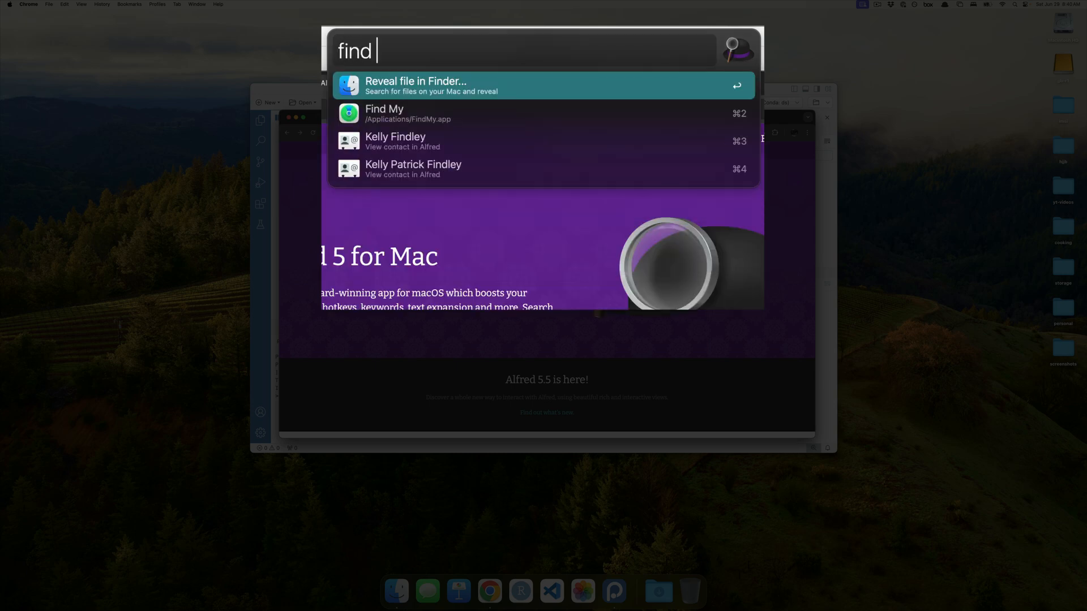
pyautogui.write('c.rpro')
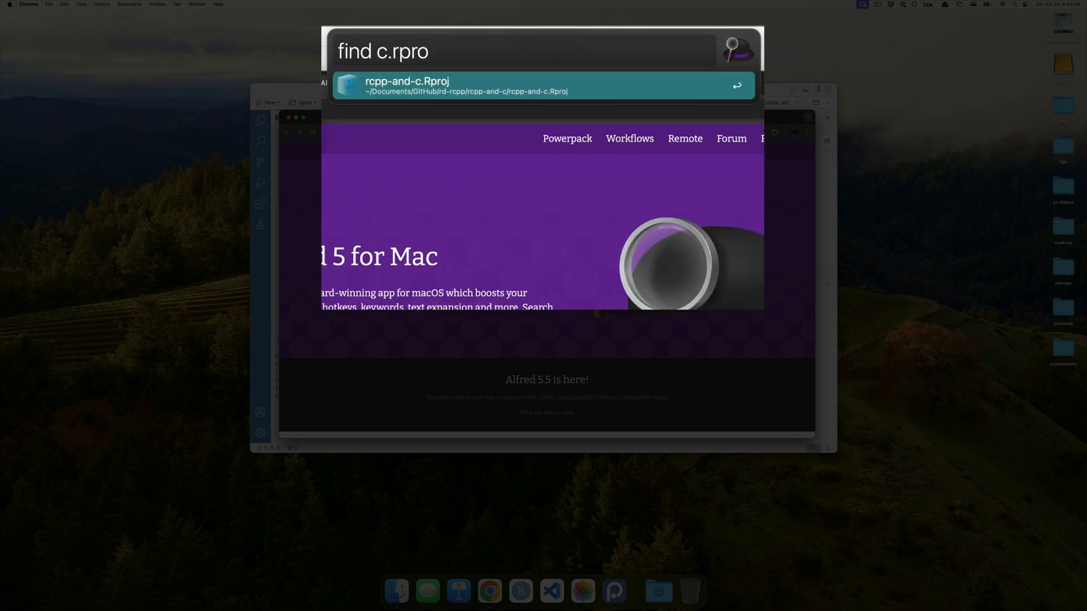
pyautogui.press('Escape')
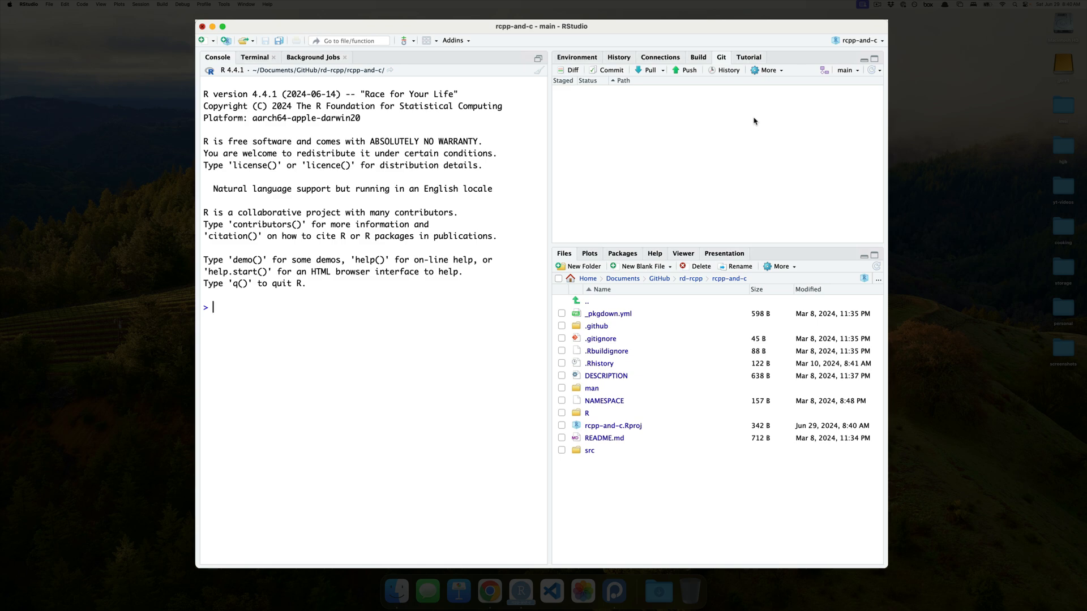
# Return to Chrome and review the positron-project-manager-for-alfred GitHub README
pyautogui.click(489, 593)
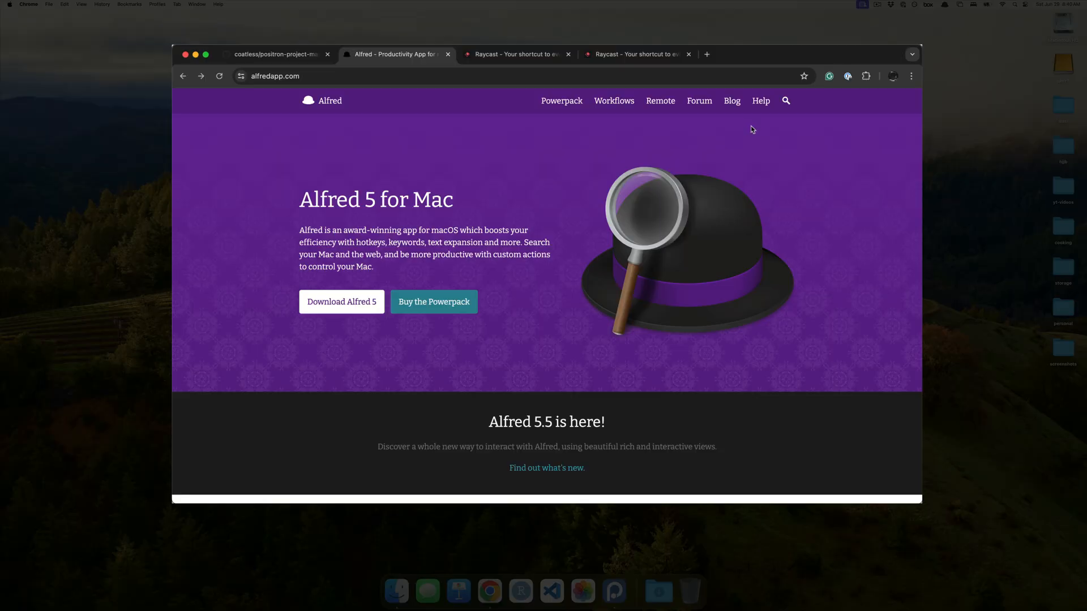
pyautogui.moveTo(743, 131)
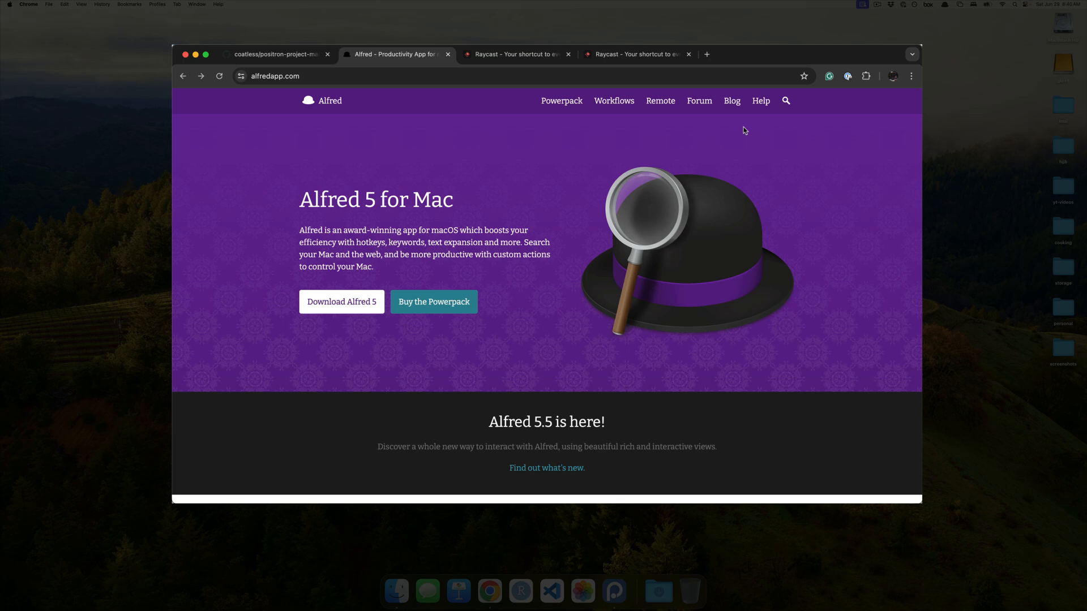
pyautogui.moveTo(725, 130)
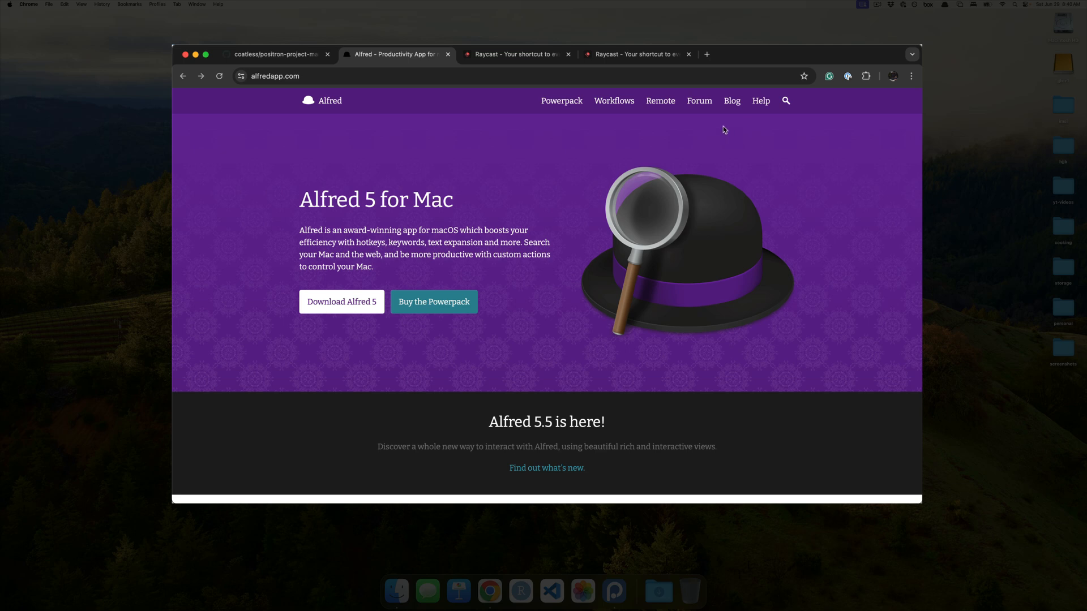
pyautogui.moveTo(709, 132)
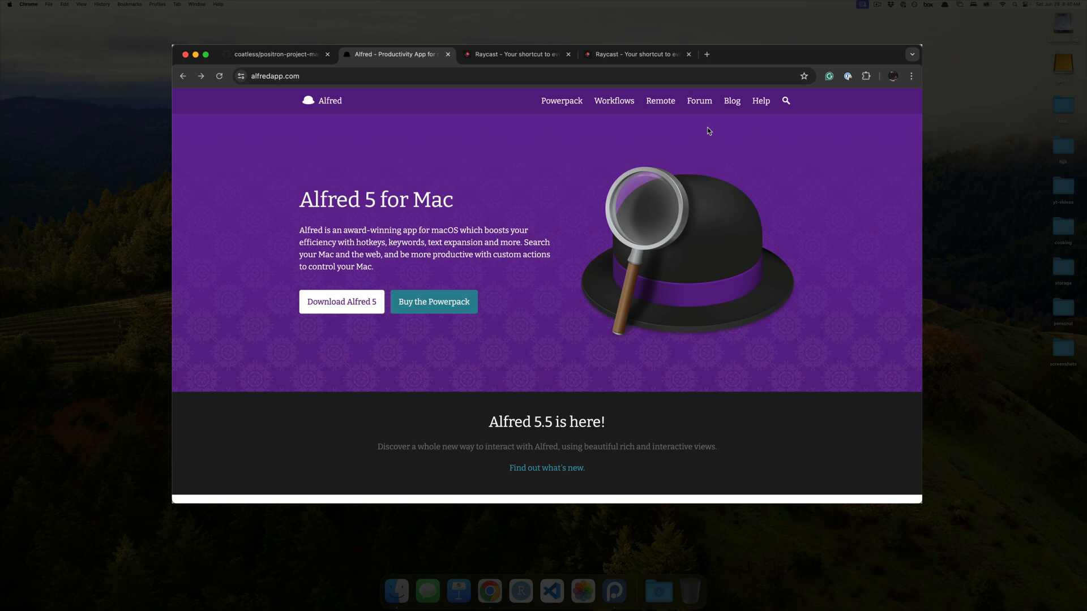
pyautogui.click(277, 55)
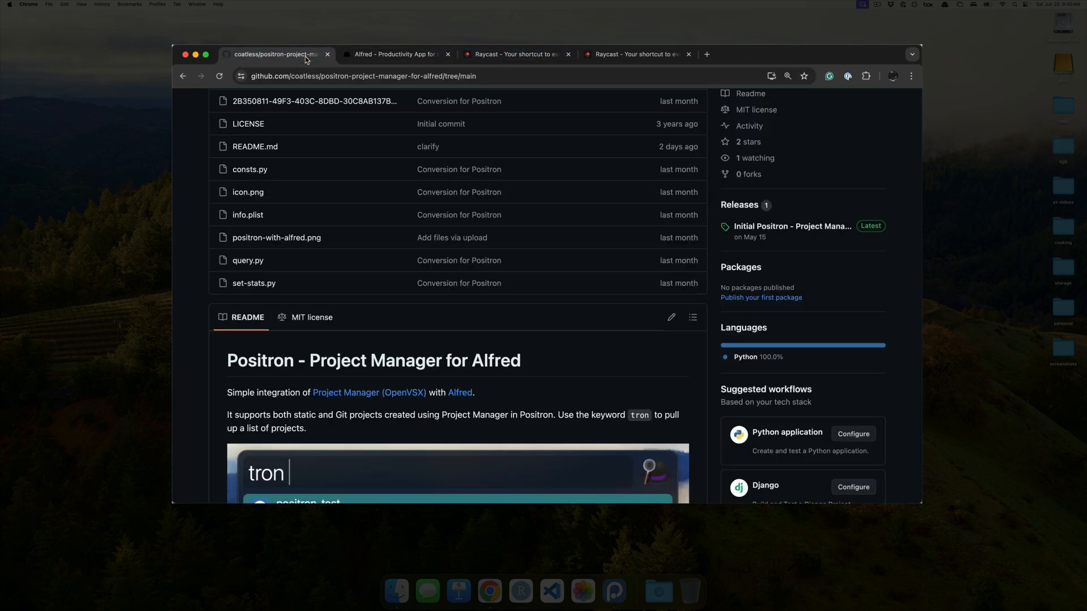
pyautogui.scroll(3)
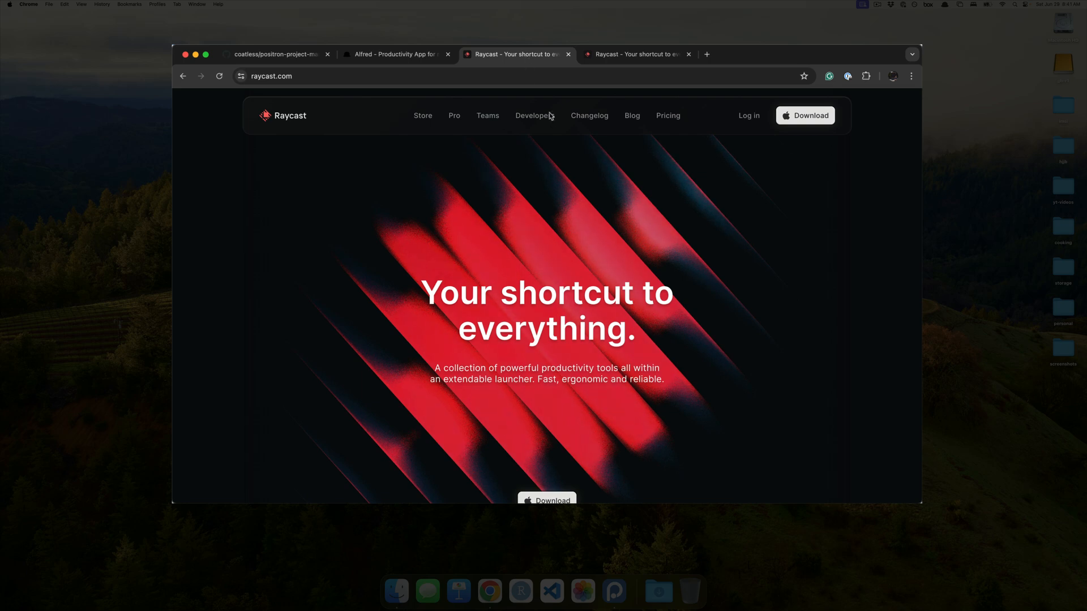
# View the raycast.com/pricing page and scroll through the free, Pro and Team Pro plan cards
pyautogui.click(634, 54)
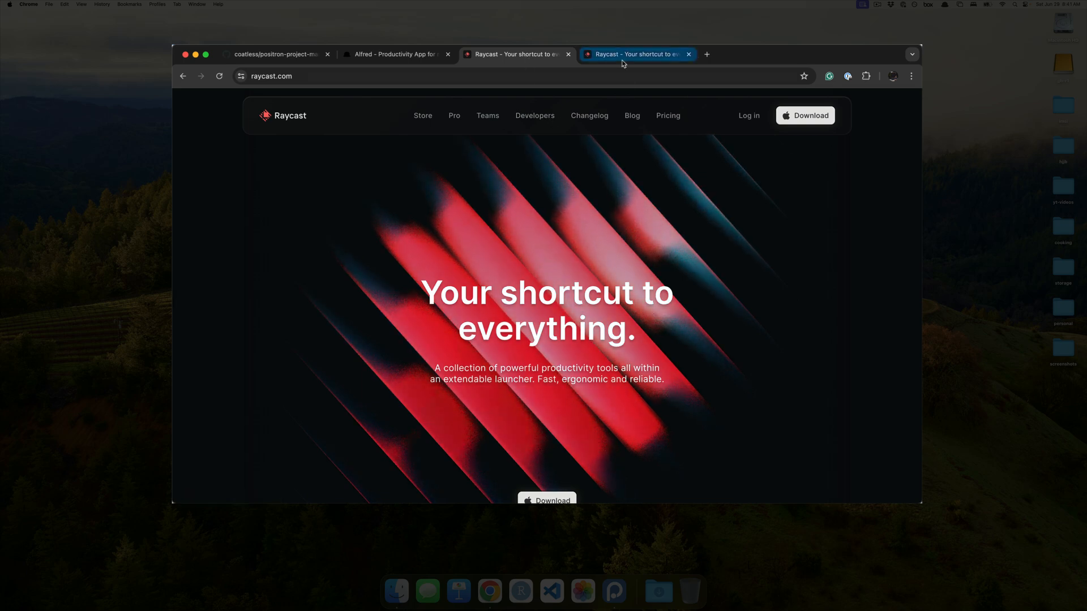
pyautogui.click(668, 116)
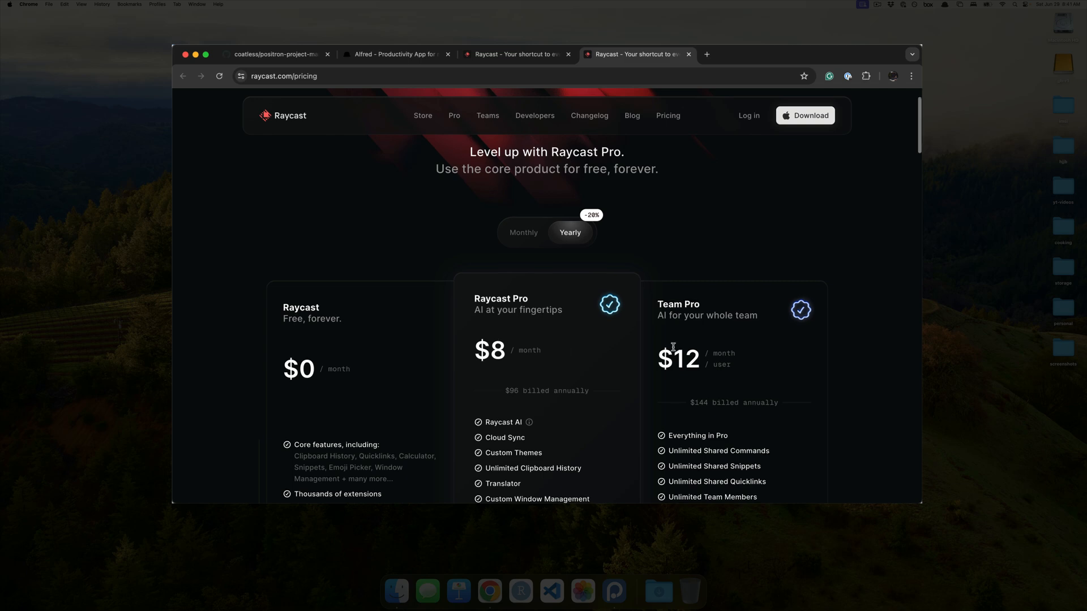
pyautogui.scroll(-3)
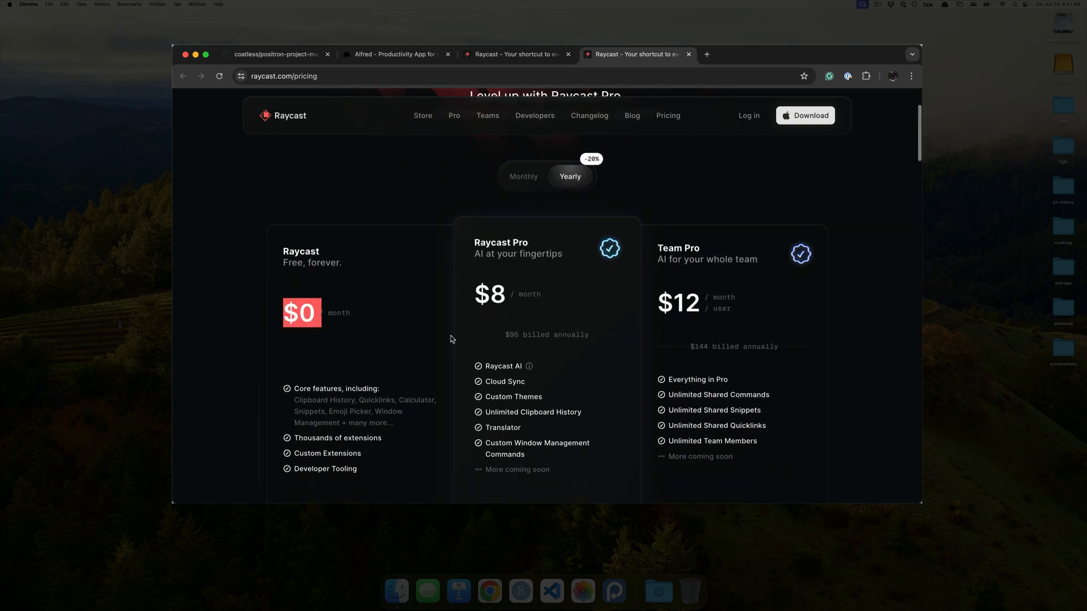
pyautogui.scroll(3)
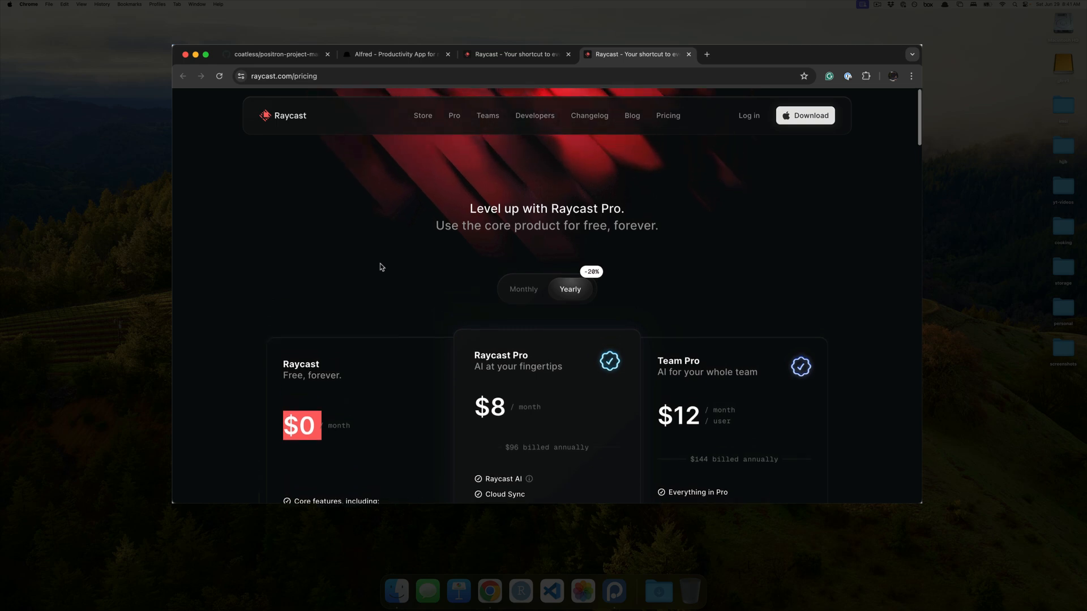
pyautogui.scroll(-3)
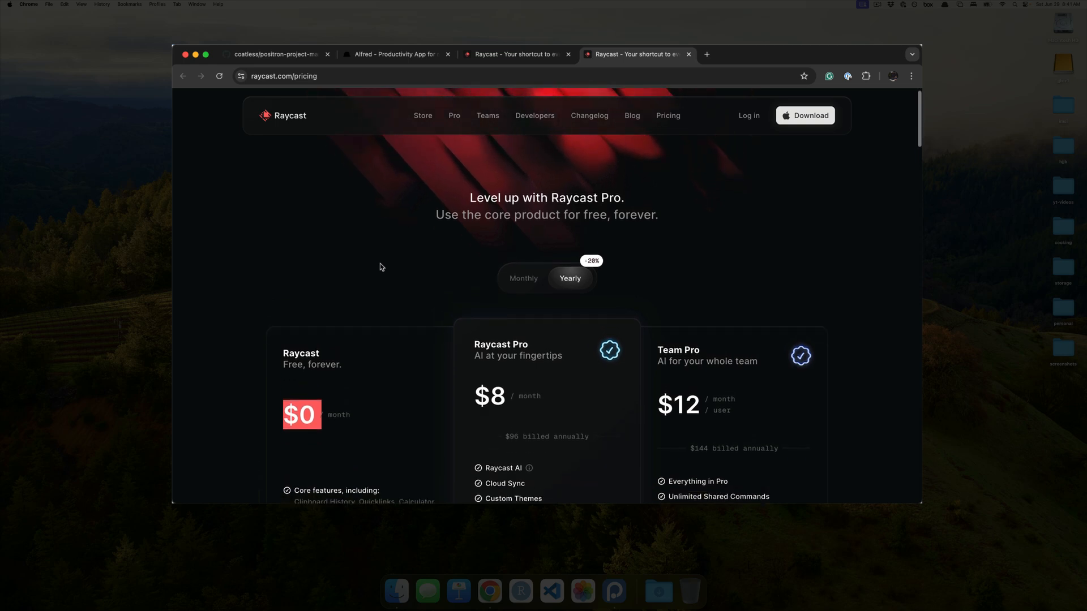
pyautogui.scroll(-3)
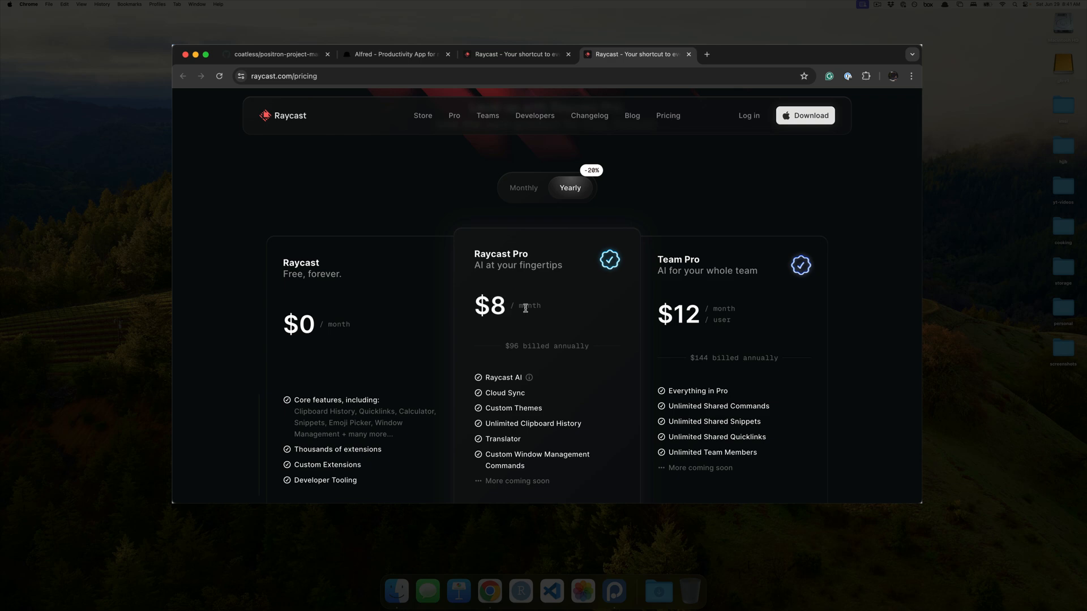
pyautogui.scroll(3)
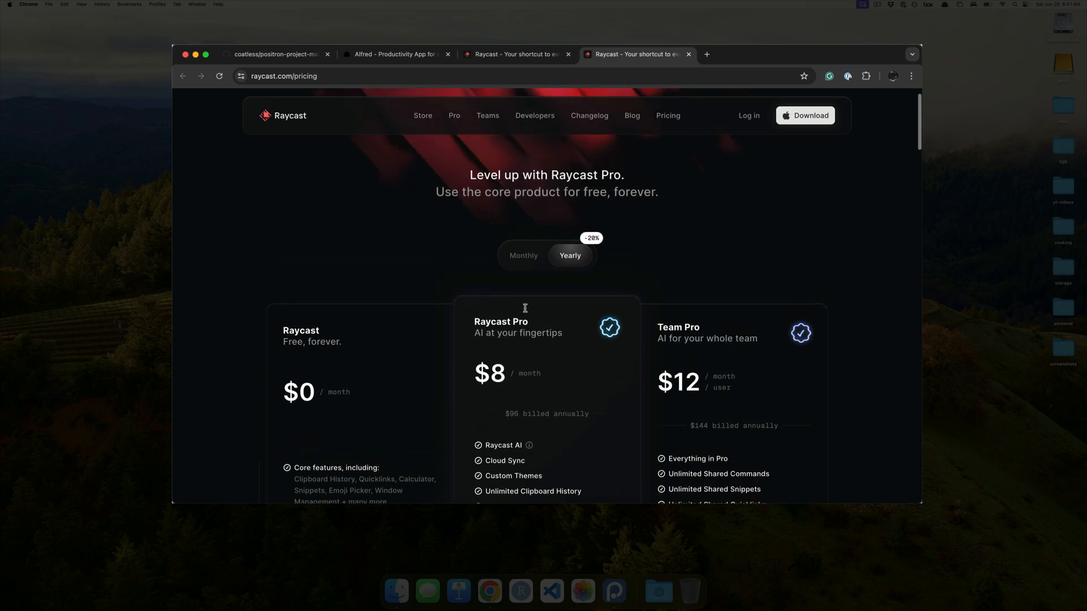
# From the Alfred homepage, open the Powerpack shop page with £34 and £59 licences
pyautogui.click(395, 54)
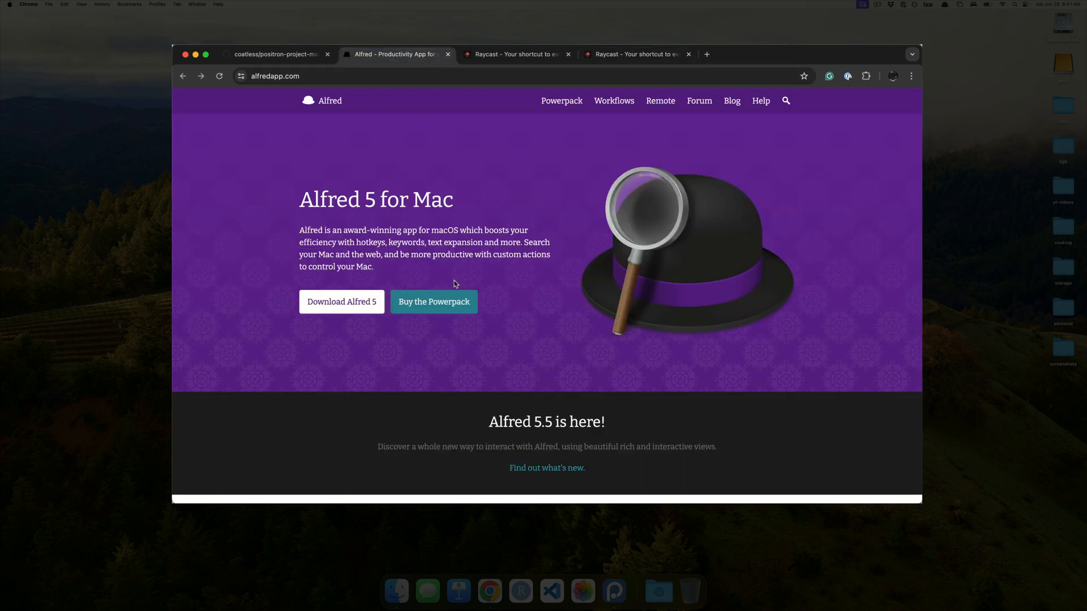
pyautogui.click(434, 301)
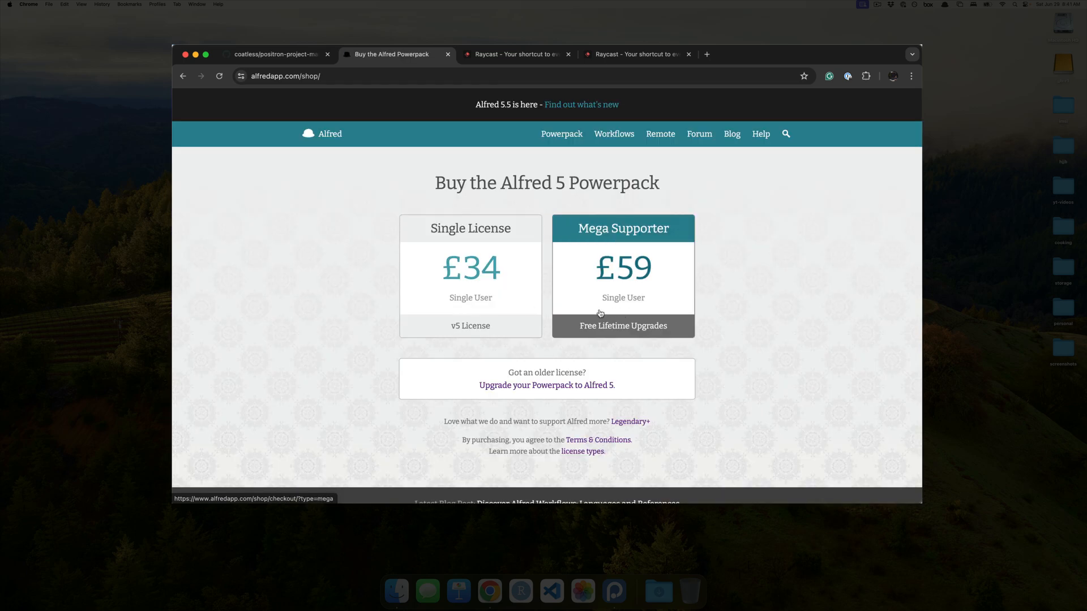
pyautogui.moveTo(581, 298)
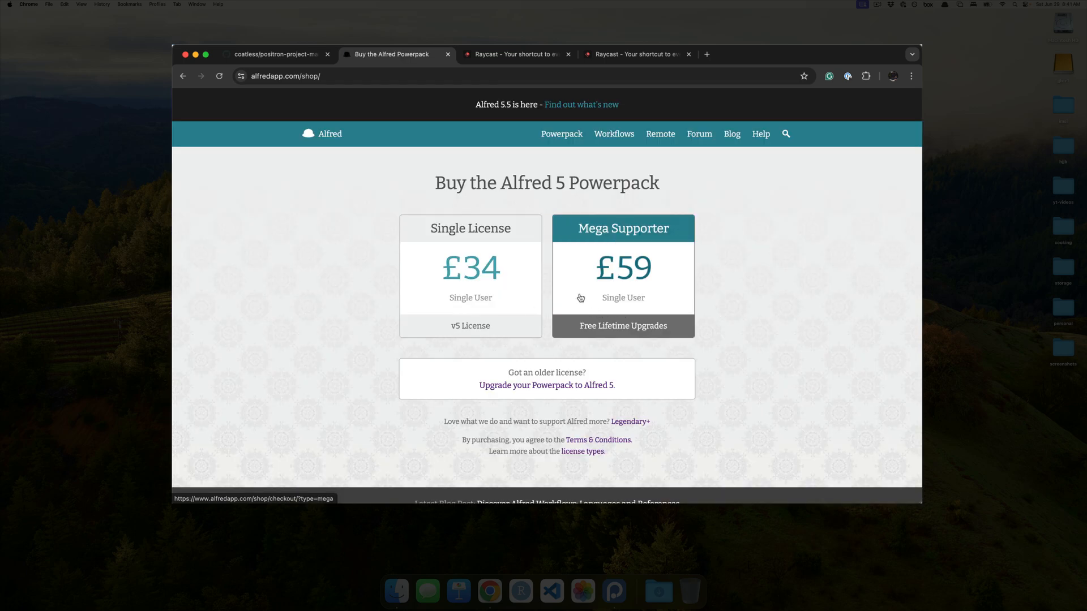
pyautogui.moveTo(606, 299)
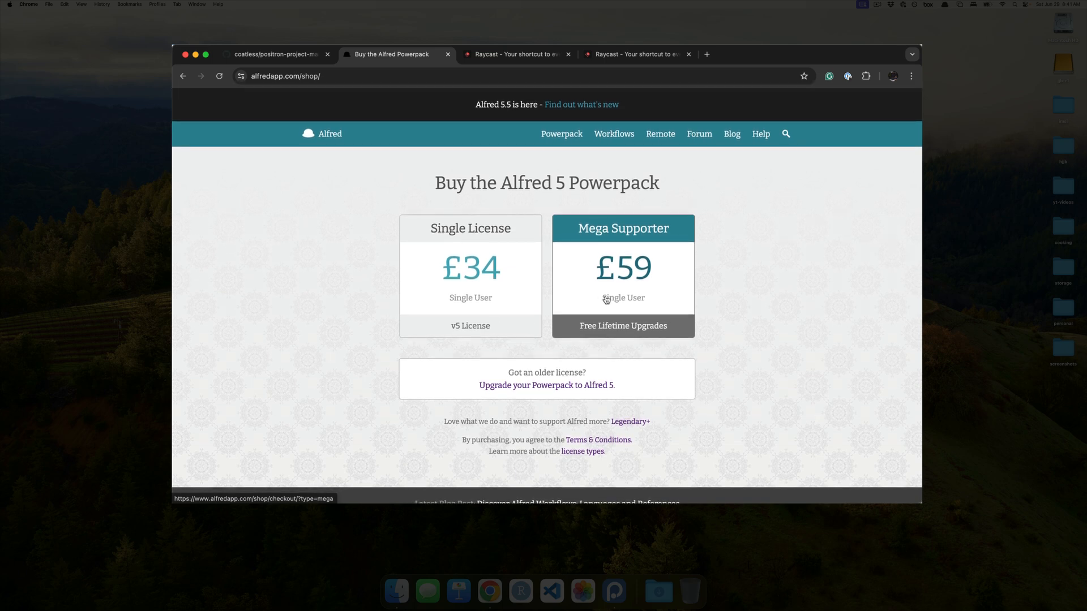
pyautogui.moveTo(656, 287)
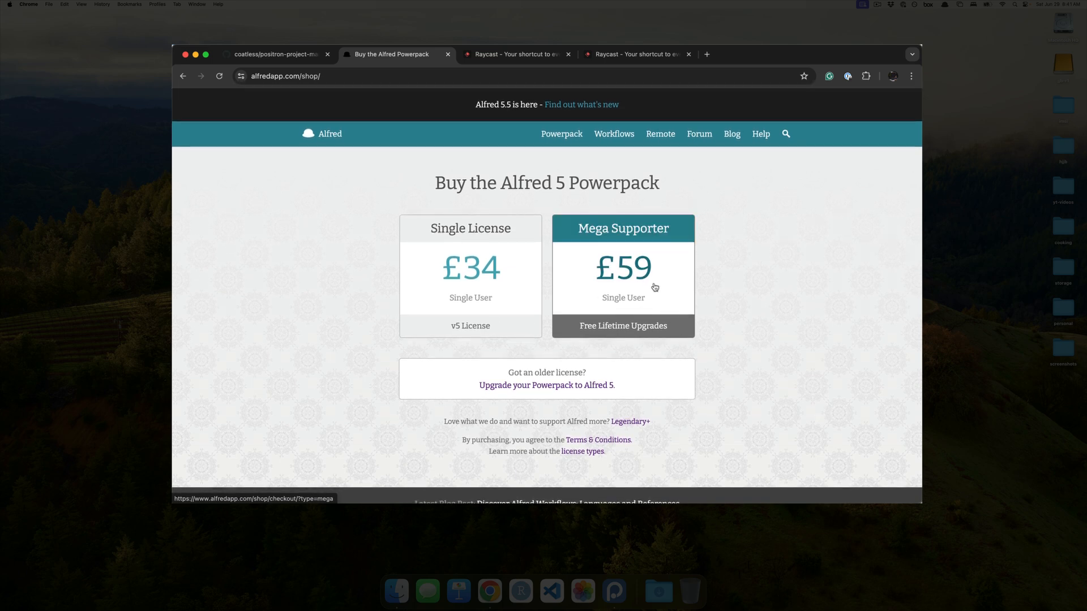
pyautogui.moveTo(452, 104)
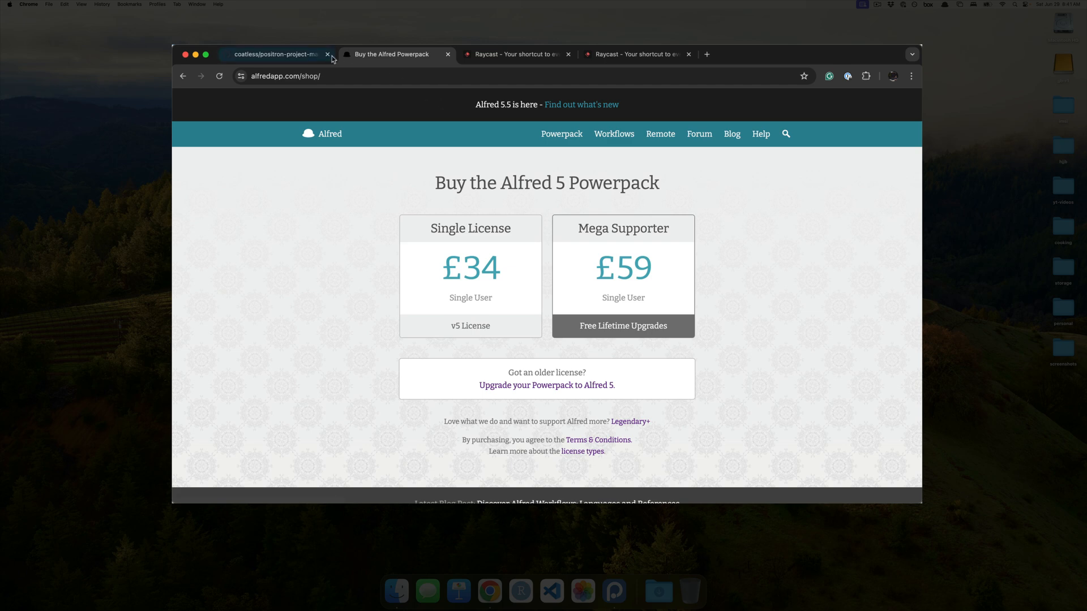
# Read down the Positron Project Manager for Alfred README to the Acknowledgements section
pyautogui.click(277, 54)
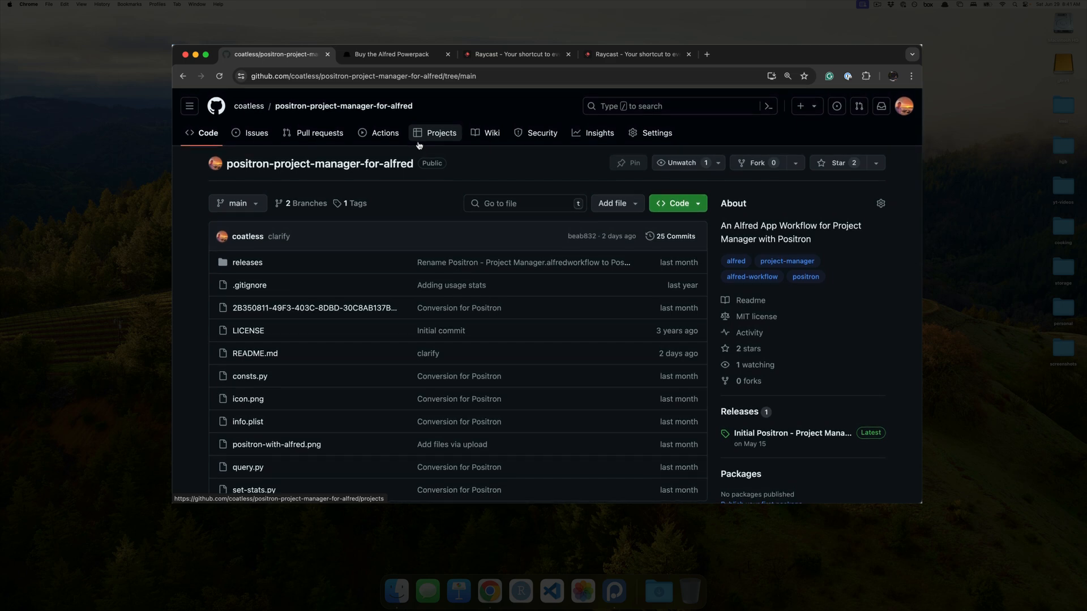
pyautogui.scroll(-3)
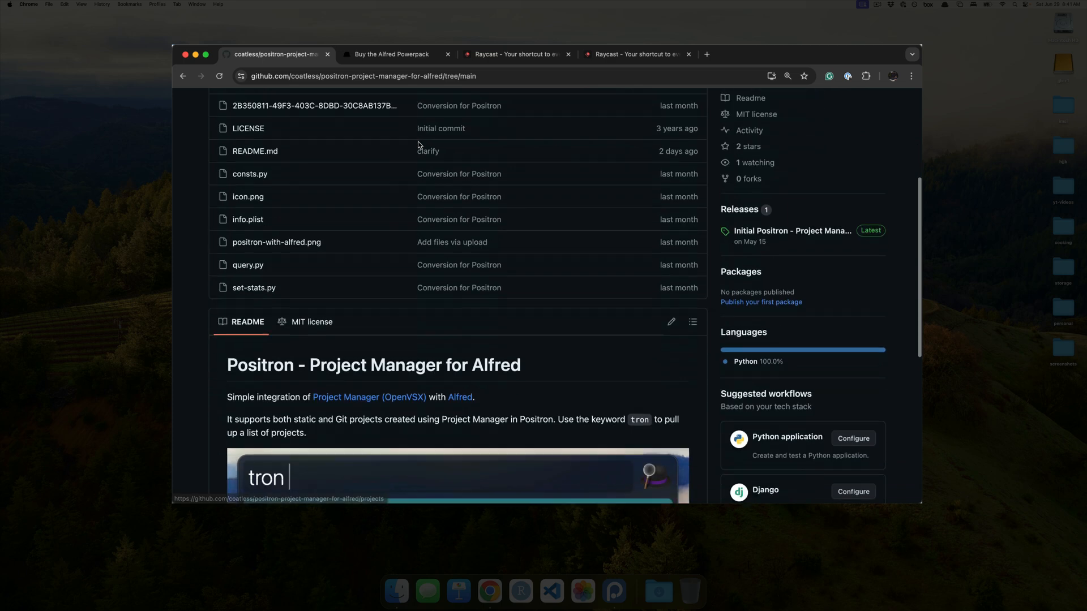
pyautogui.scroll(-3)
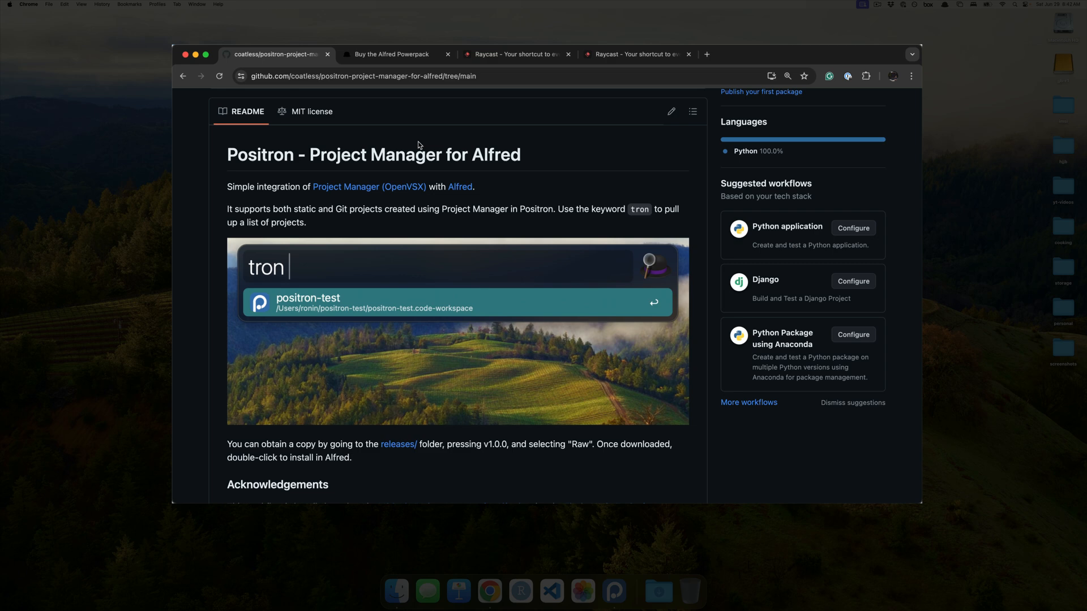
pyautogui.scroll(-3)
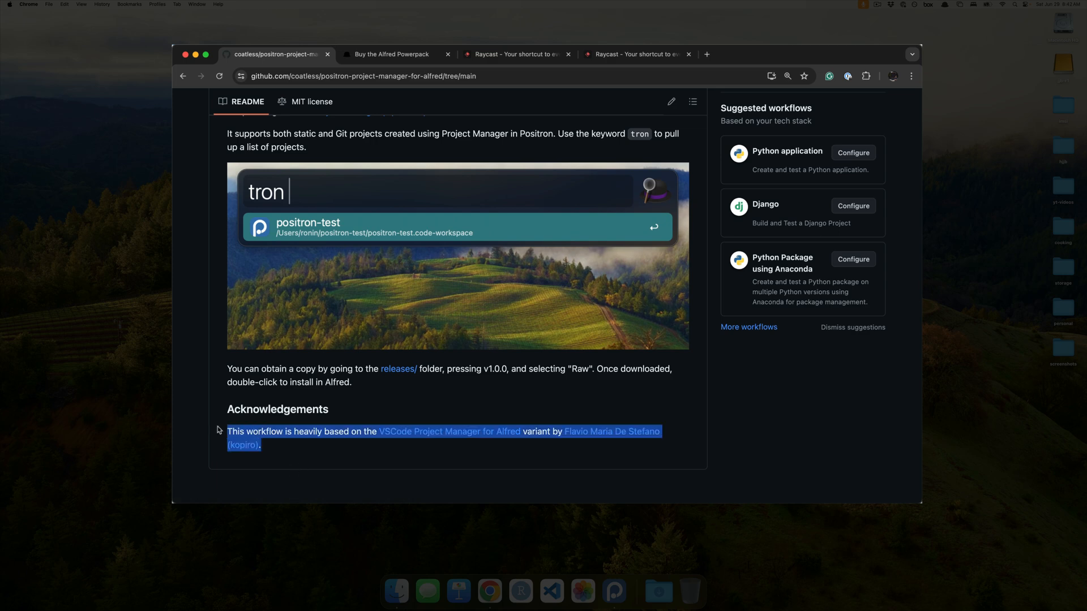
pyautogui.click(327, 450)
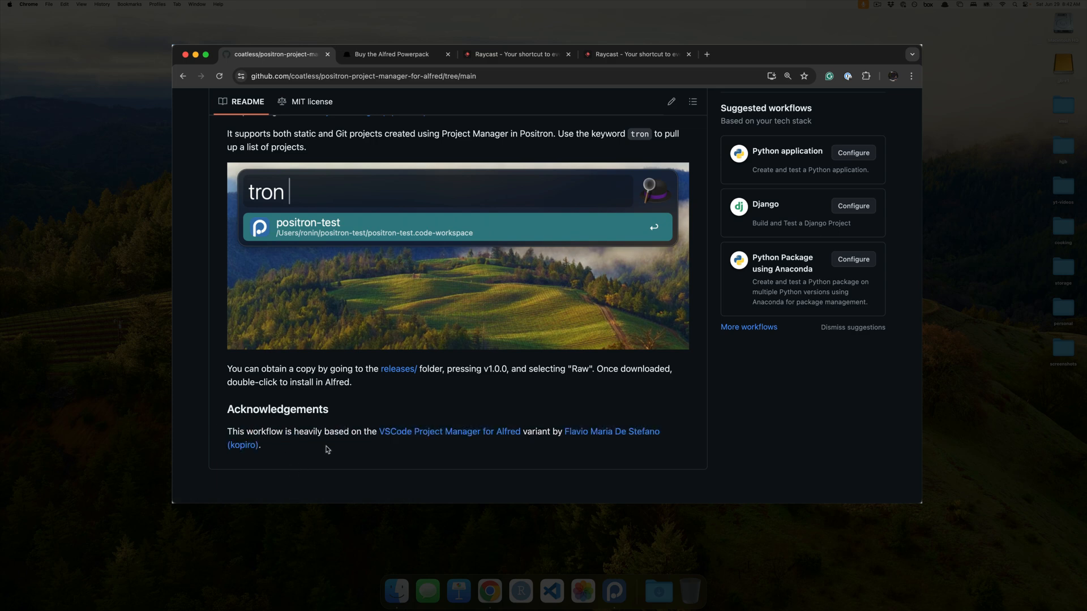
pyautogui.moveTo(612, 432)
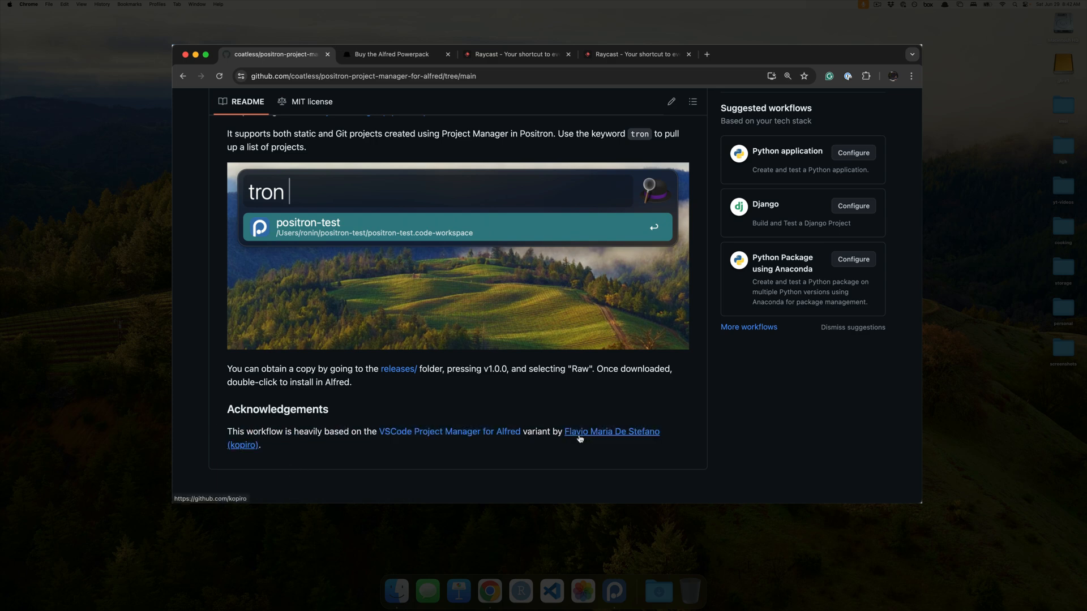
pyautogui.moveTo(474, 441)
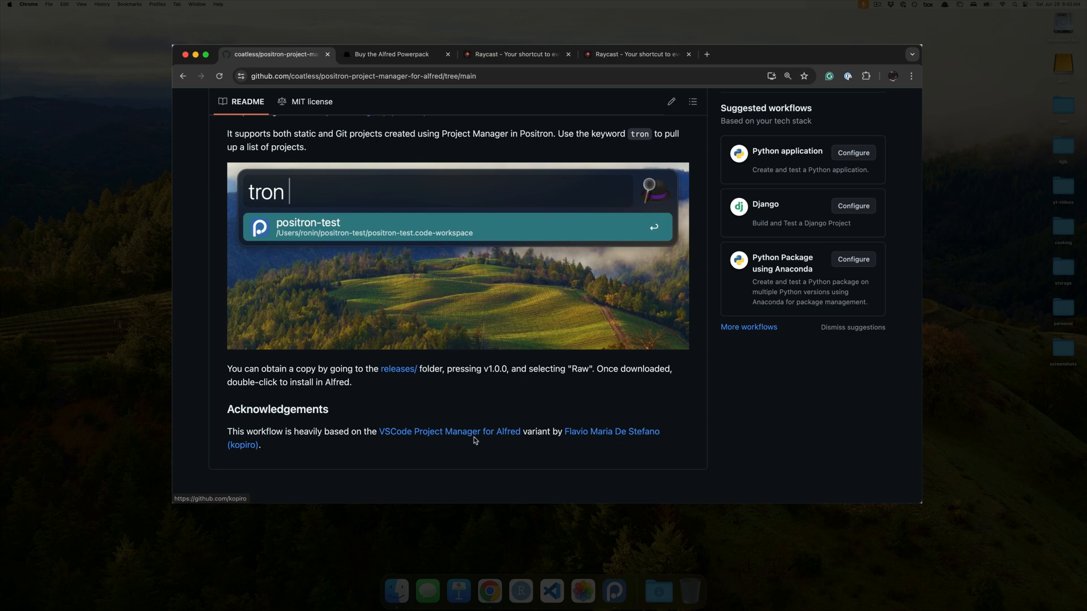
pyautogui.moveTo(437, 437)
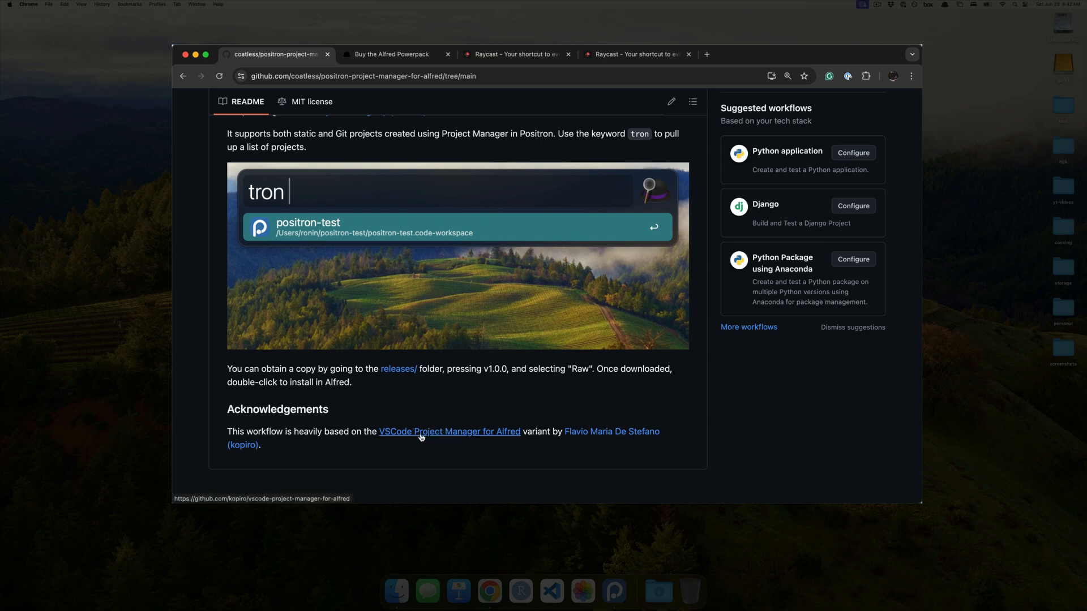
# Scroll the README back up to its title and usage description
pyautogui.scroll(3)
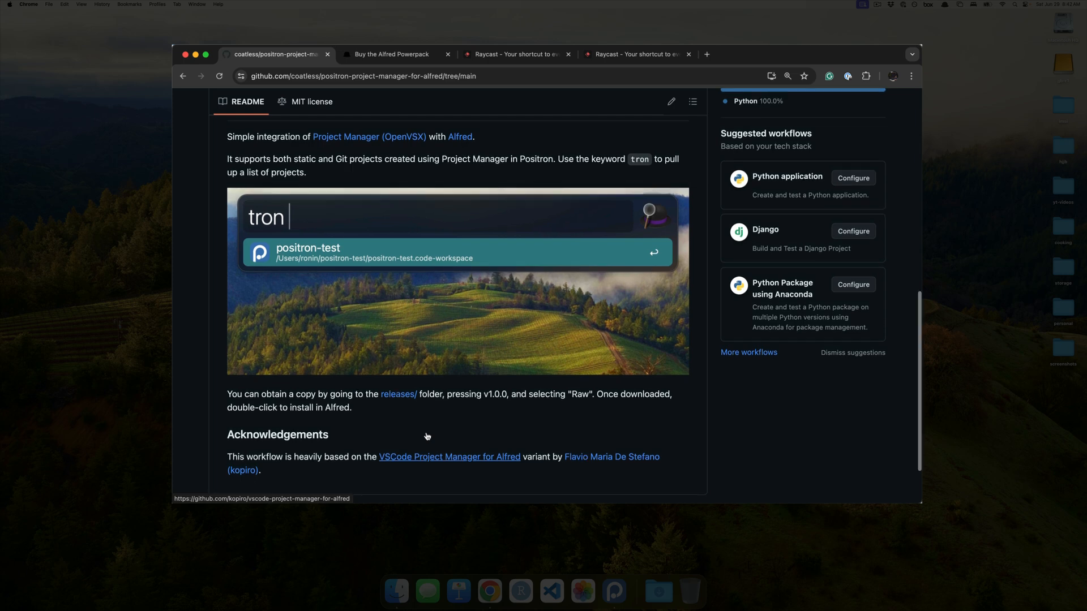
pyautogui.scroll(3)
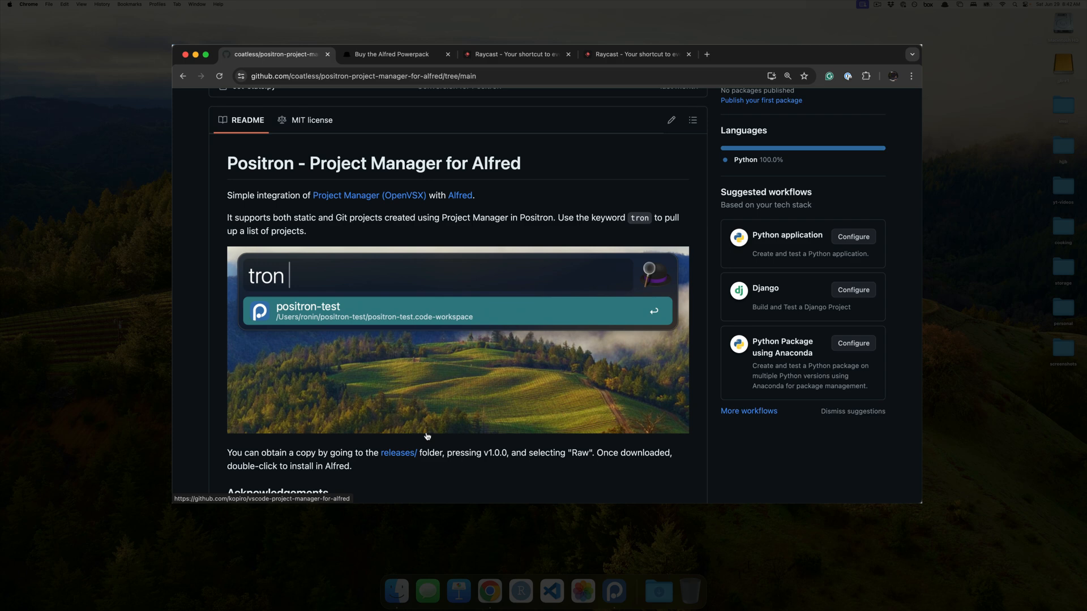
pyautogui.scroll(3)
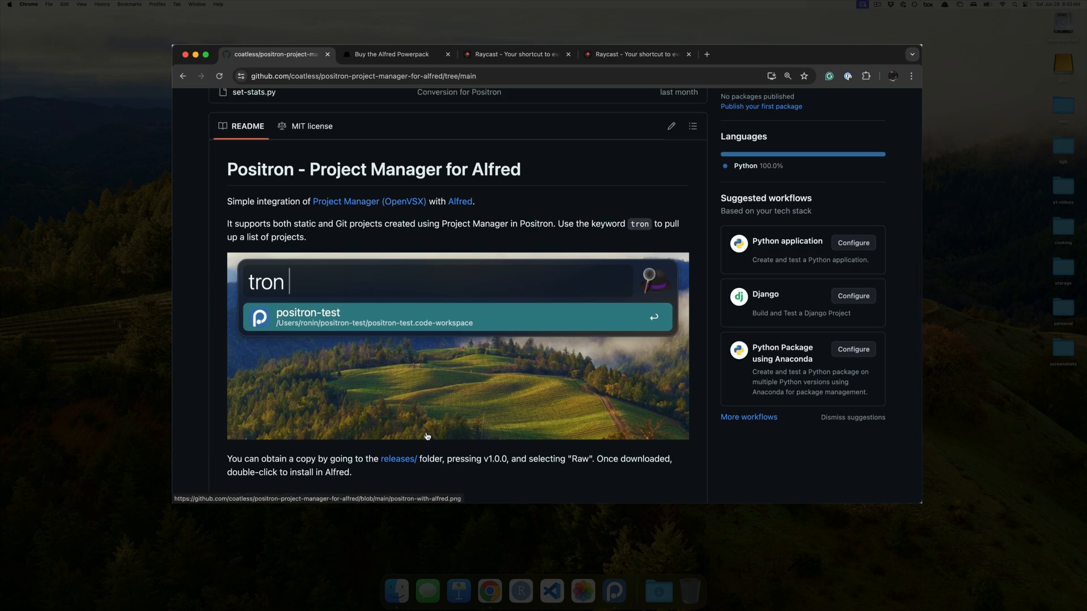
pyautogui.moveTo(189, 391)
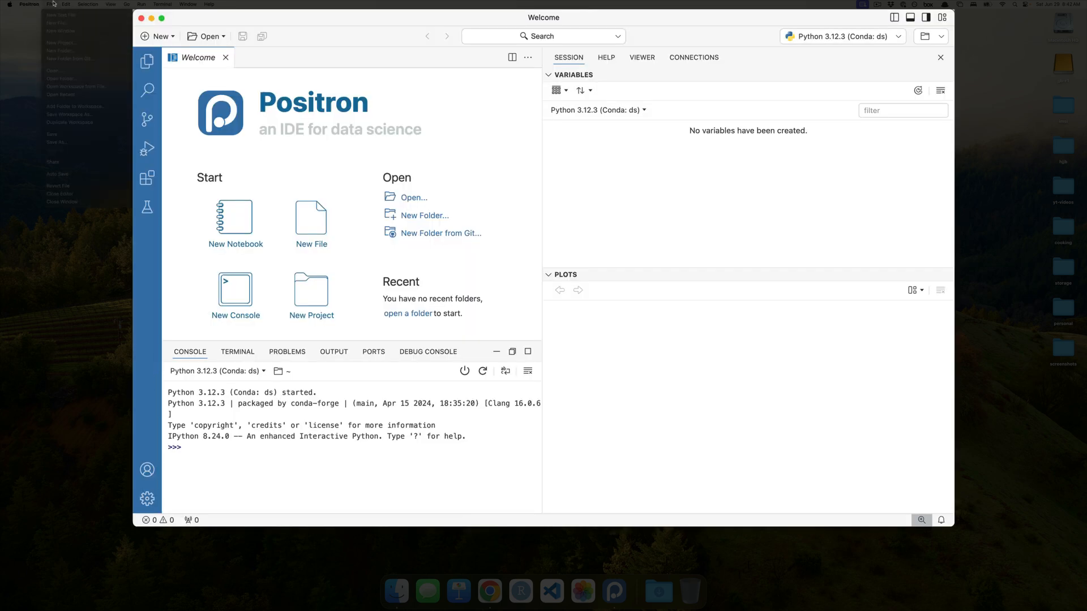
pyautogui.click(78, 4)
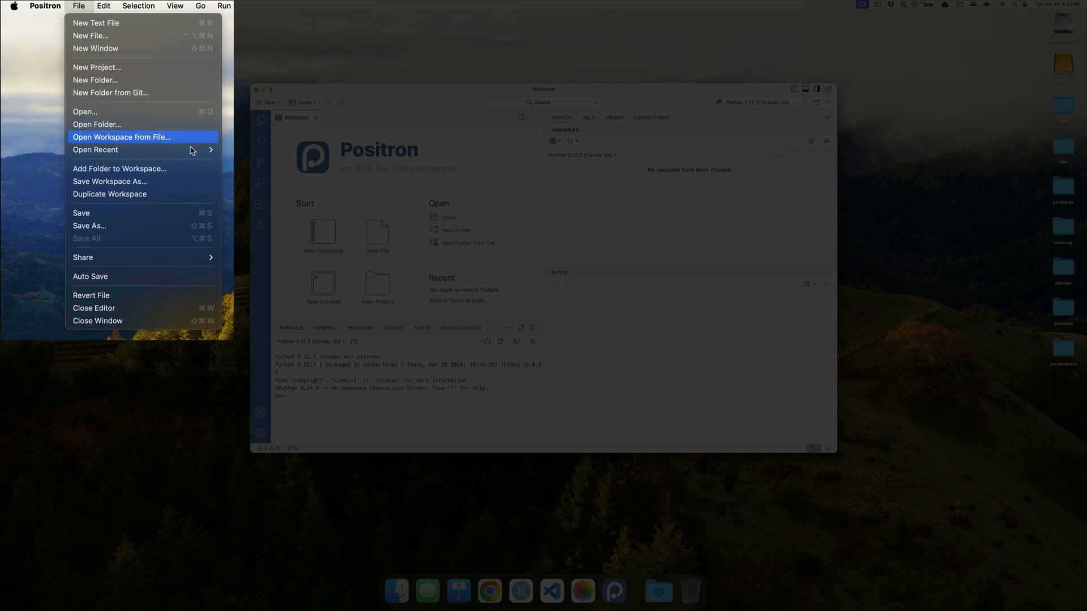
pyautogui.moveTo(177, 181)
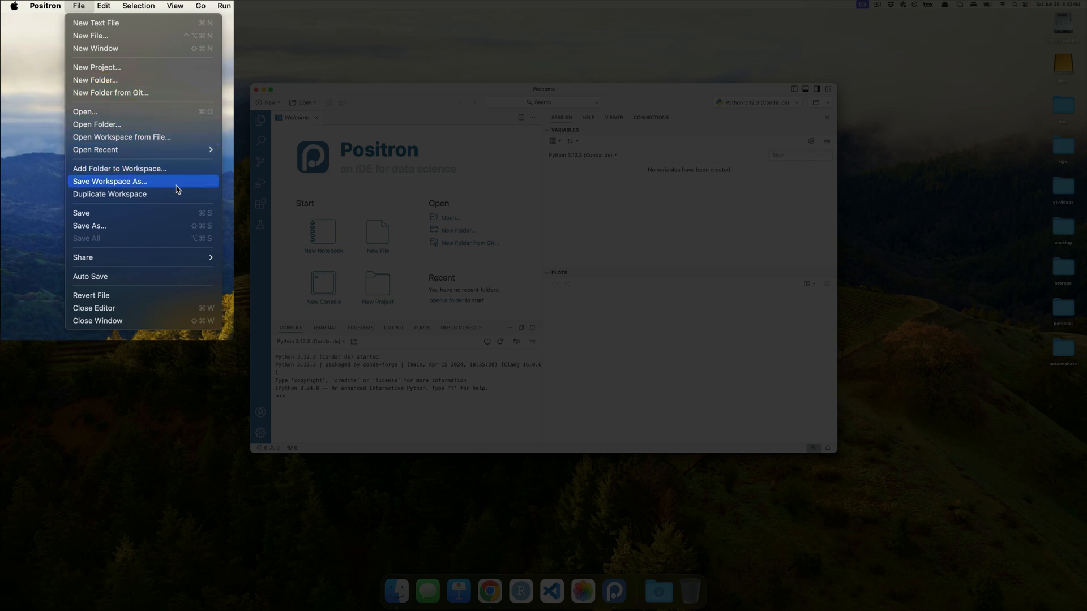
pyautogui.moveTo(197, 192)
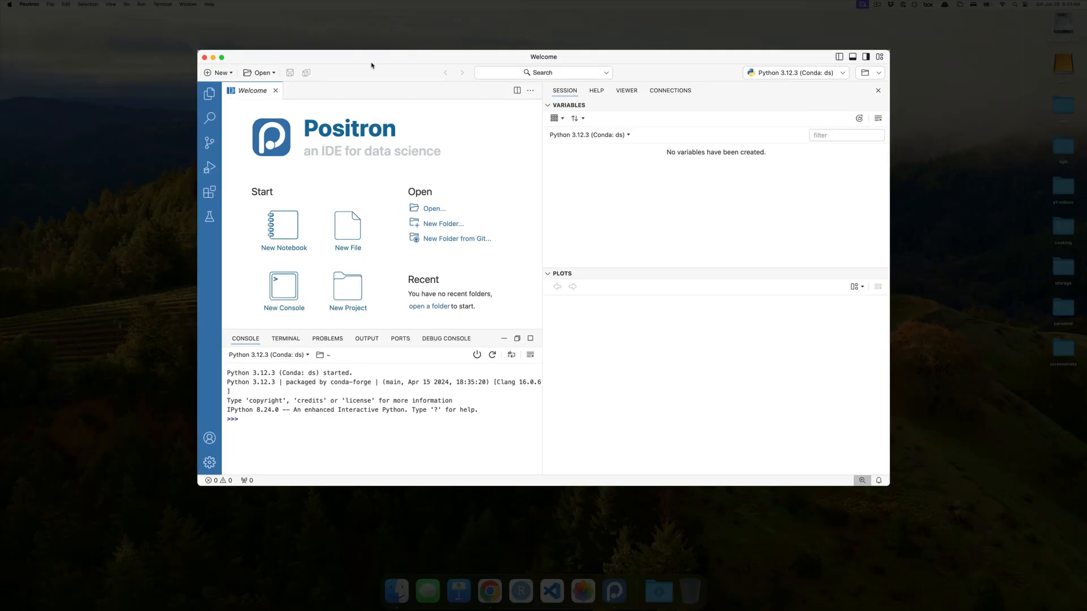
# Search Alfred with 'find embedio' and reveal embedio.code-workspace in Finder
pyautogui.write('find')
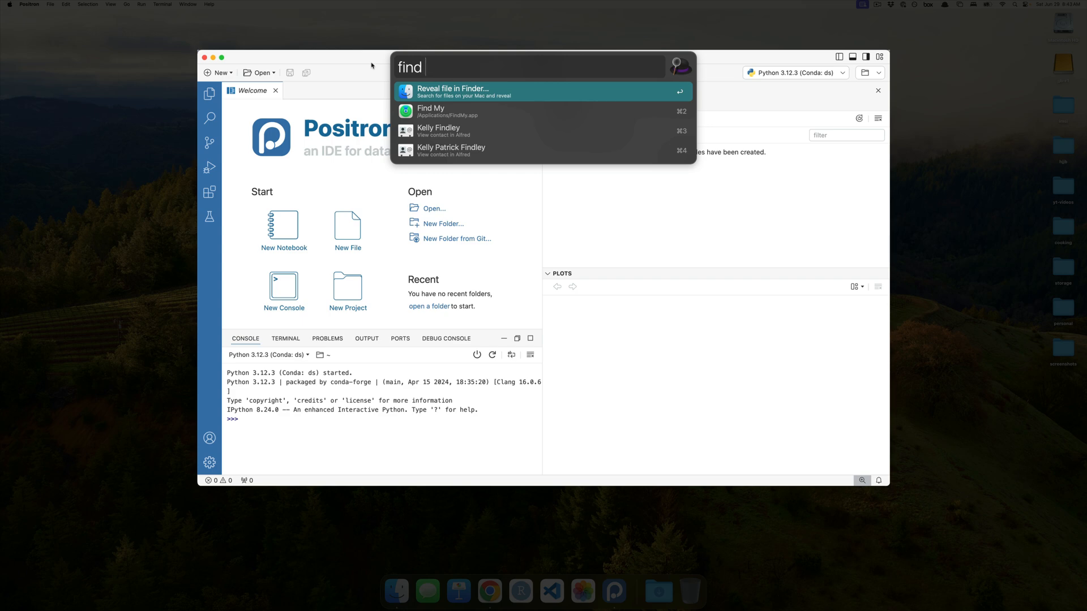
pyautogui.write('embedi')
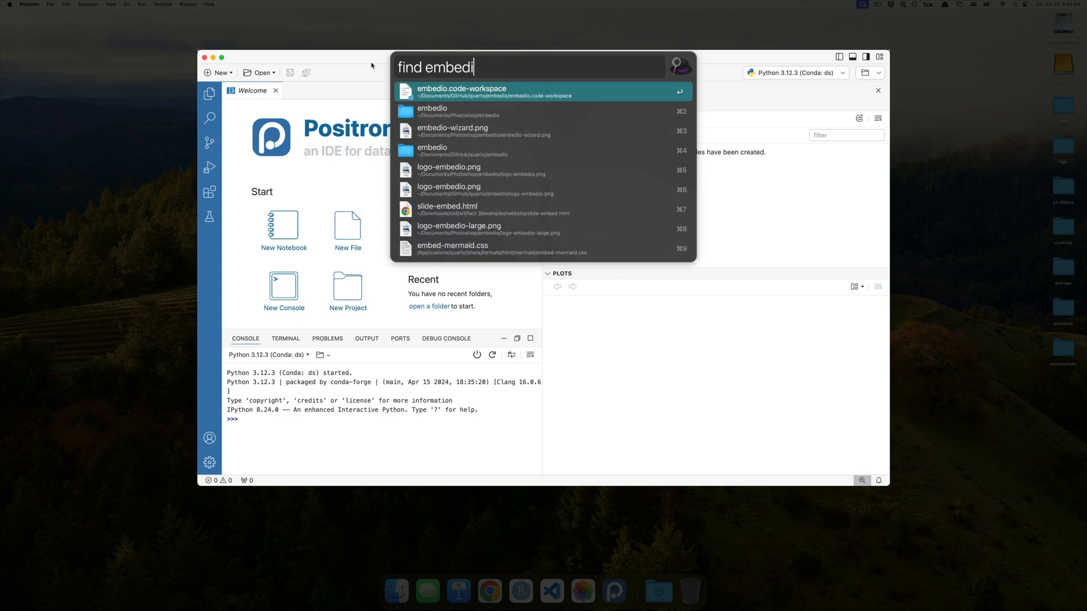
pyautogui.write('.')
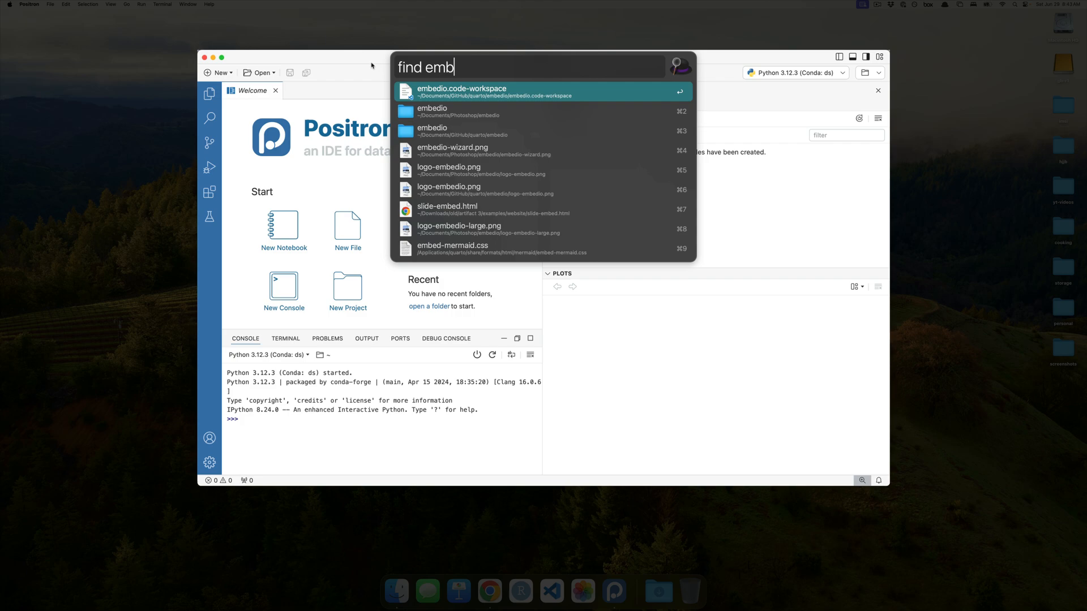
pyautogui.write('io')
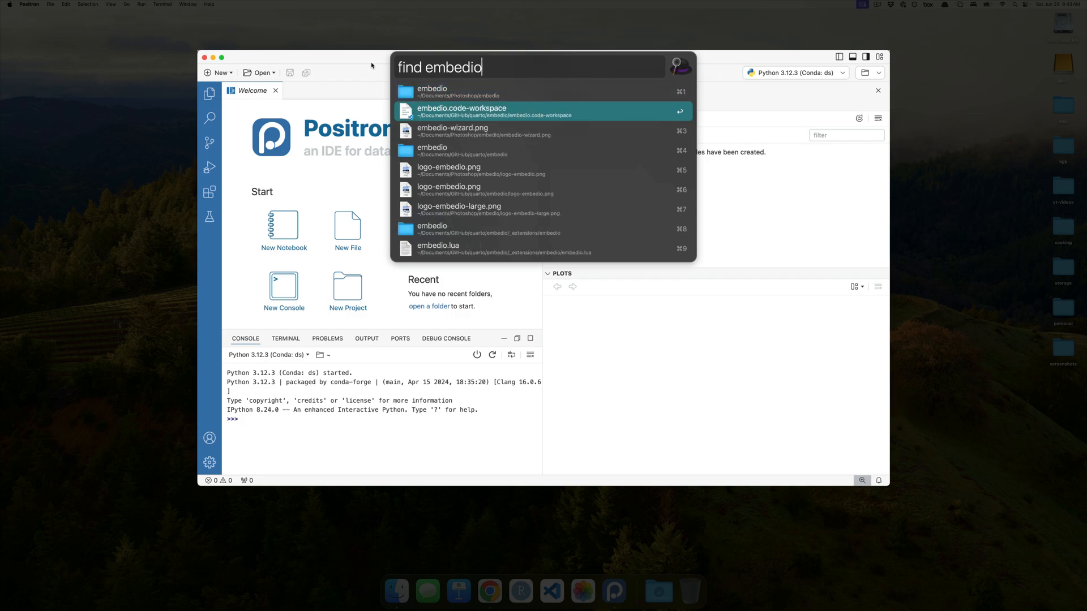
pyautogui.click(461, 111)
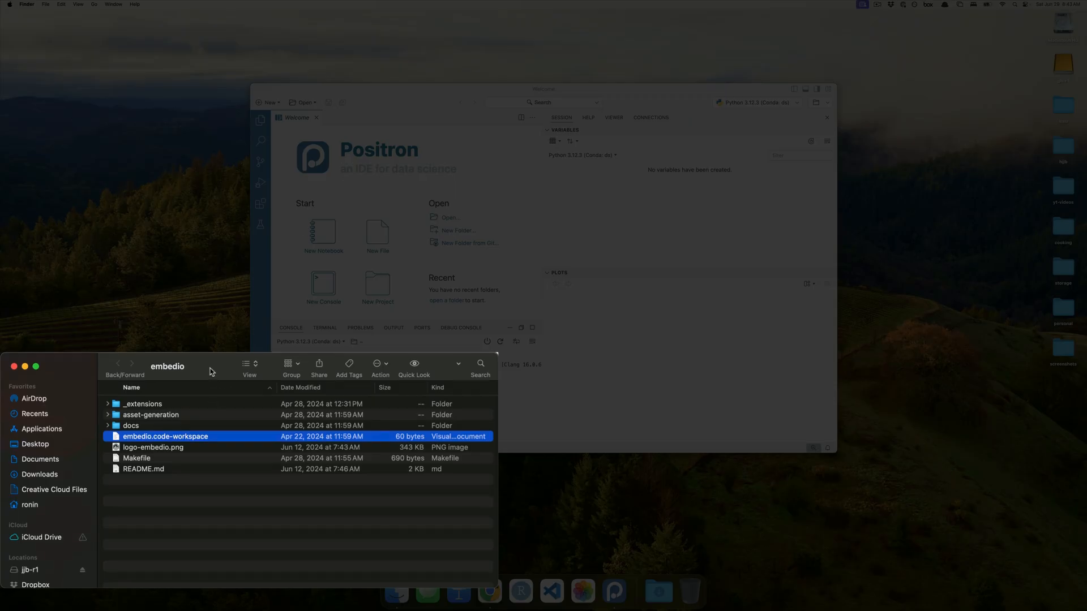
# Via Get Info, set embedio.code-workspace and all code-workspace files to open with Positron
pyautogui.rightClick(166, 436)
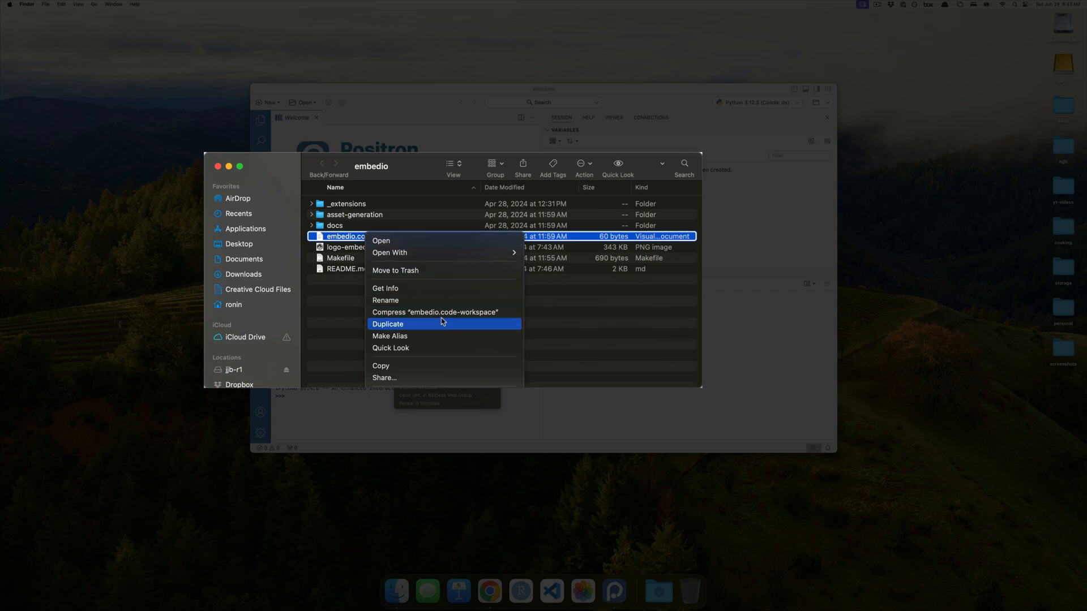
pyautogui.click(385, 289)
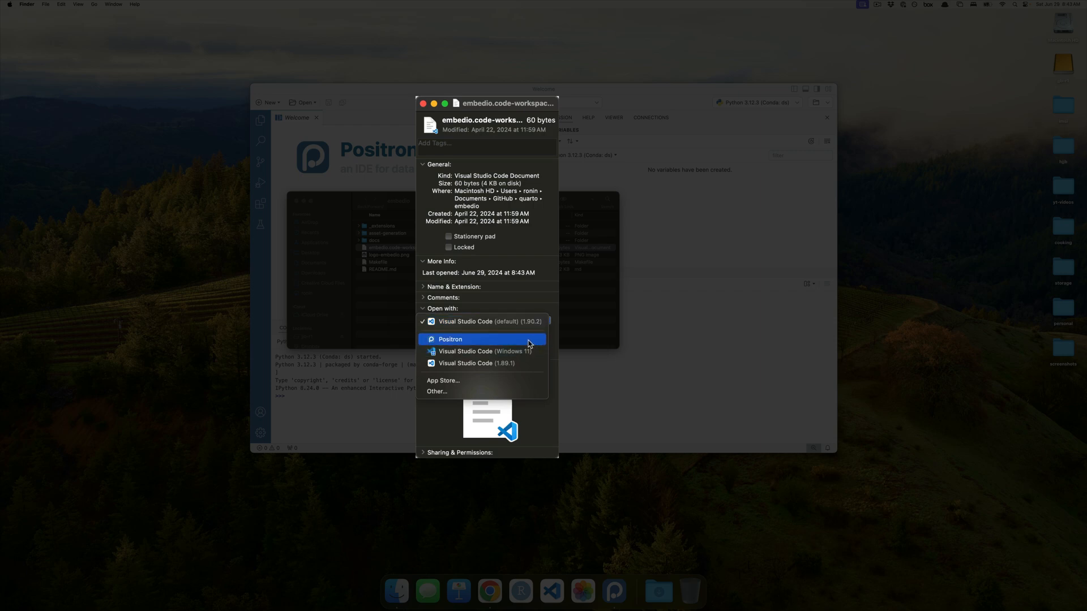
pyautogui.click(450, 338)
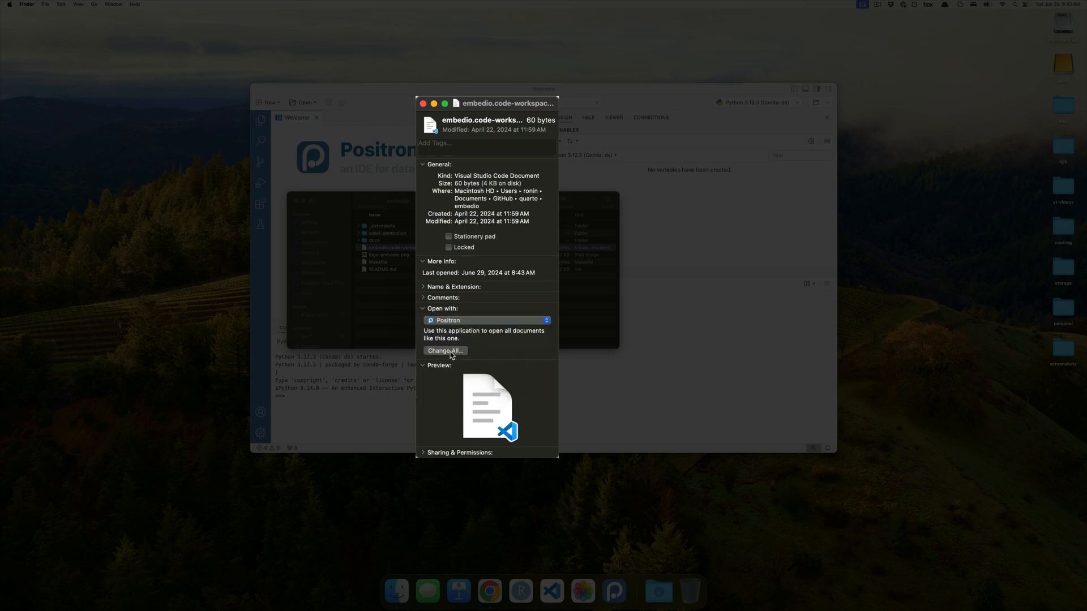
pyautogui.click(487, 320)
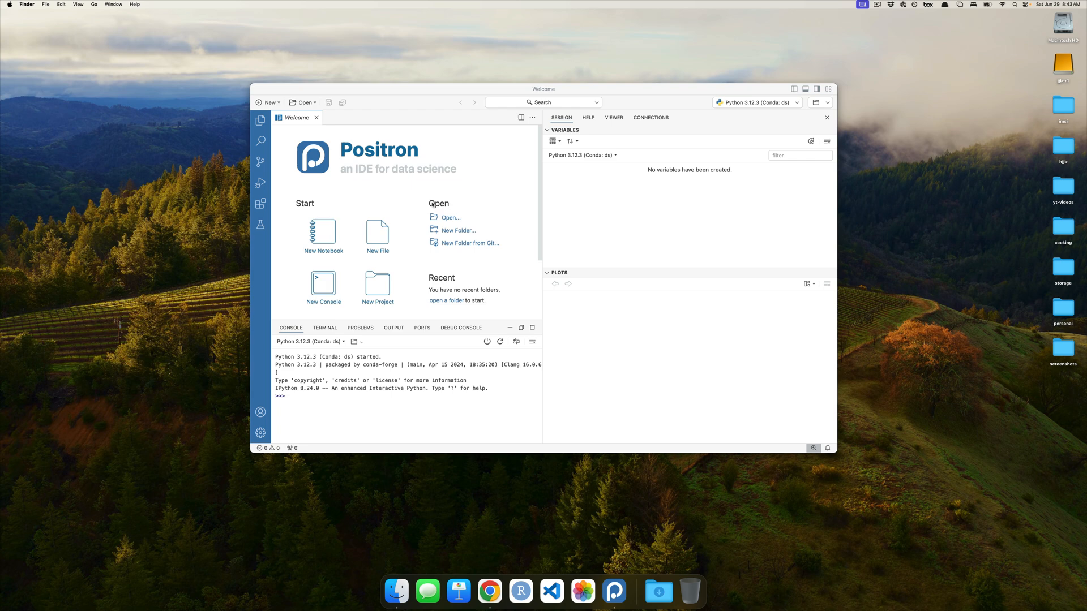
pyautogui.click(489, 591)
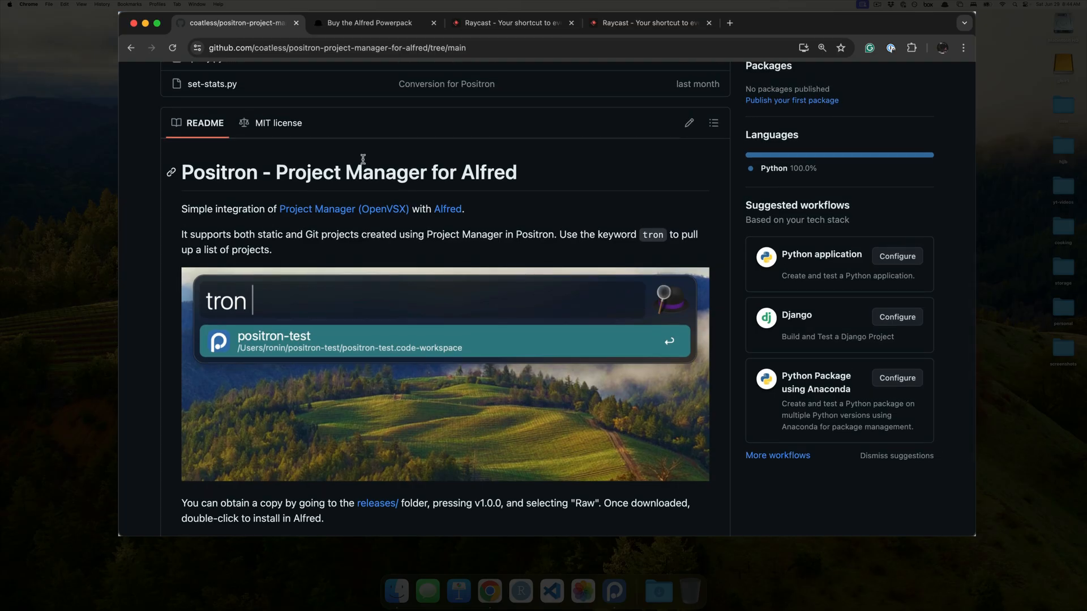
# Scroll through the Open VSX Project Manager extension page, then close its tab
pyautogui.scroll(-3)
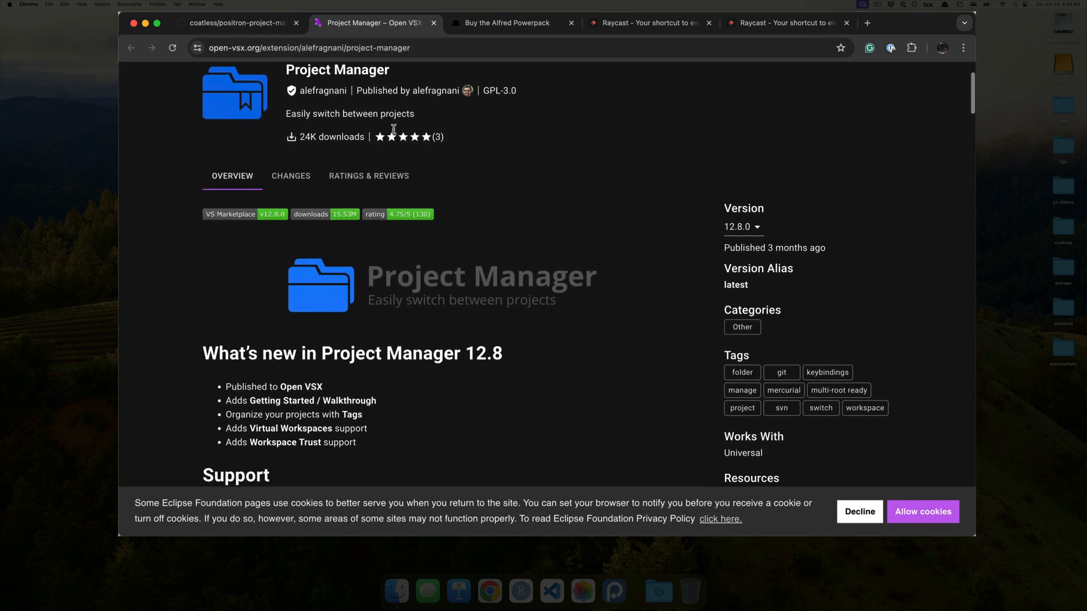
pyautogui.scroll(3)
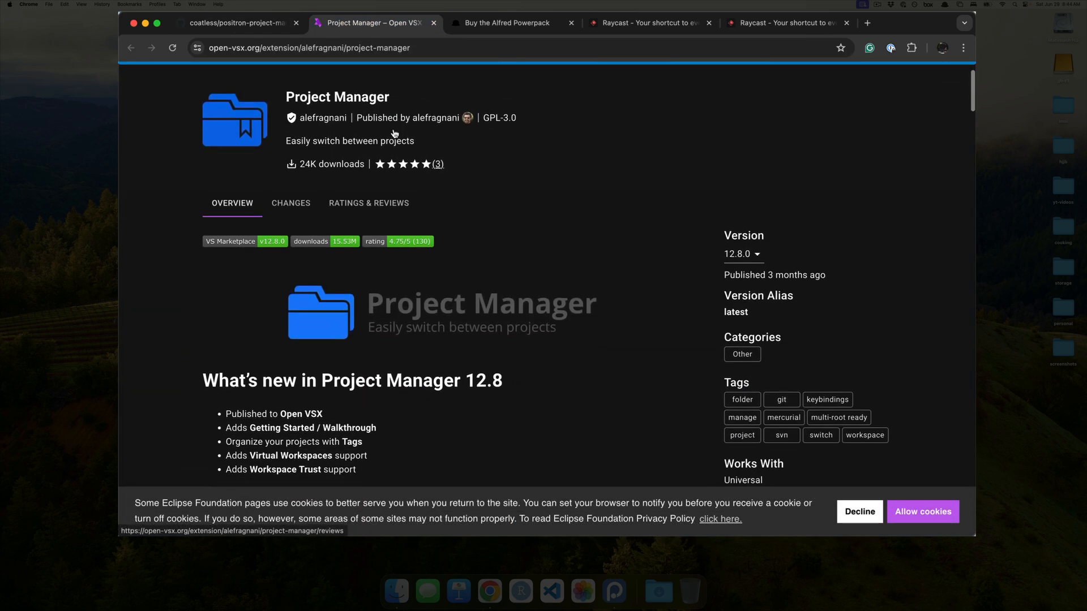
pyautogui.scroll(3)
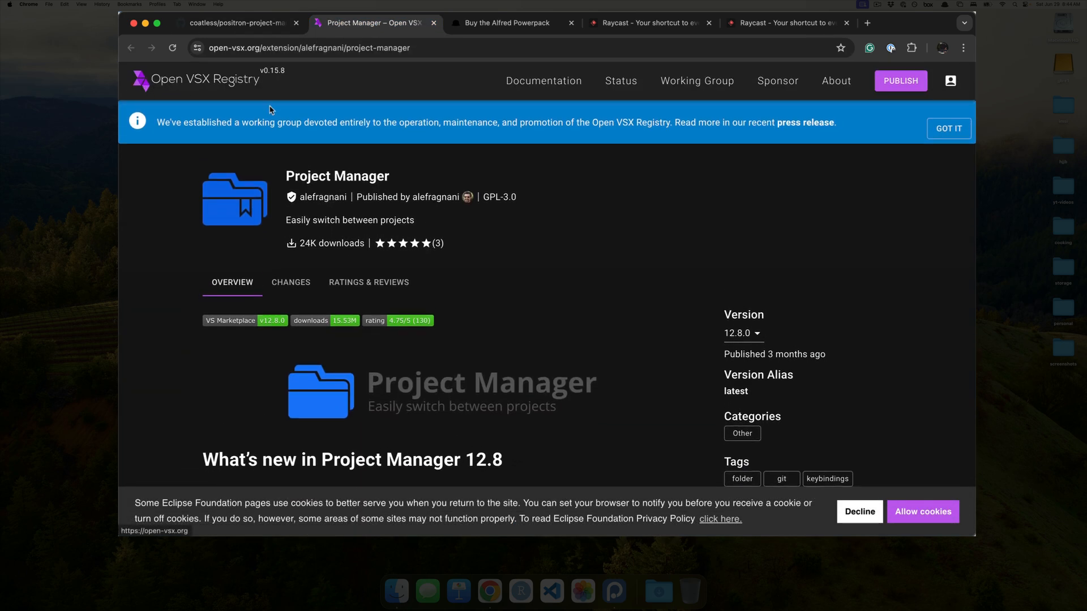
pyautogui.scroll(-3)
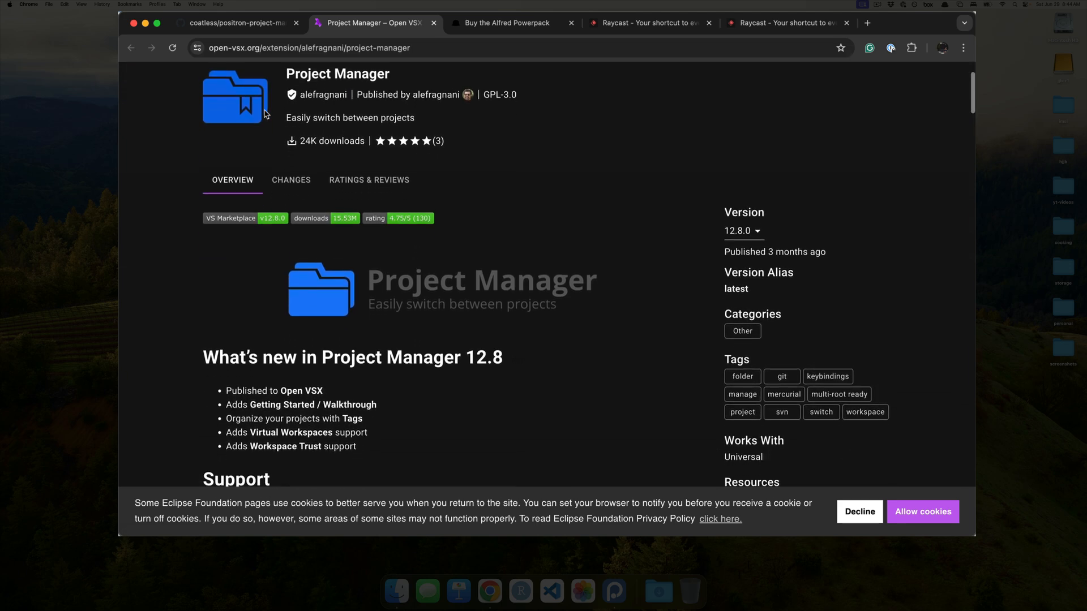
pyautogui.scroll(-3)
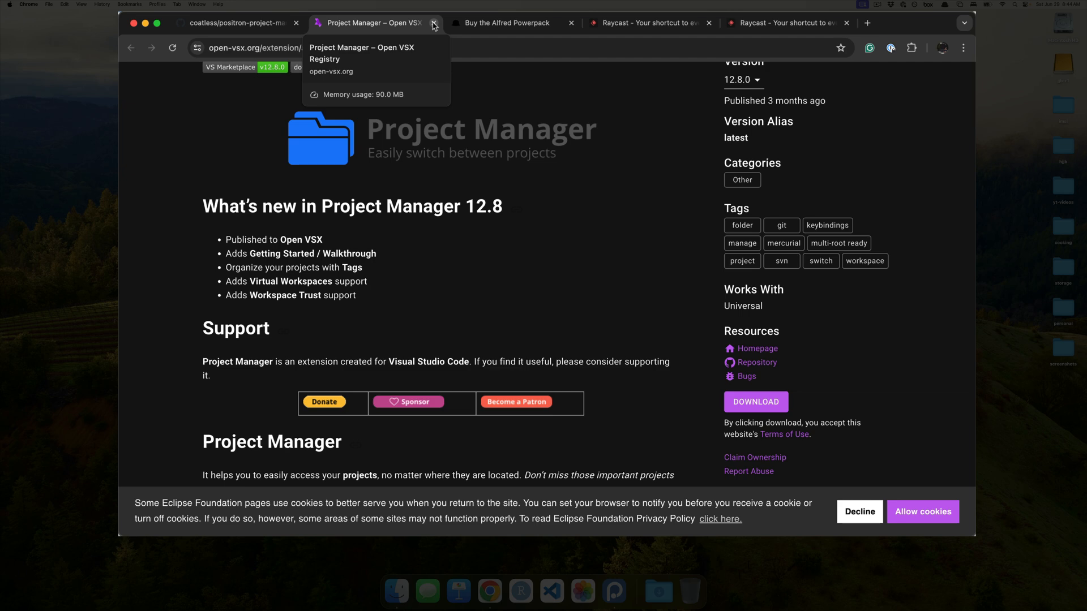
pyautogui.click(434, 23)
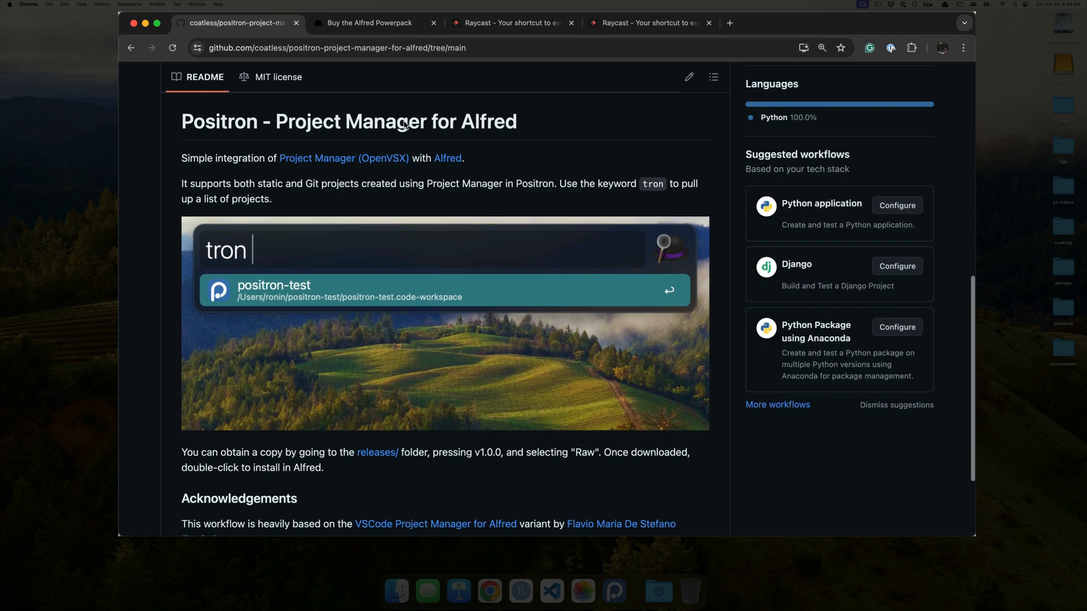
# From the README, open the releases folder and the Positron - Project Manager v1.0.0 .alfredworkflow file
pyautogui.scroll(-3)
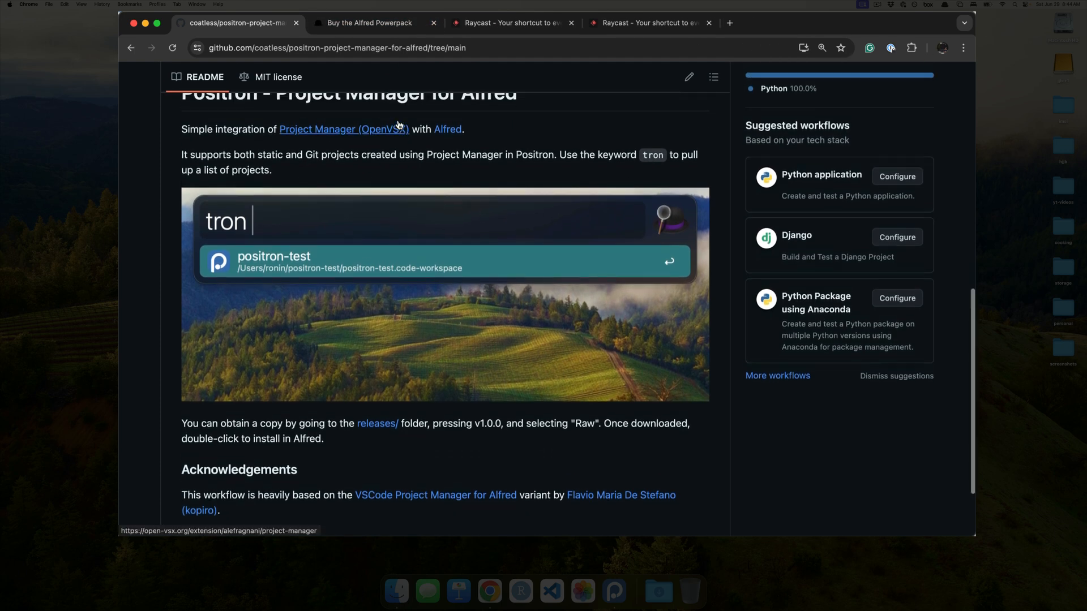
pyautogui.scroll(3)
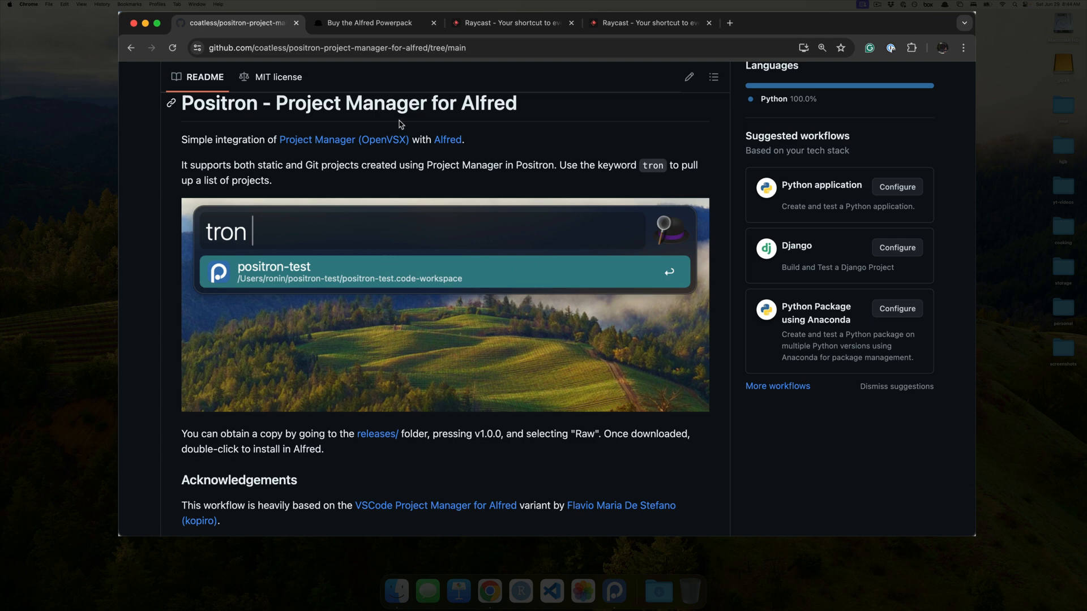
pyautogui.moveTo(378, 434)
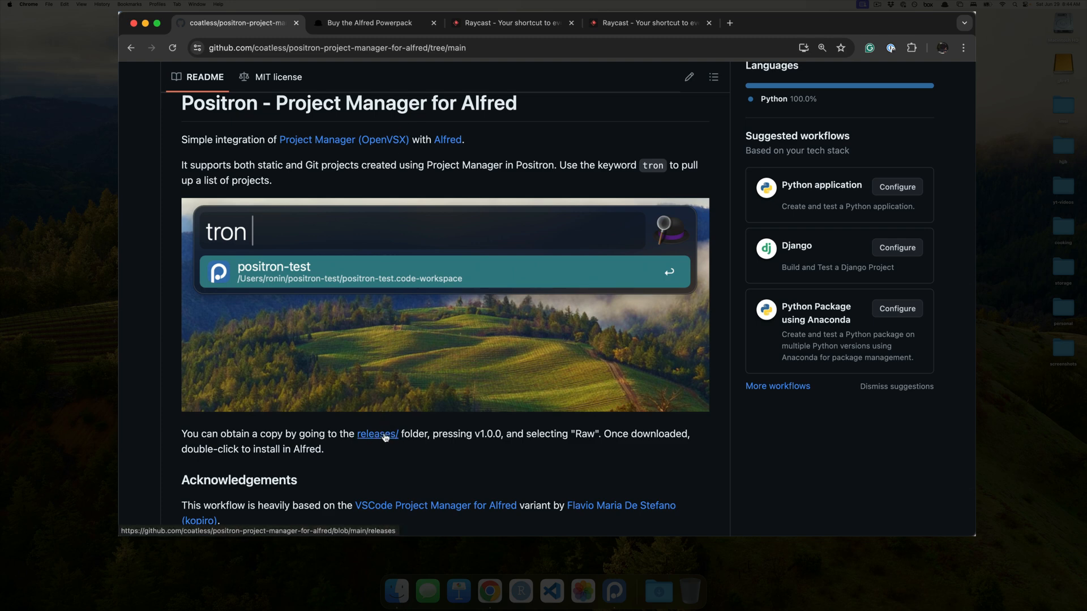
pyautogui.scroll(-3)
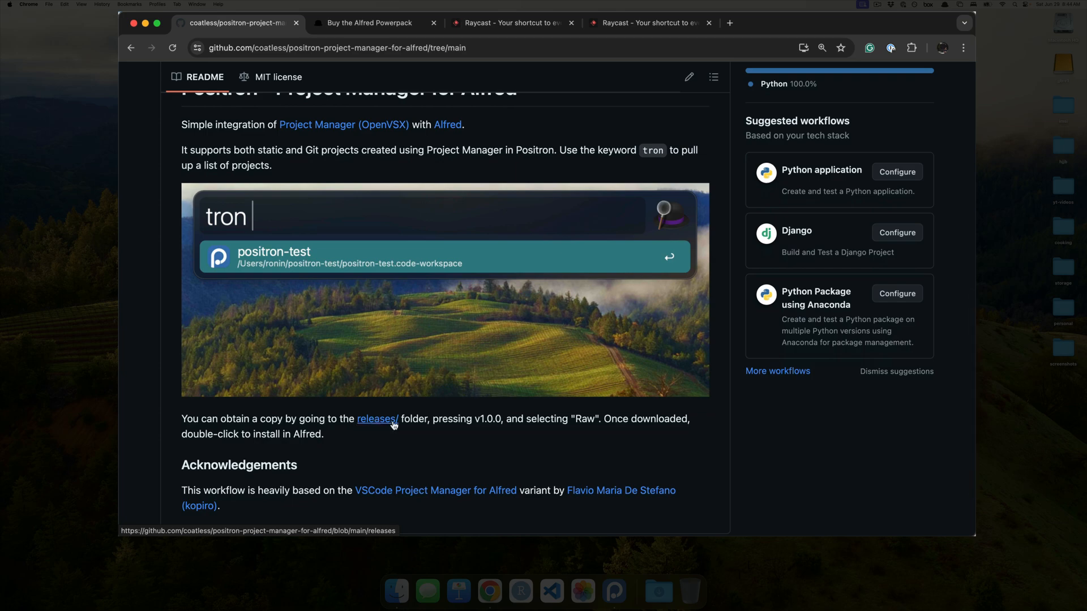
pyautogui.scroll(3)
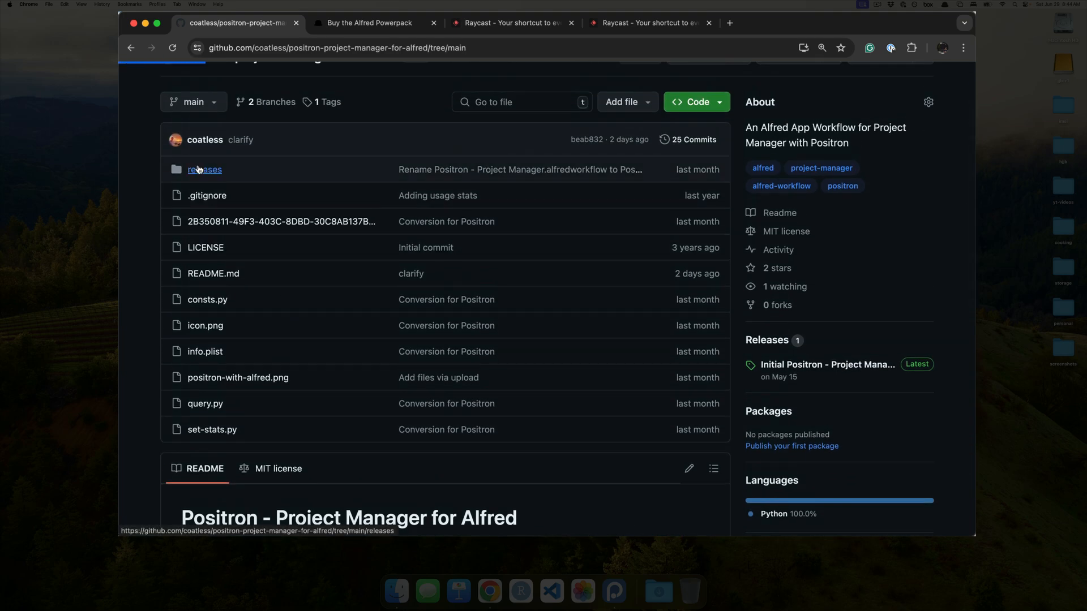
pyautogui.click(205, 168)
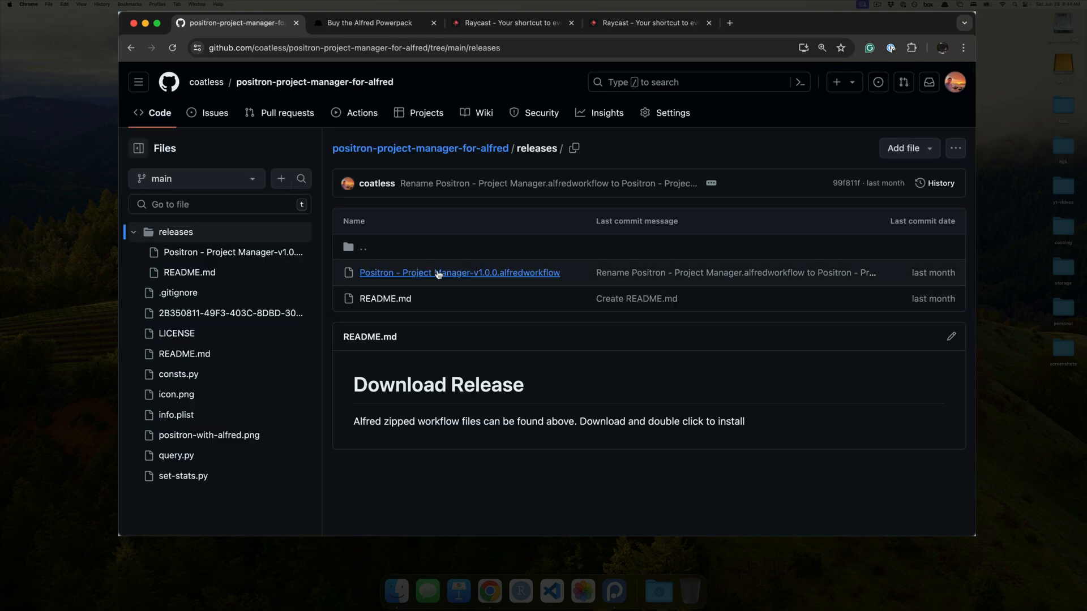
pyautogui.click(458, 273)
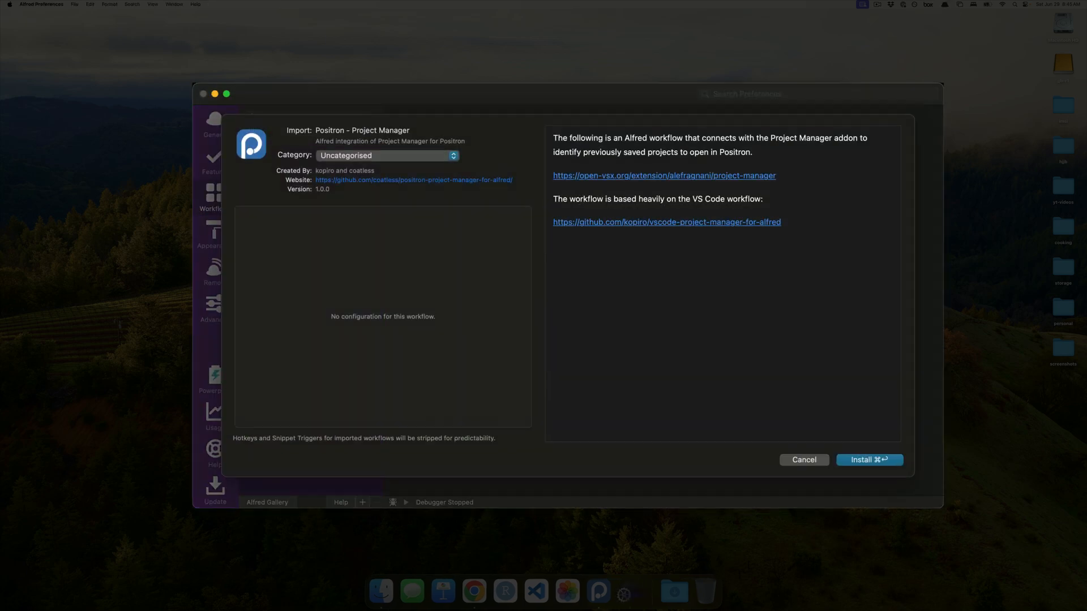
pyautogui.moveTo(870, 330)
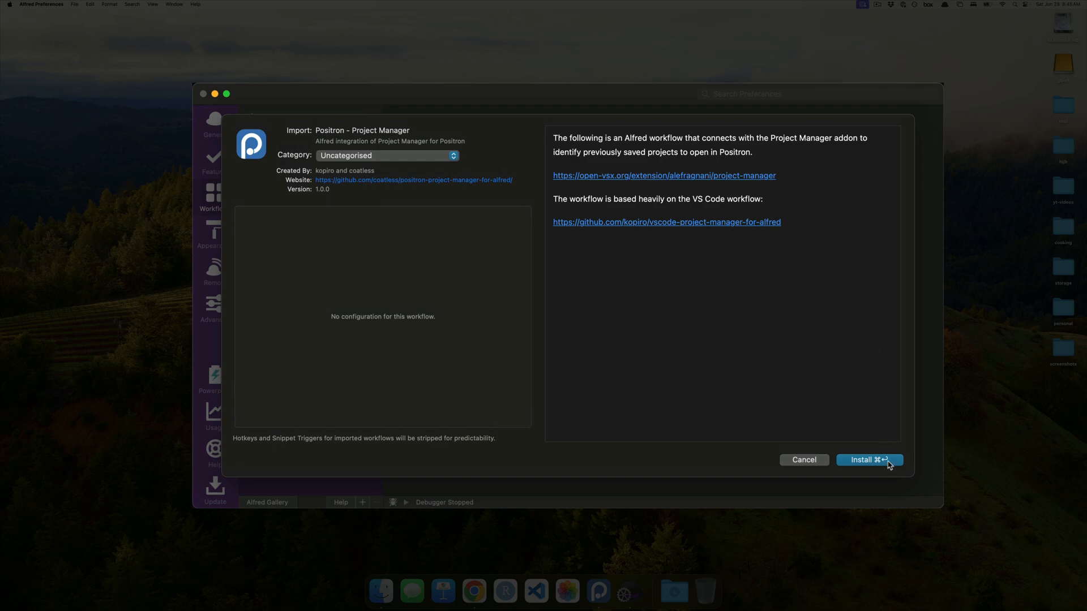
# Install the imported Positron - Project Manager workflow and leave Alfred Preferences for Positron
pyautogui.click(868, 460)
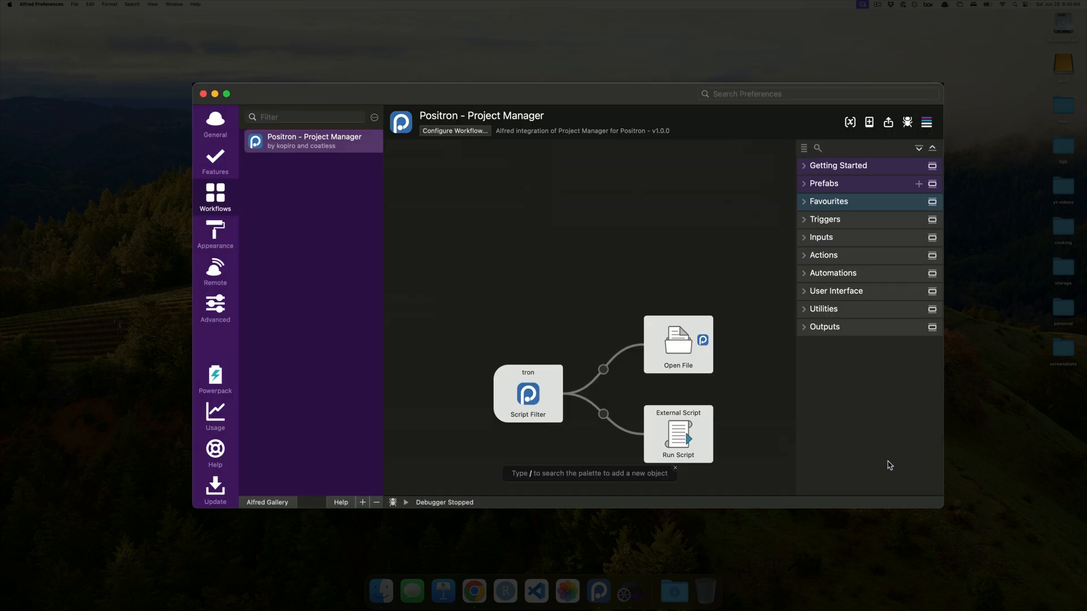
pyautogui.click(474, 591)
pyautogui.write('tron')
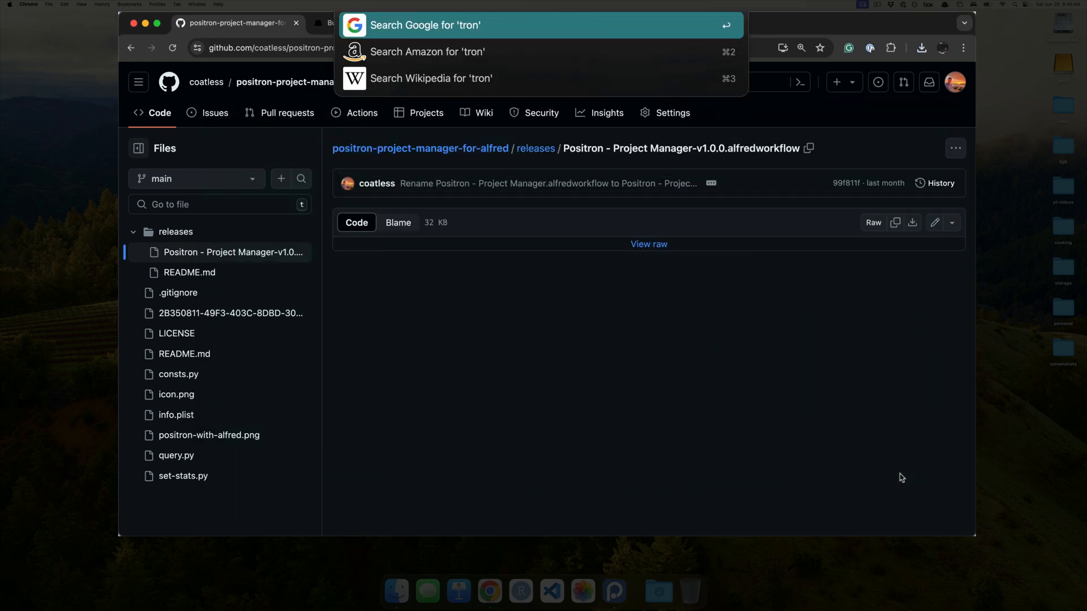
pyautogui.press('Escape')
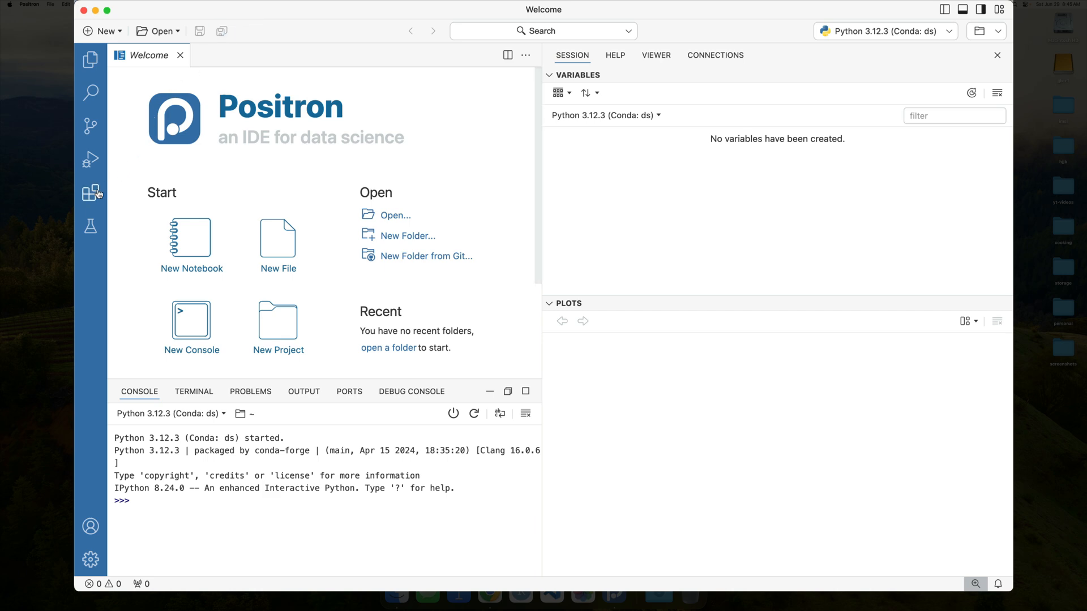
# Install the Project Manager extension by alefragnani from the marketplace and confirm it is listed as installed
pyautogui.click(91, 193)
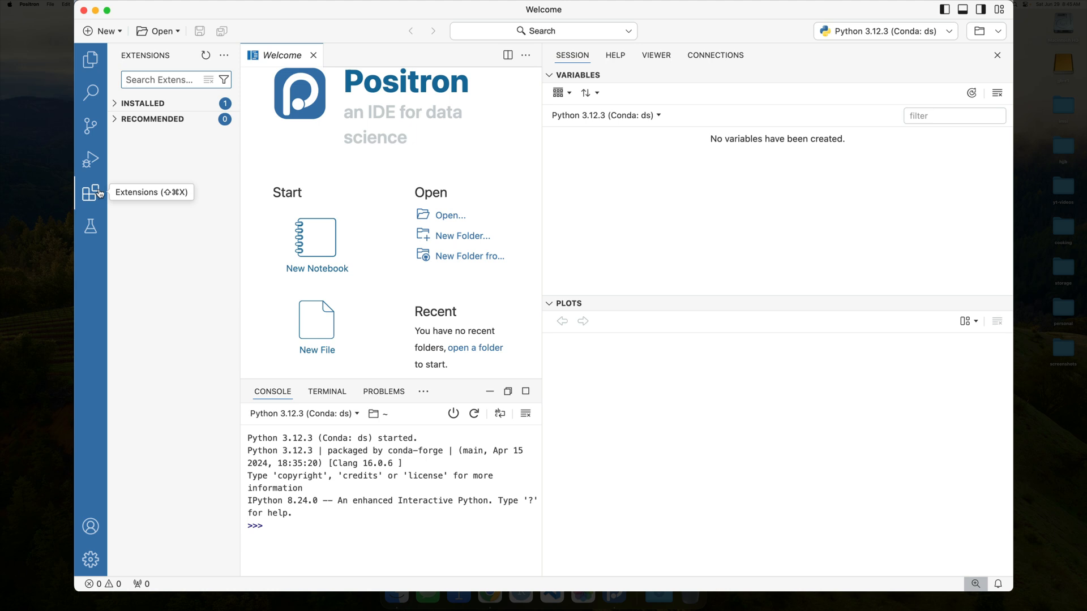
pyautogui.write('project man')
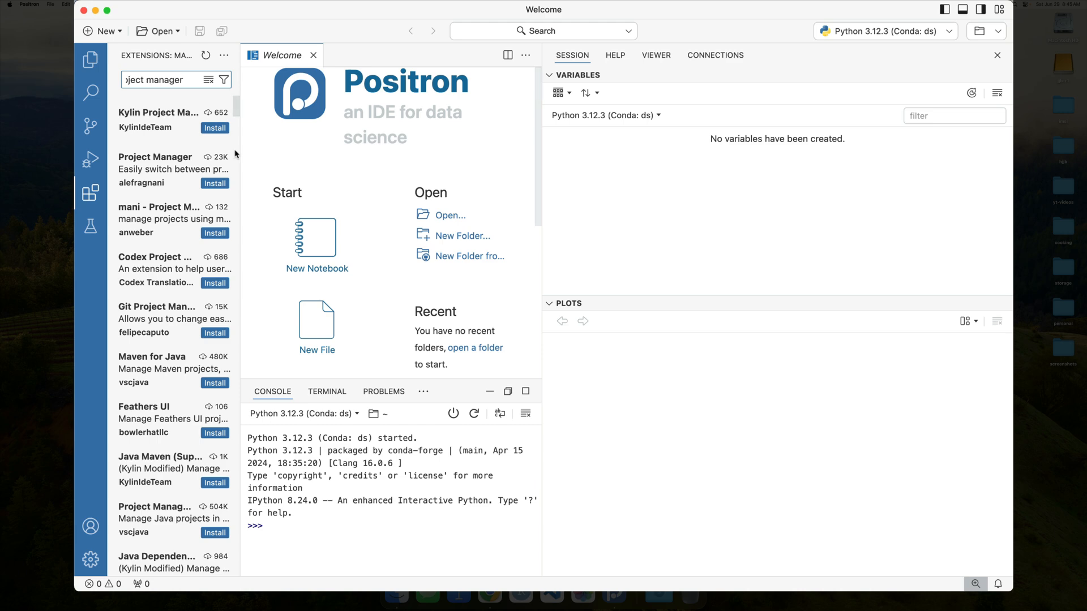
pyautogui.click(214, 184)
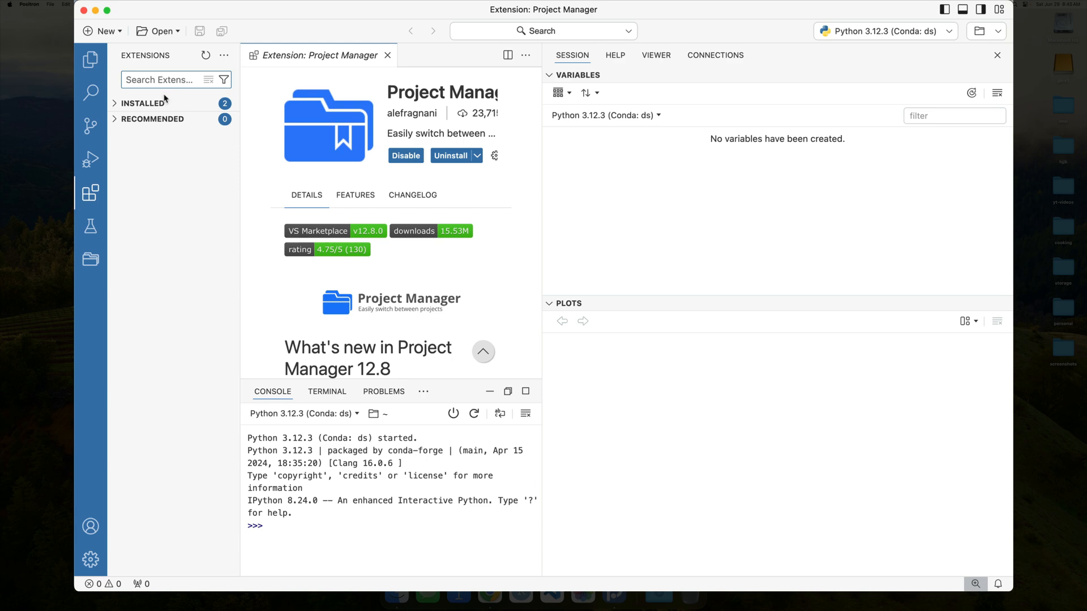
pyautogui.click(144, 103)
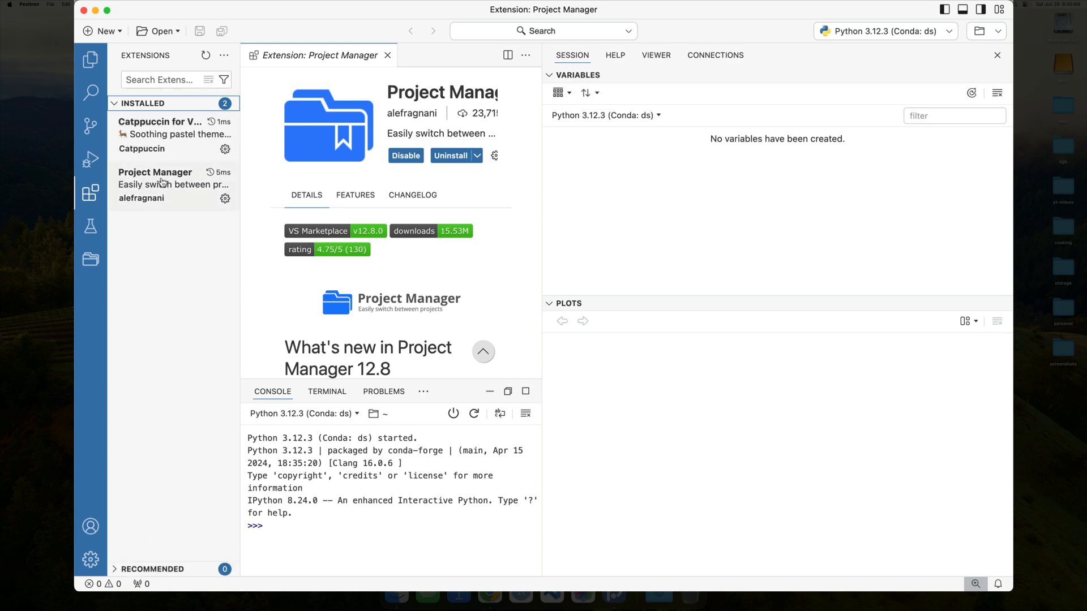
pyautogui.moveTo(161, 184)
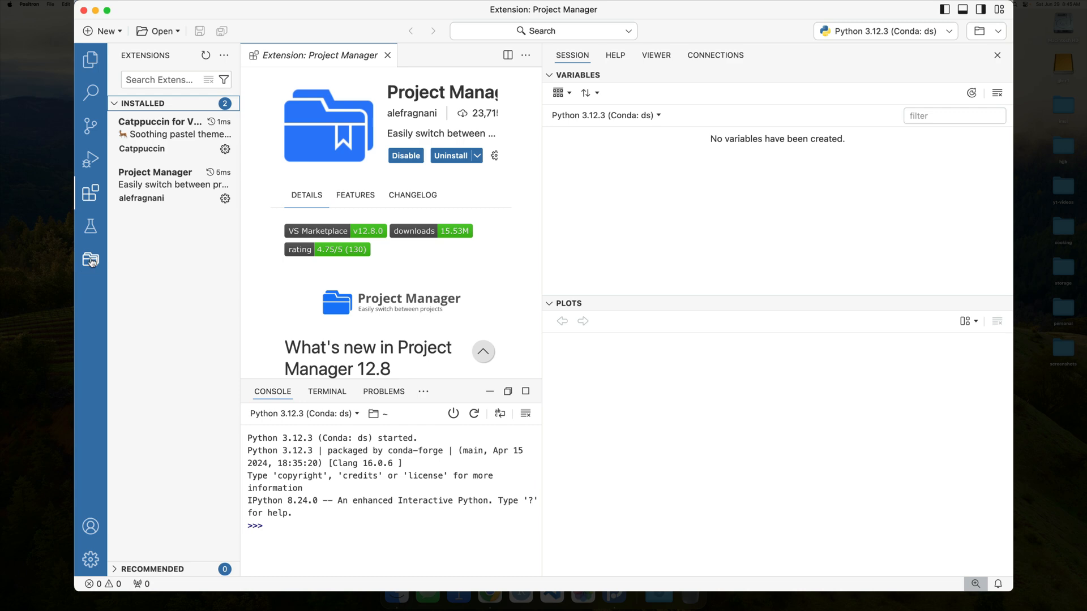
# Return to the workbench and bring up the folder menu for starting new projects
pyautogui.click(91, 262)
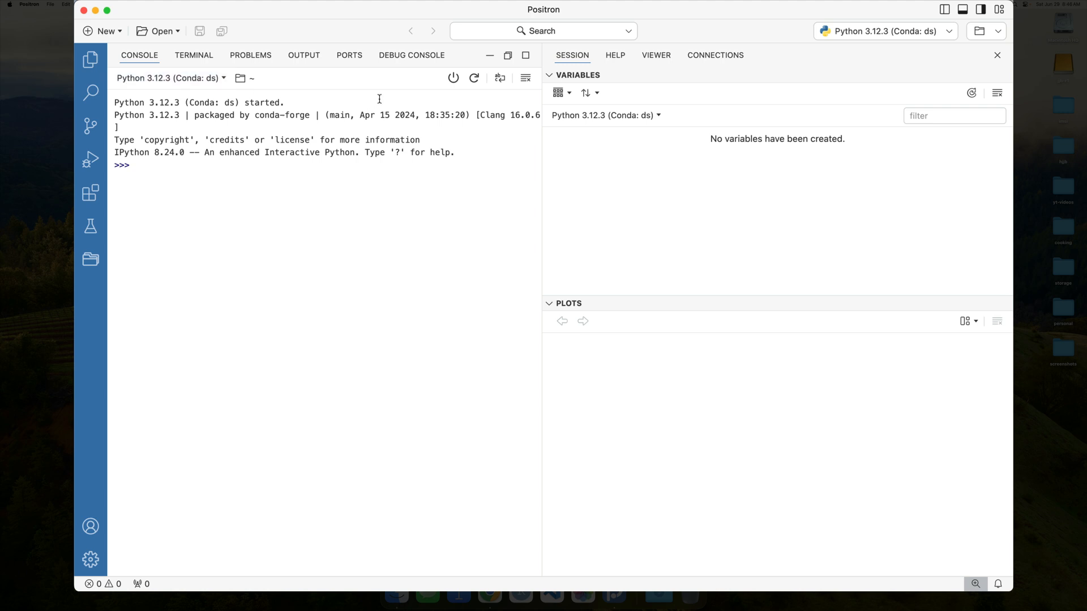
pyautogui.click(91, 60)
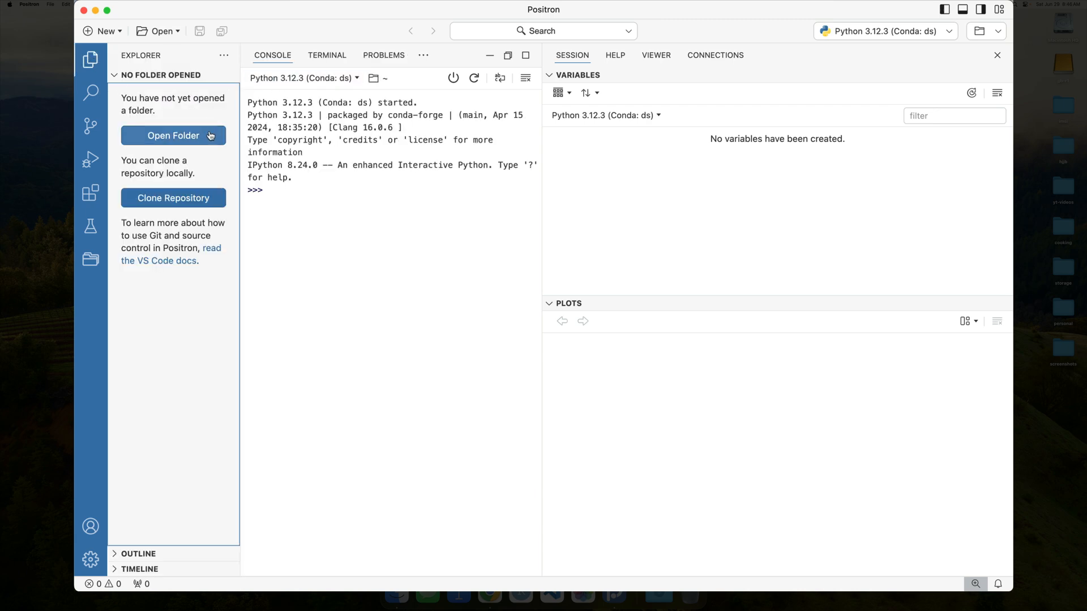
pyautogui.click(91, 60)
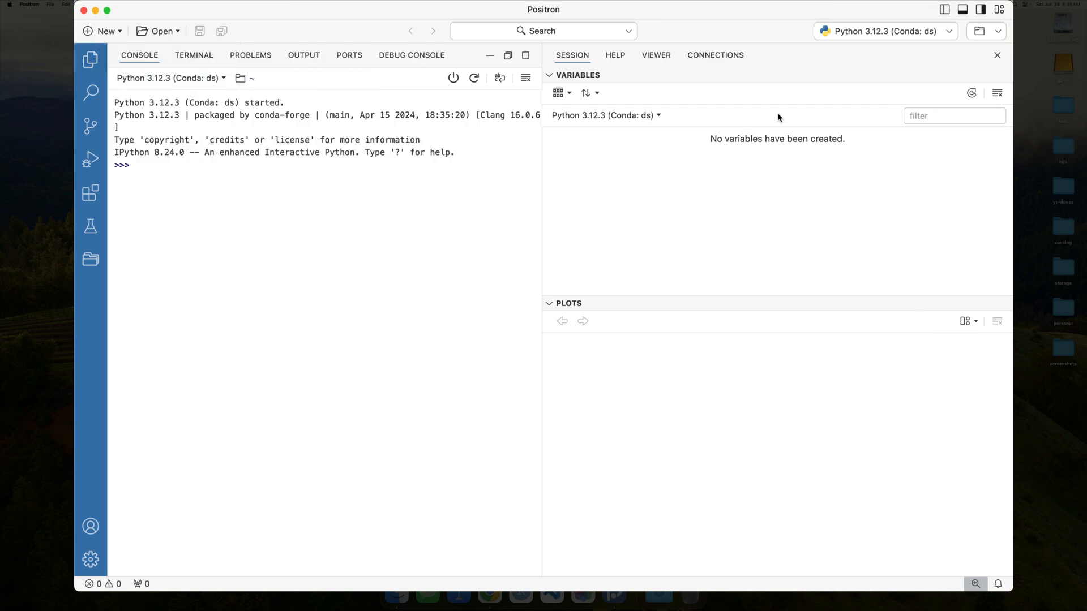
pyautogui.click(997, 30)
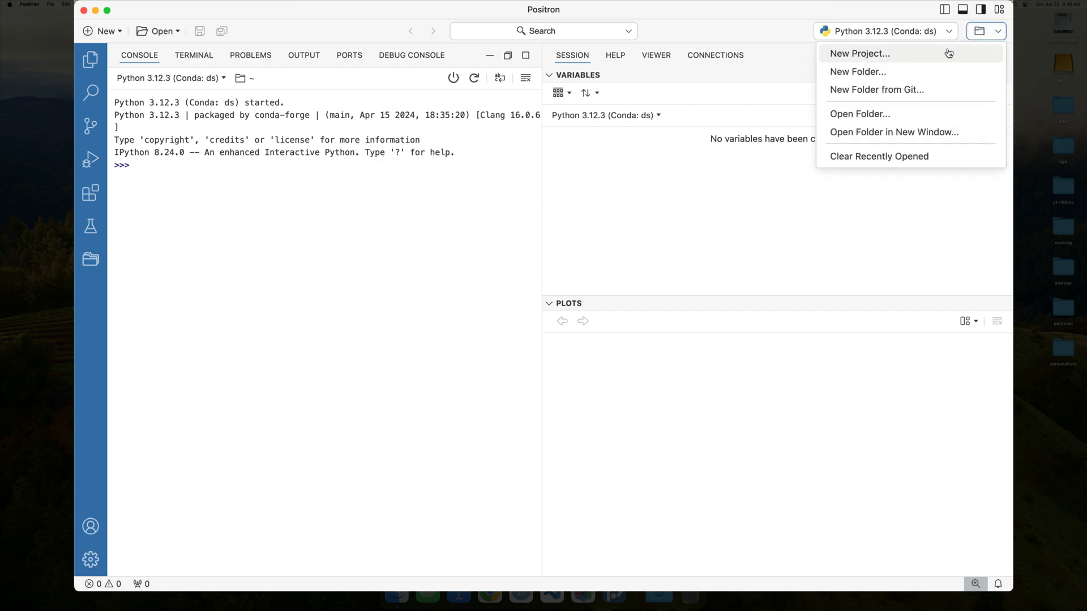
# Start a new project and settle on R Project as its type after briefly choosing Python
pyautogui.click(860, 53)
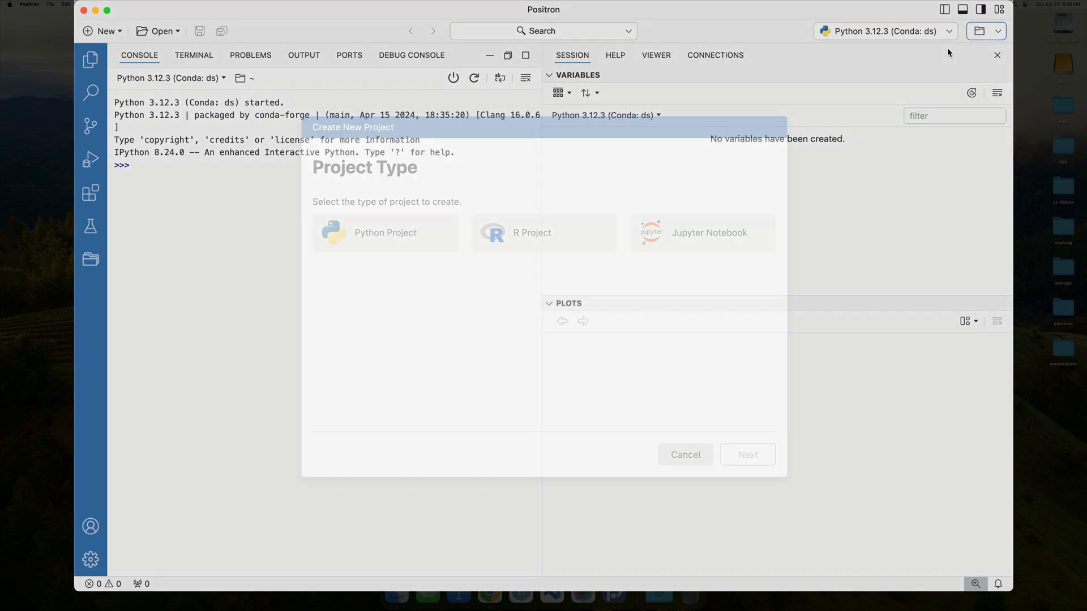
pyautogui.click(544, 232)
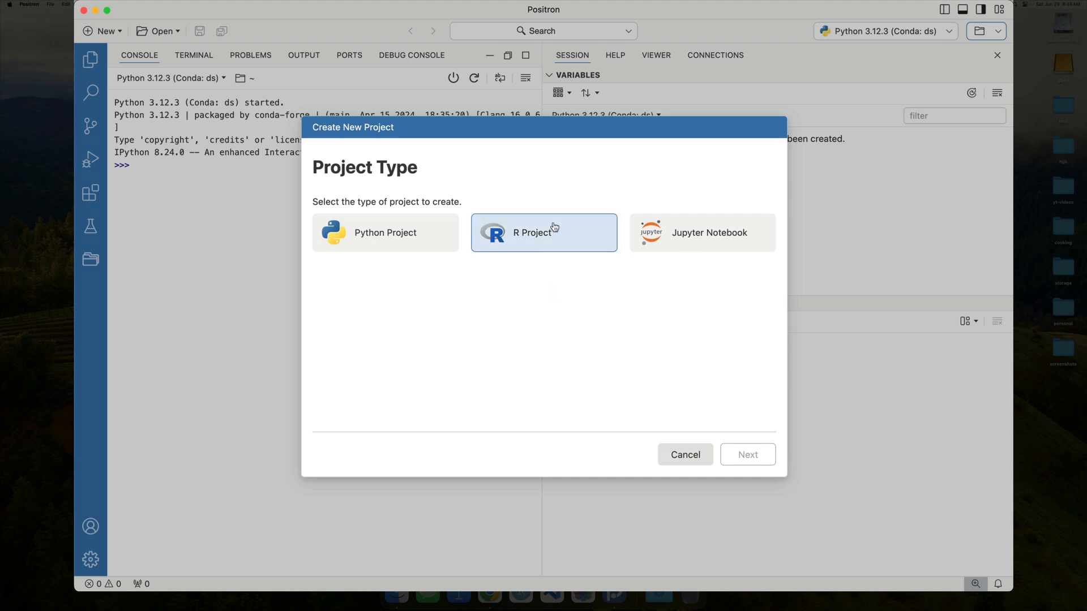
pyautogui.click(385, 233)
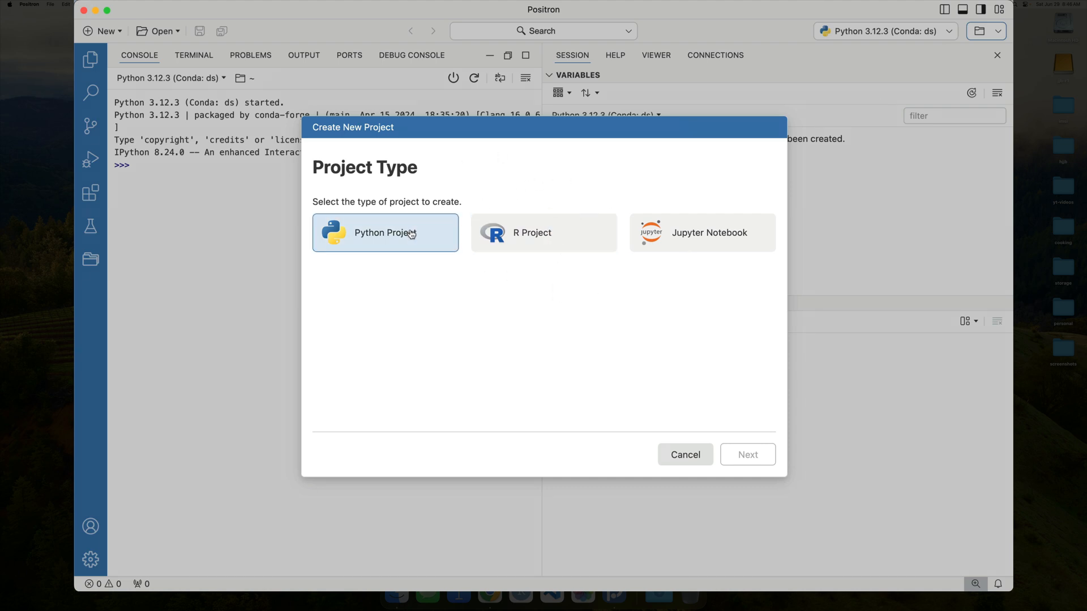
pyautogui.click(543, 232)
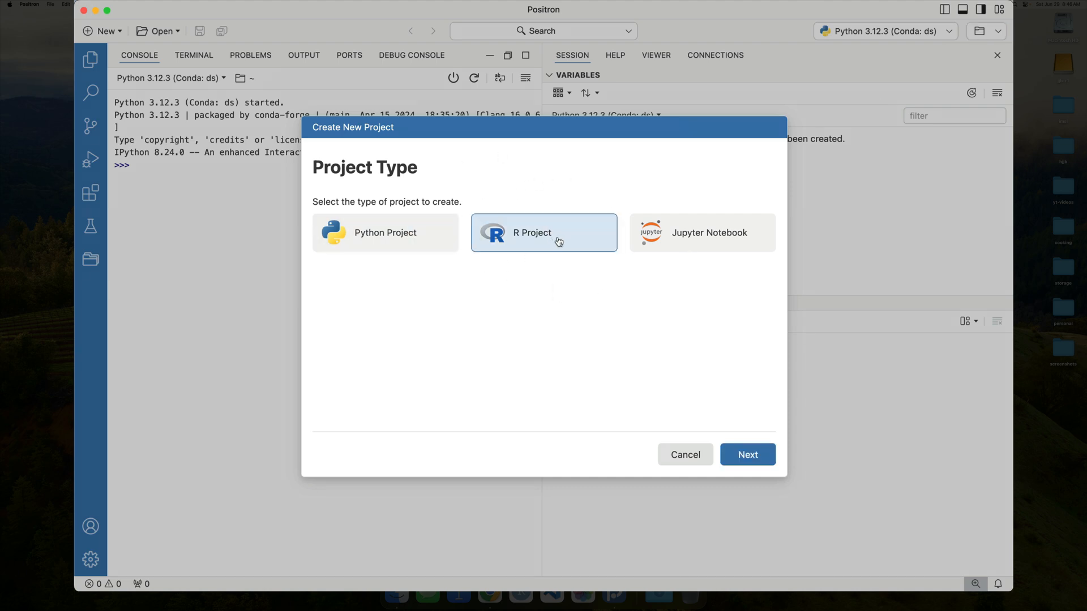
# Advance the wizard to the name and location step proposing myRProject in the home folder
pyautogui.click(747, 454)
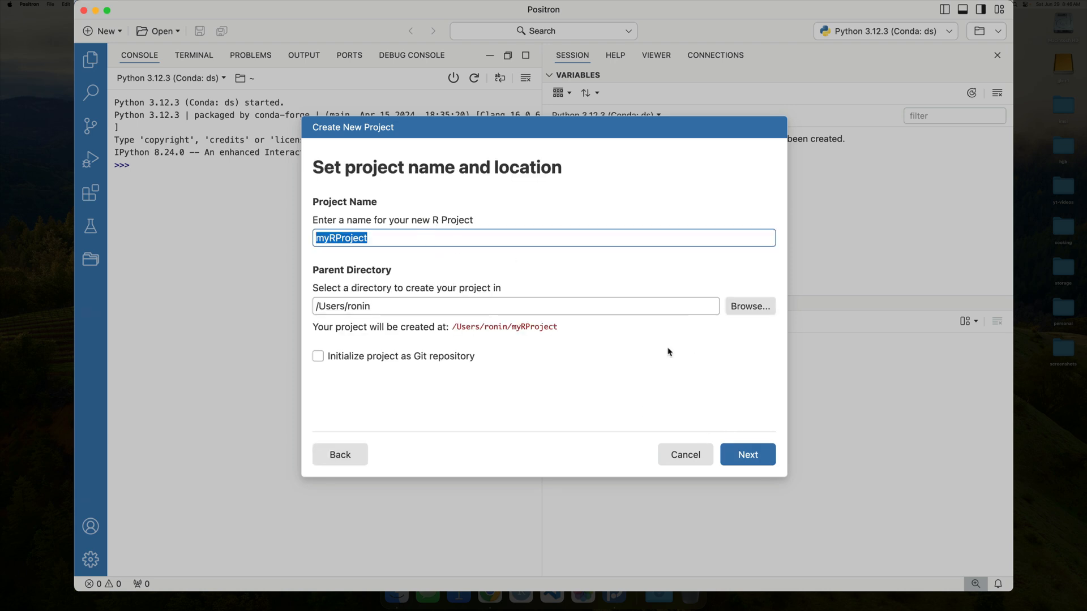
pyautogui.moveTo(493, 323)
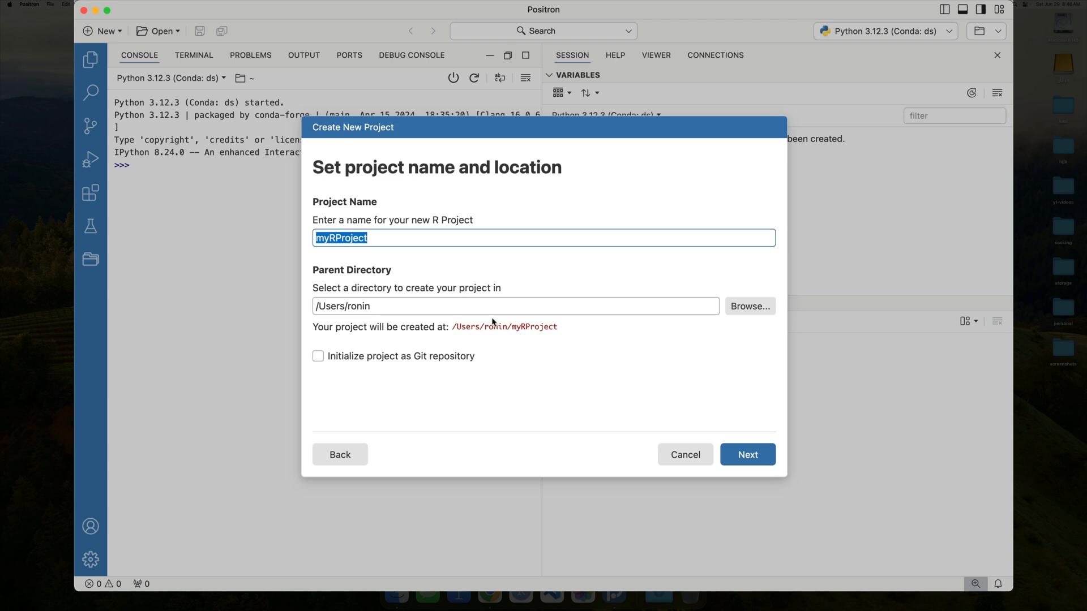
pyautogui.moveTo(510, 310)
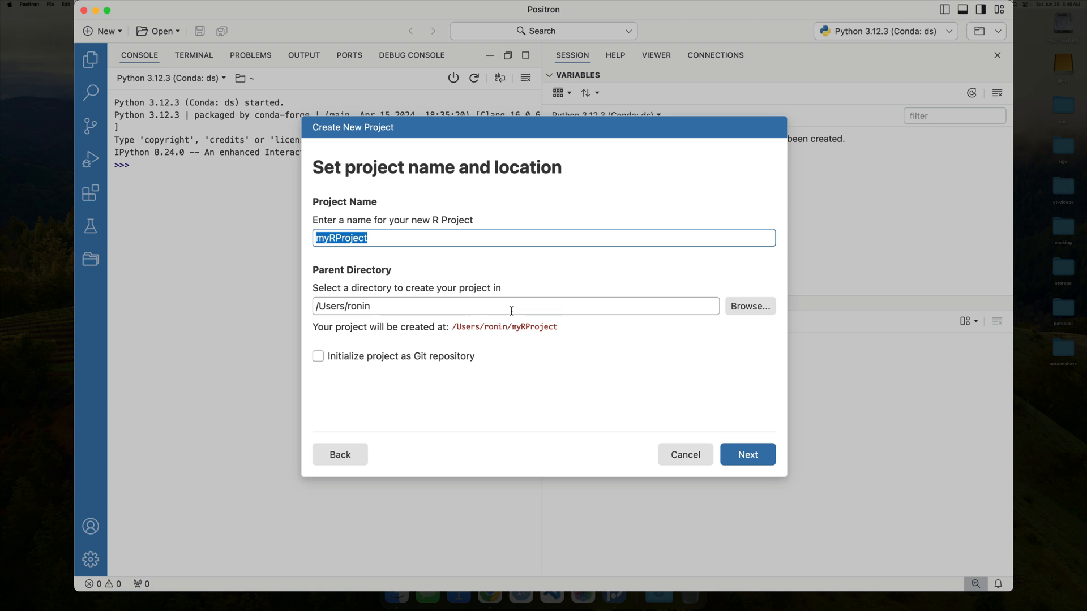
pyautogui.moveTo(558, 333)
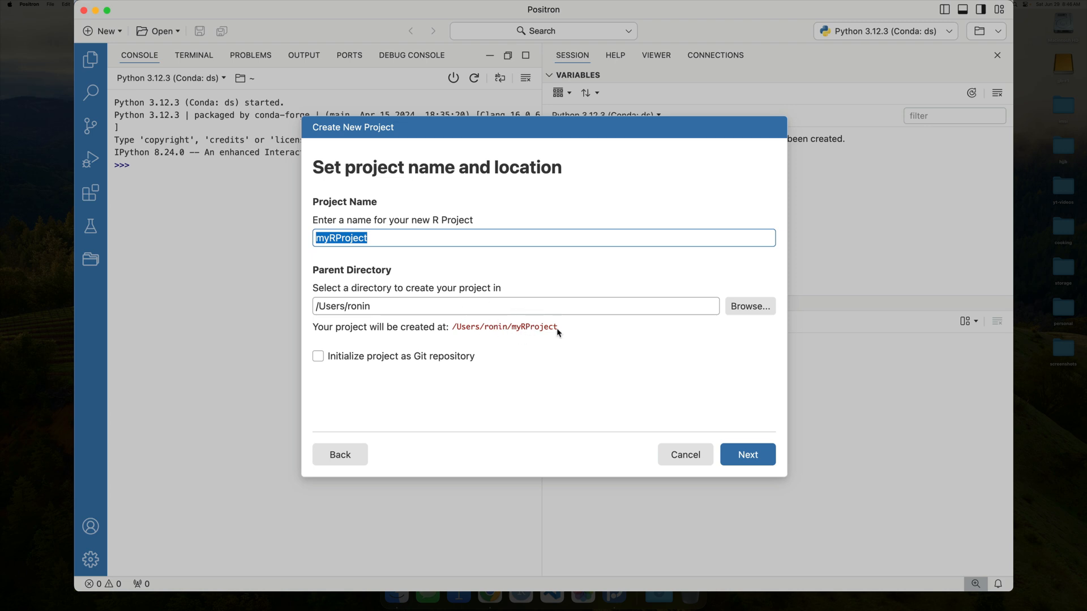
pyautogui.moveTo(418, 403)
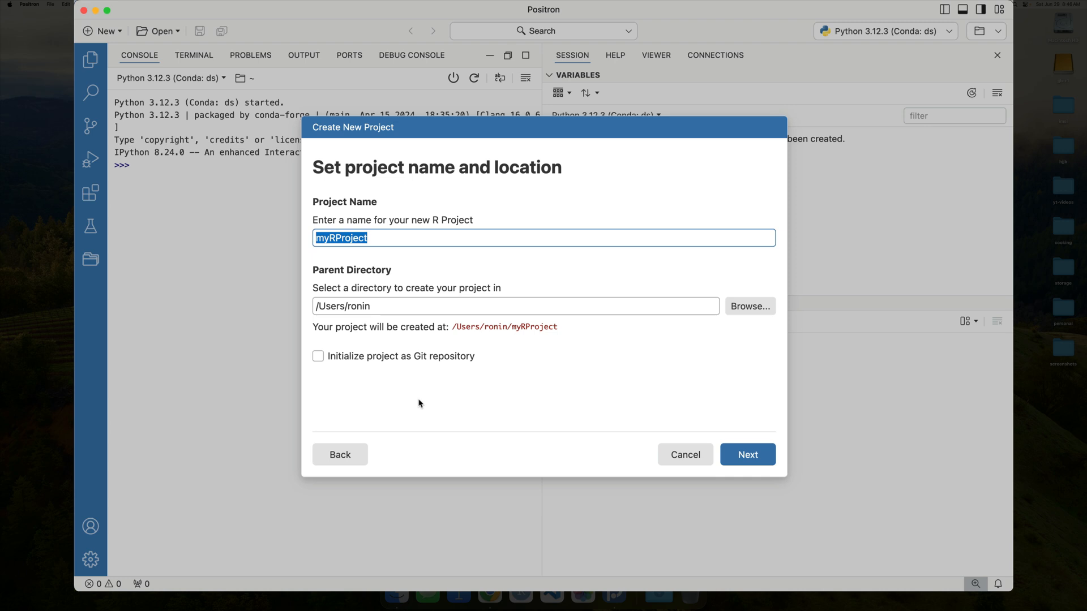
pyautogui.moveTo(393, 361)
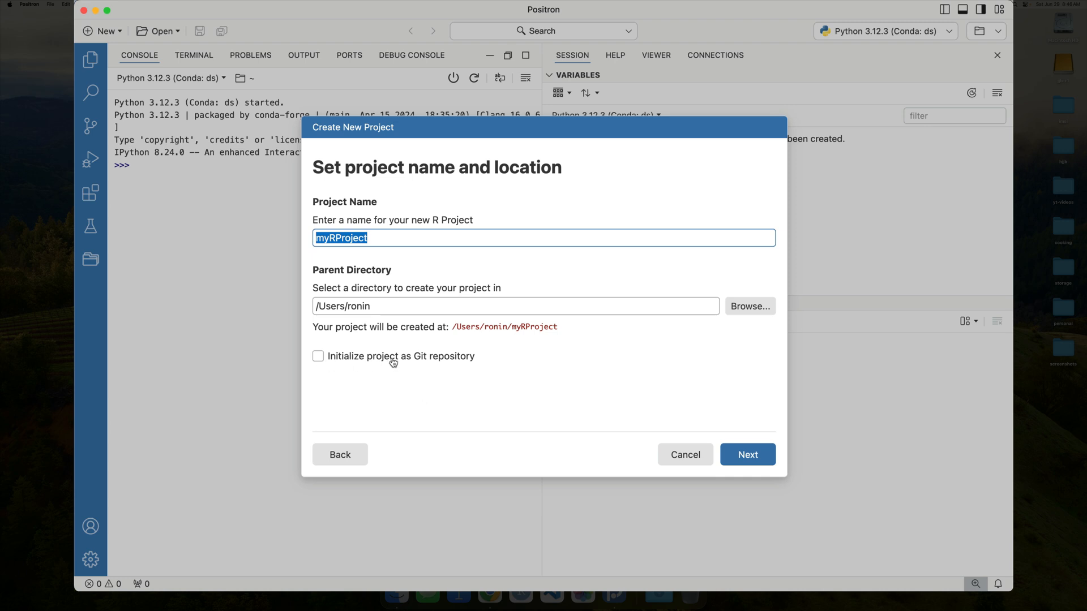
pyautogui.moveTo(672, 465)
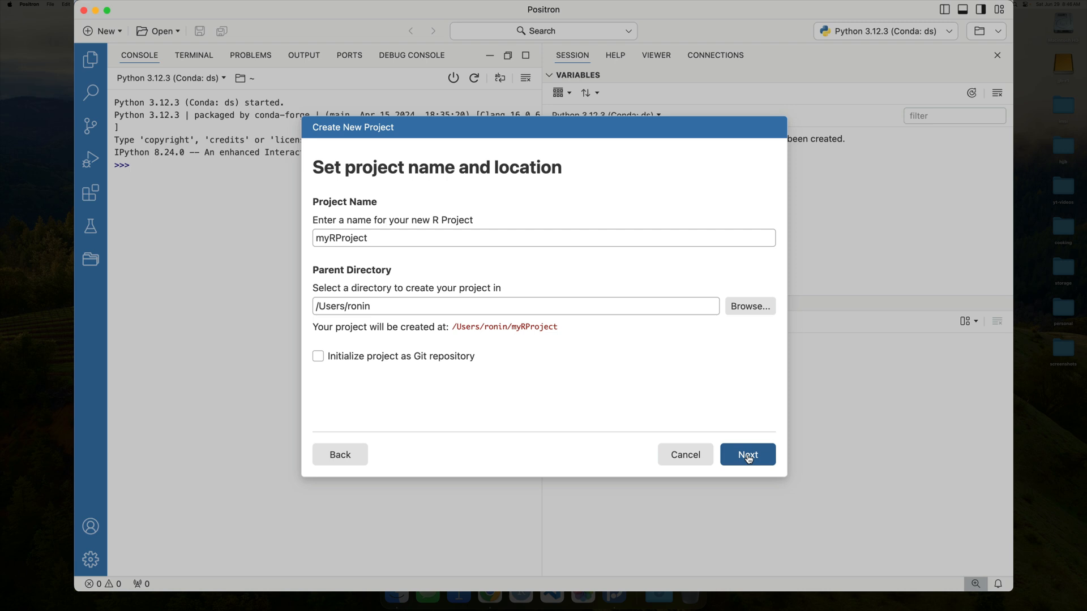
# Advance to configuration and keep R 4.4.1 (System) without renv
pyautogui.click(747, 455)
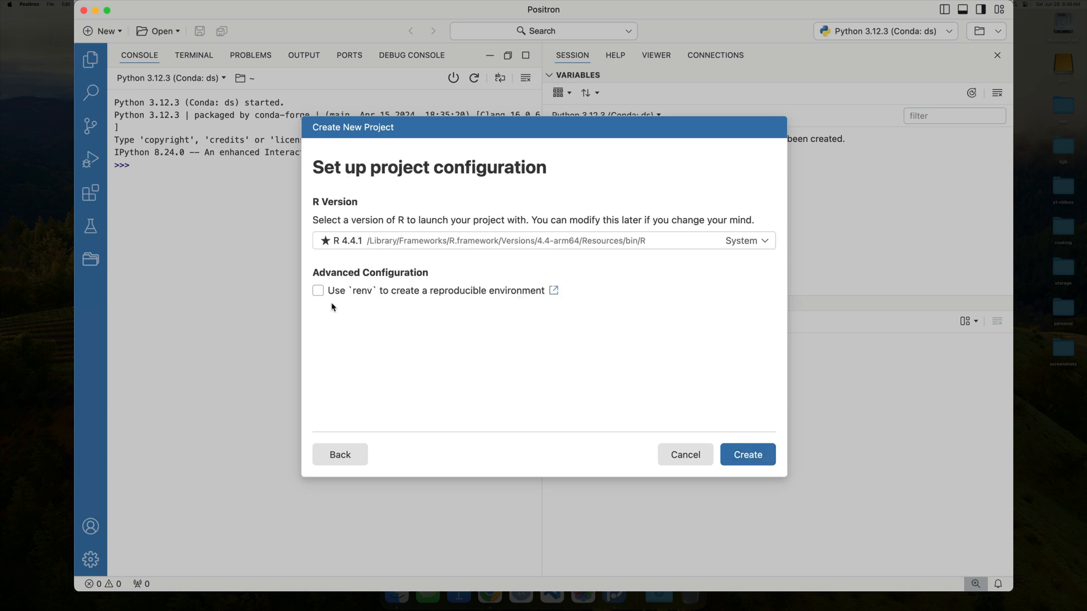
pyautogui.moveTo(339, 298)
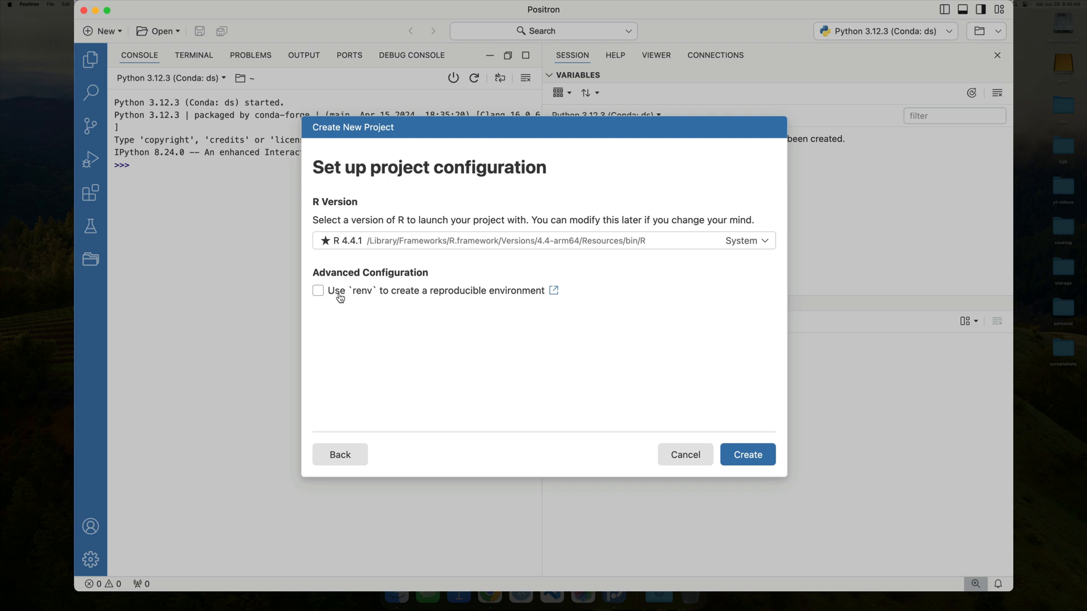
pyautogui.moveTo(366, 299)
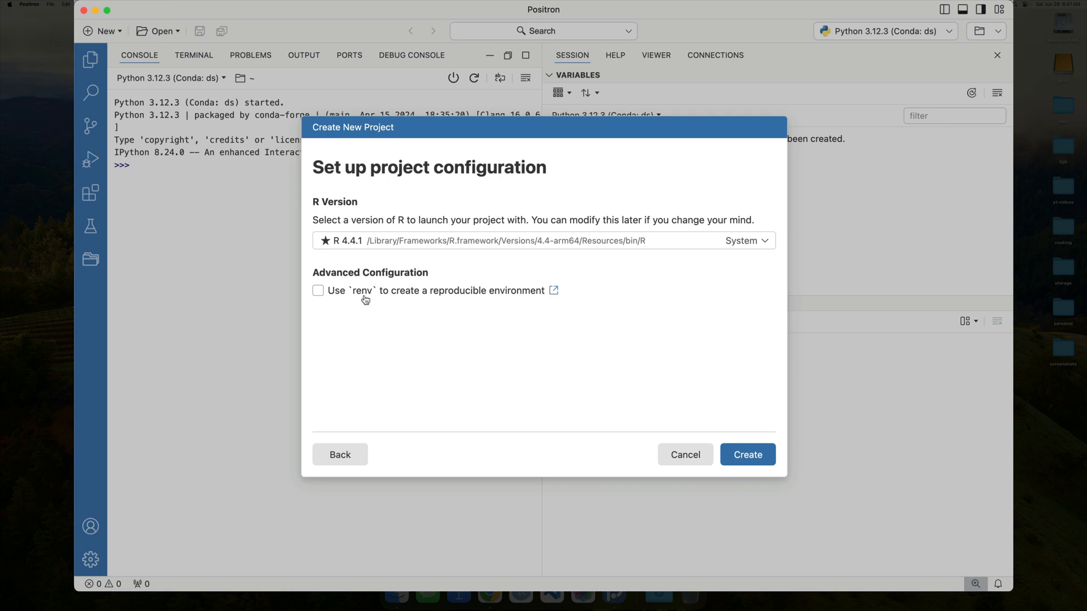
pyautogui.moveTo(921, 462)
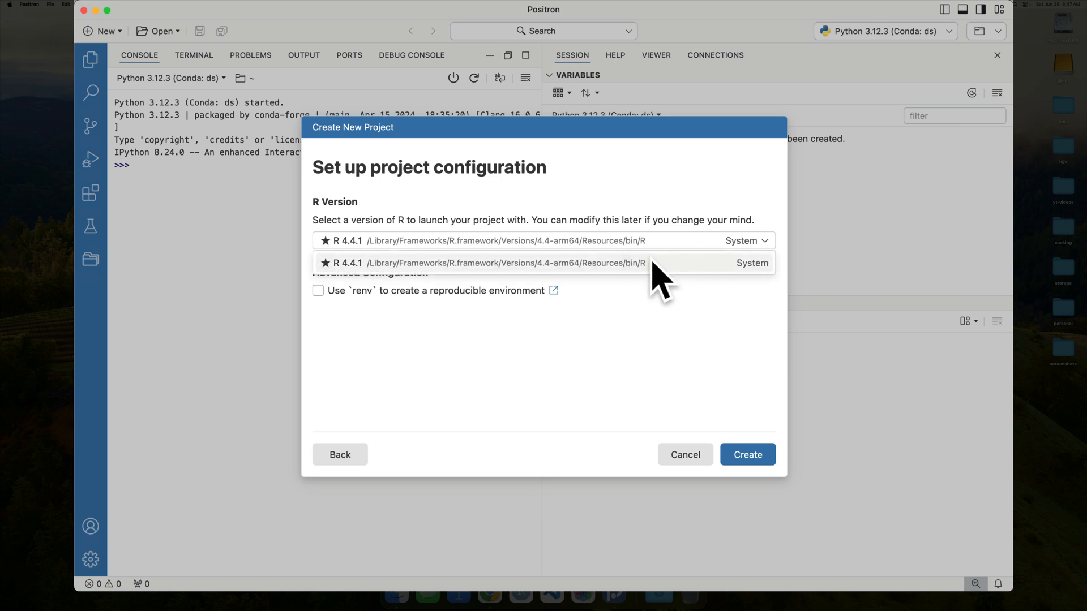
pyautogui.click(480, 263)
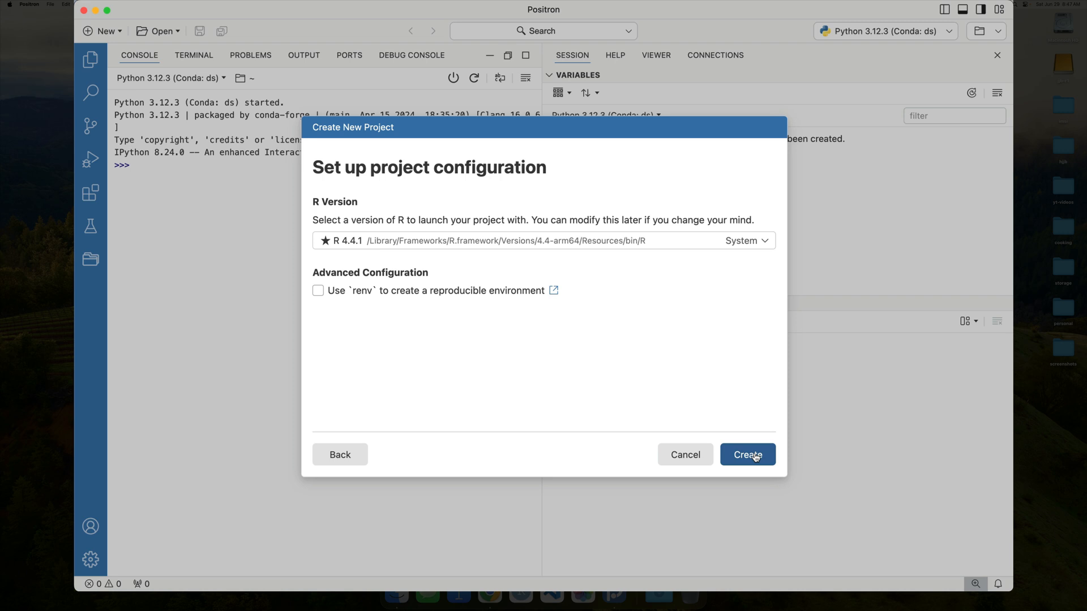
# Create myRProject with the chosen settings
pyautogui.click(746, 454)
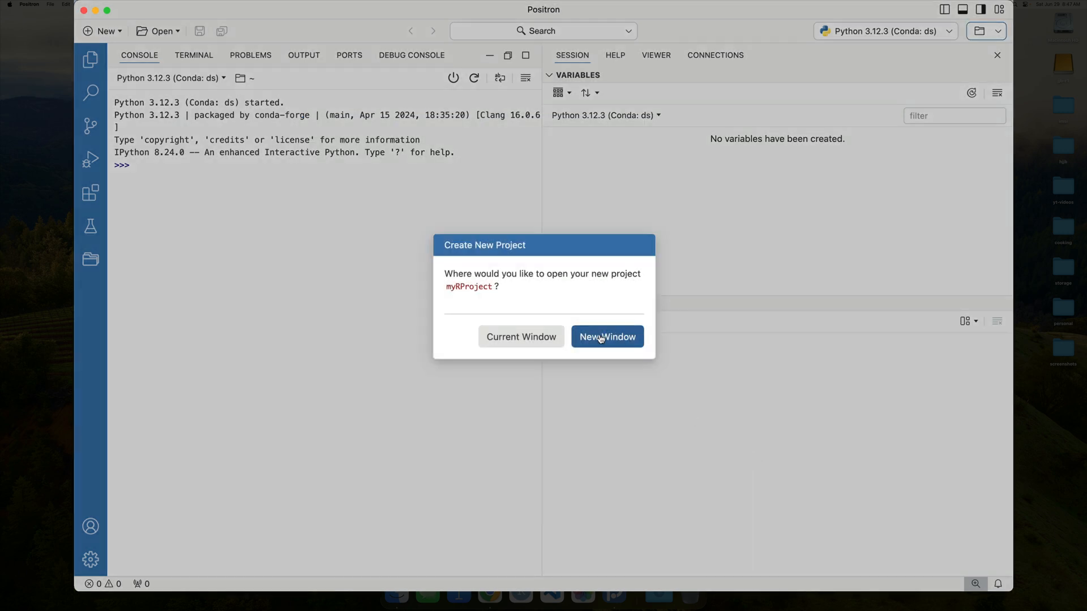
pyautogui.moveTo(600, 343)
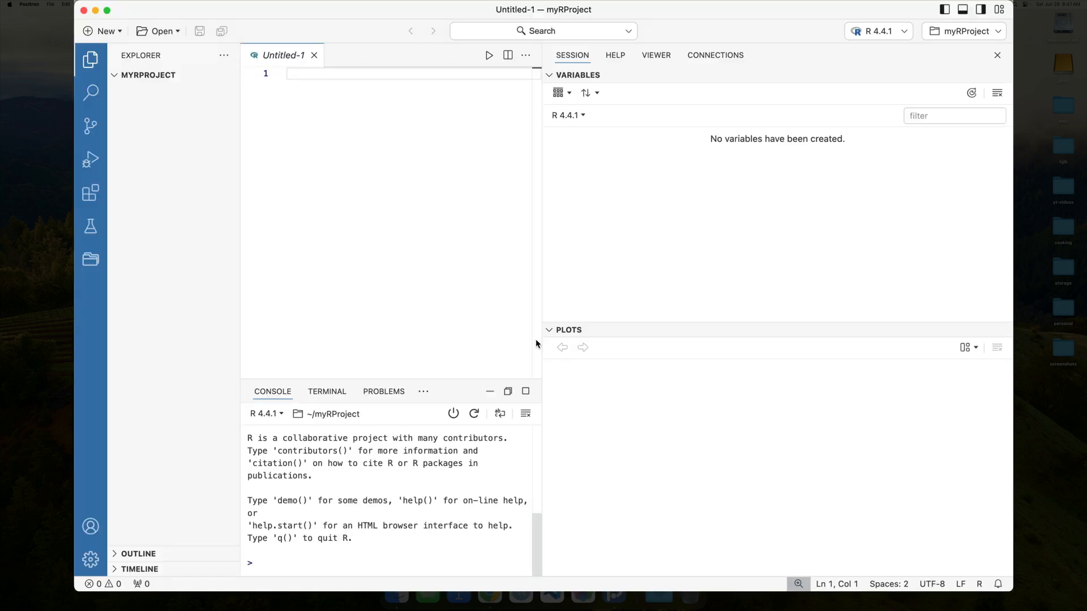
pyautogui.moveTo(524, 239)
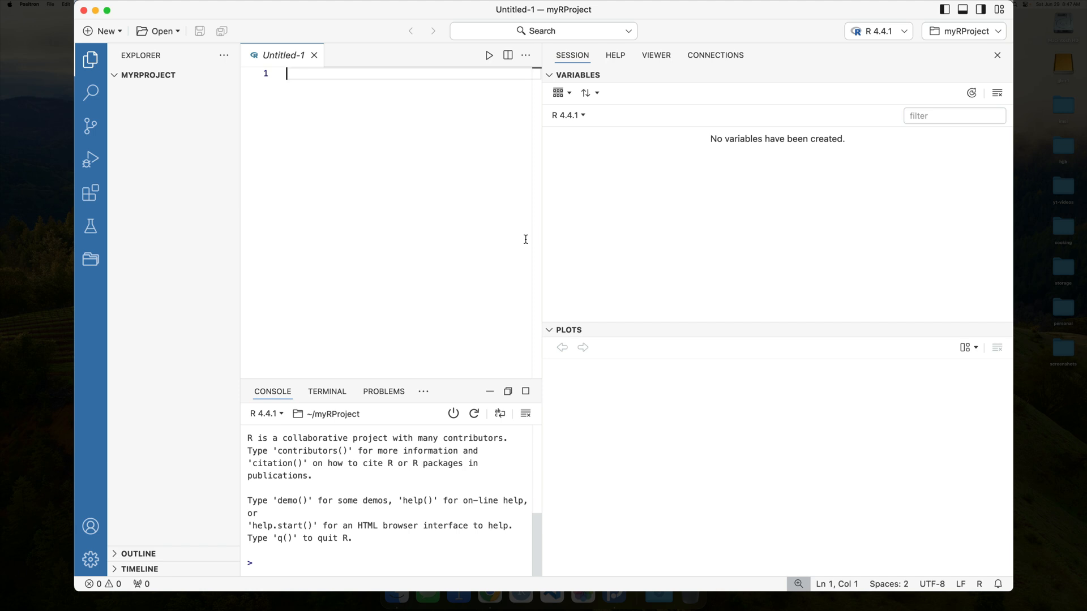
# Write hello_world <- function(x) { paste0("Hello world ", x, " !") } in the untitled script
pyautogui.write('hello')
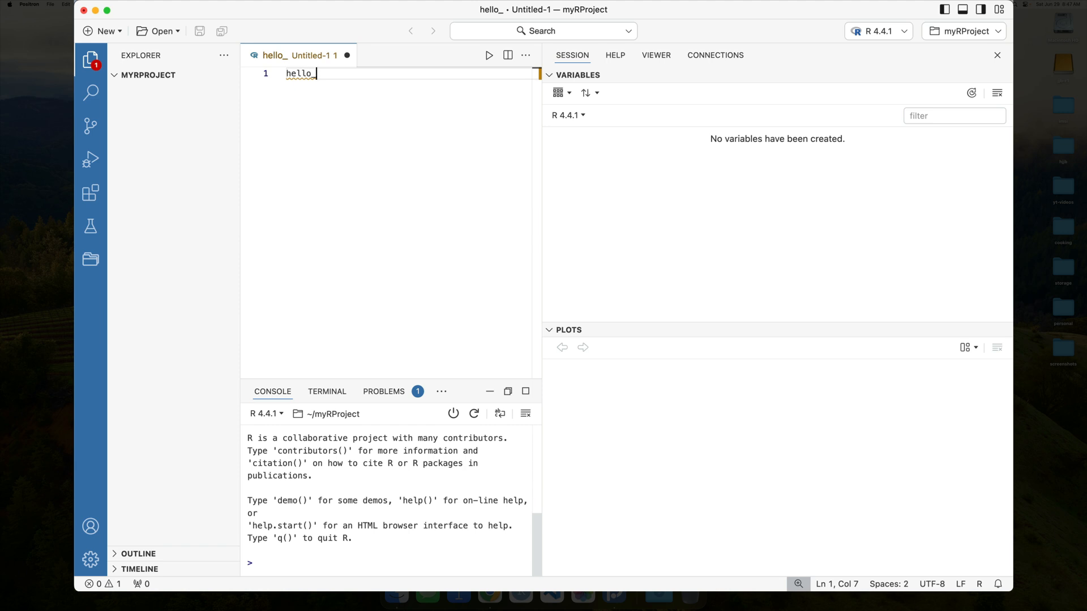
pyautogui.write('_world <- function(x) {')
pyautogui.write('paste0("H')
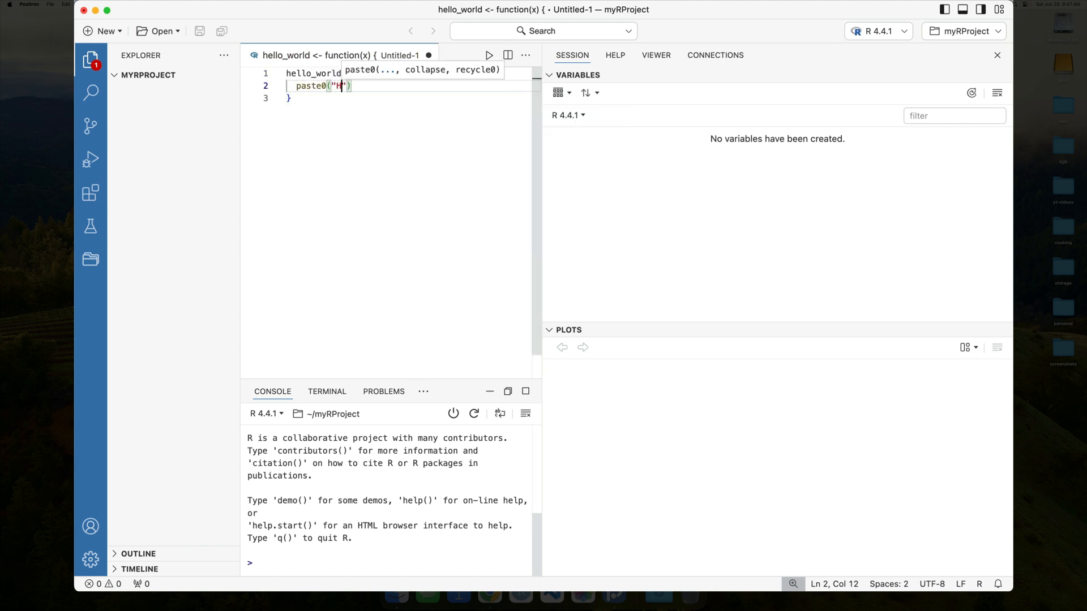
pyautogui.write('ello world')
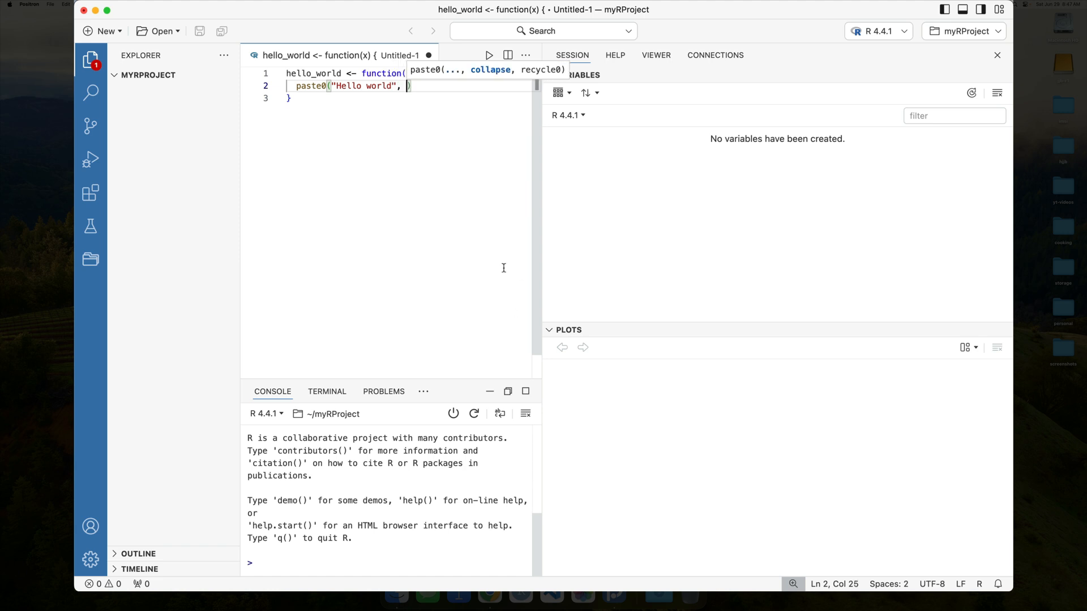
pyautogui.write('x')
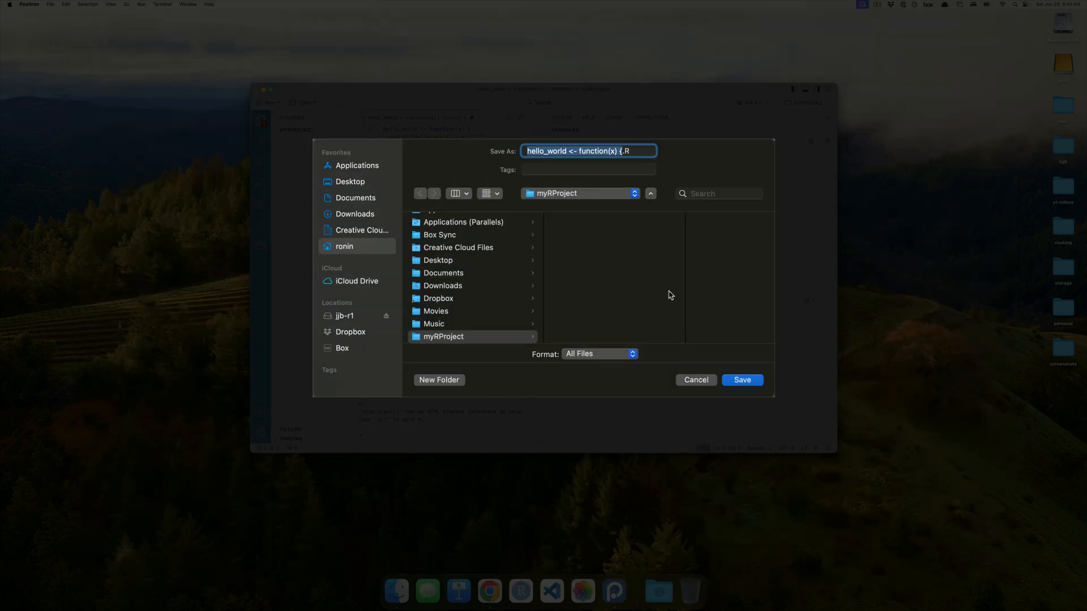
# Save the script as hello-world.R in the myRProject folder
pyautogui.write('hell.R')
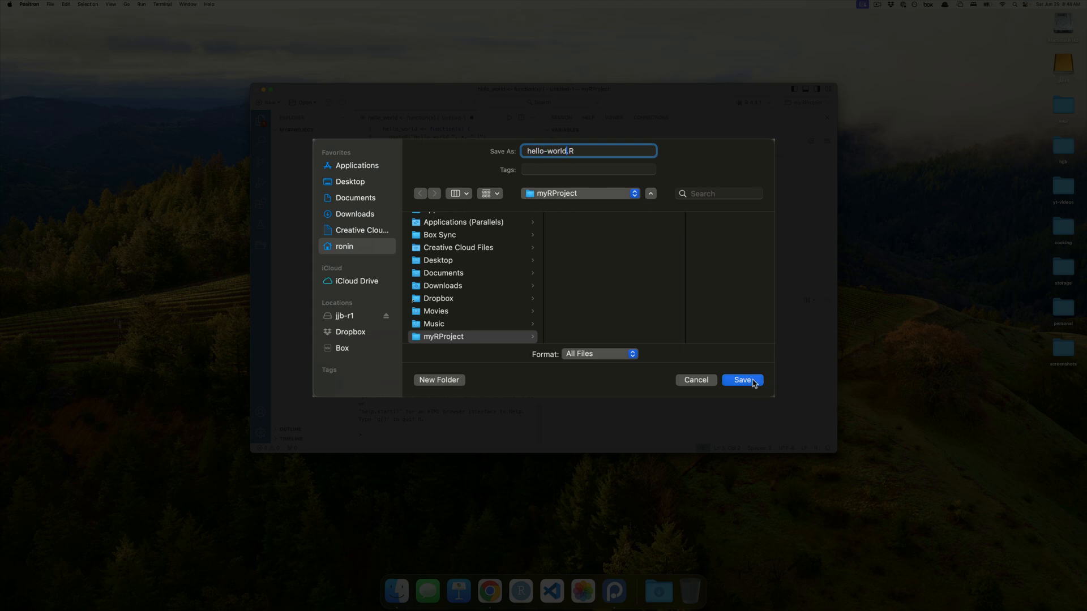
pyautogui.click(742, 381)
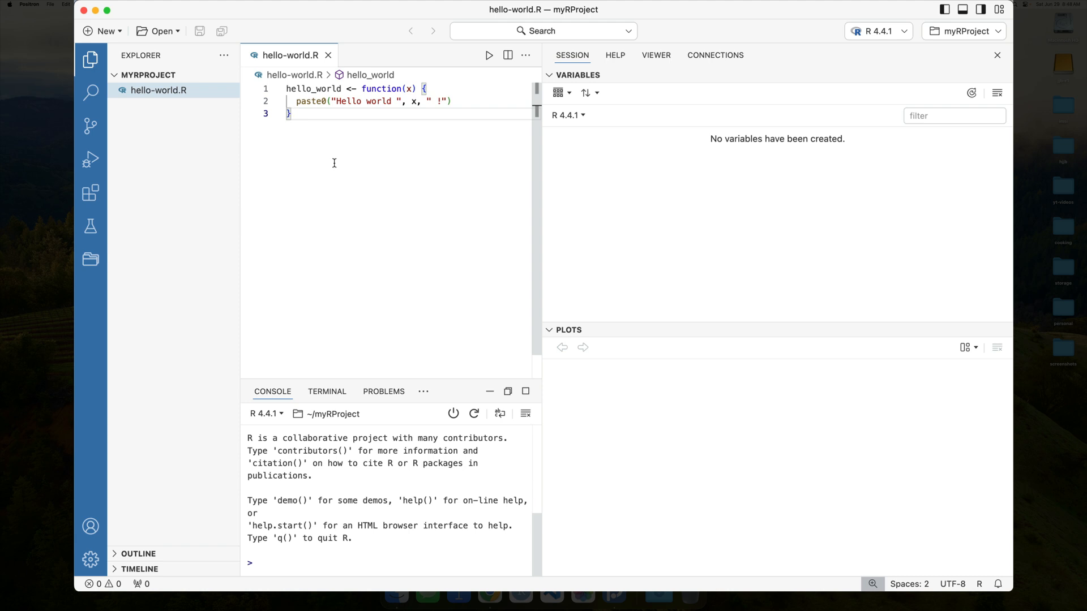
pyautogui.moveTo(338, 166)
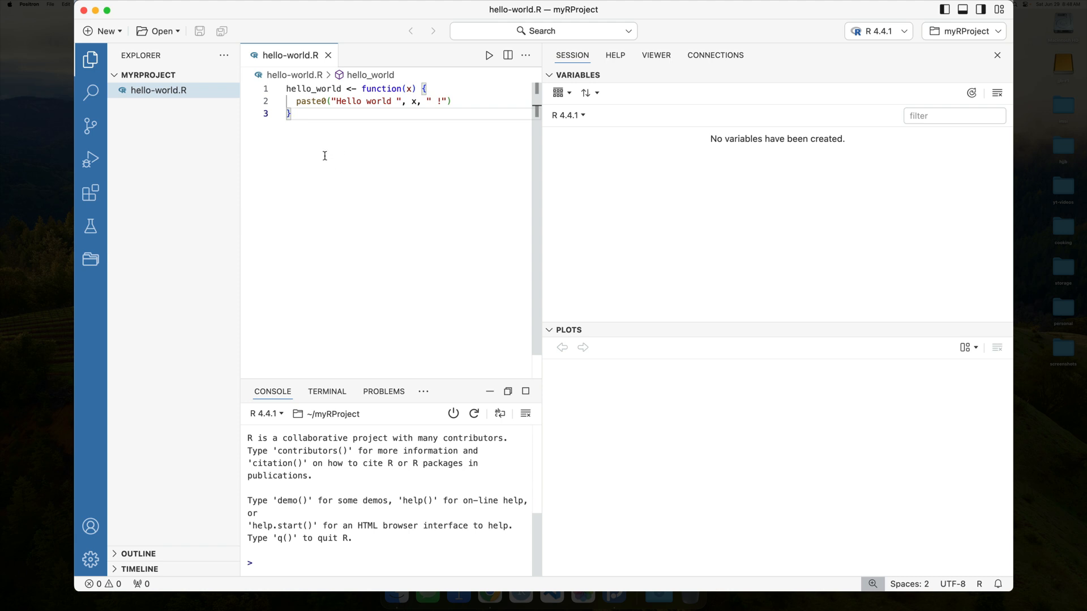
pyautogui.moveTo(216, 184)
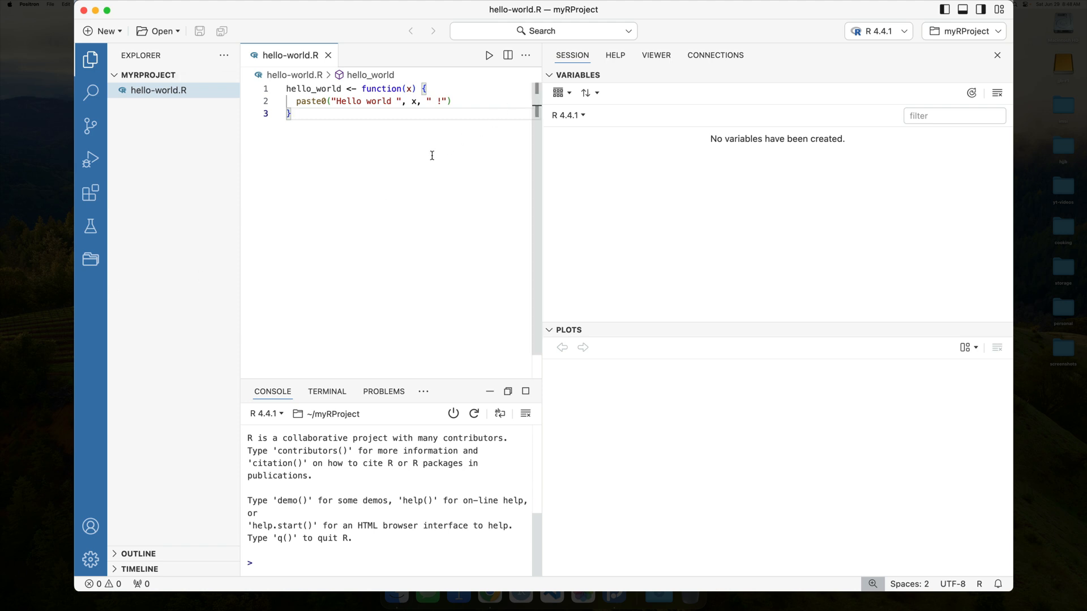
pyautogui.moveTo(442, 137)
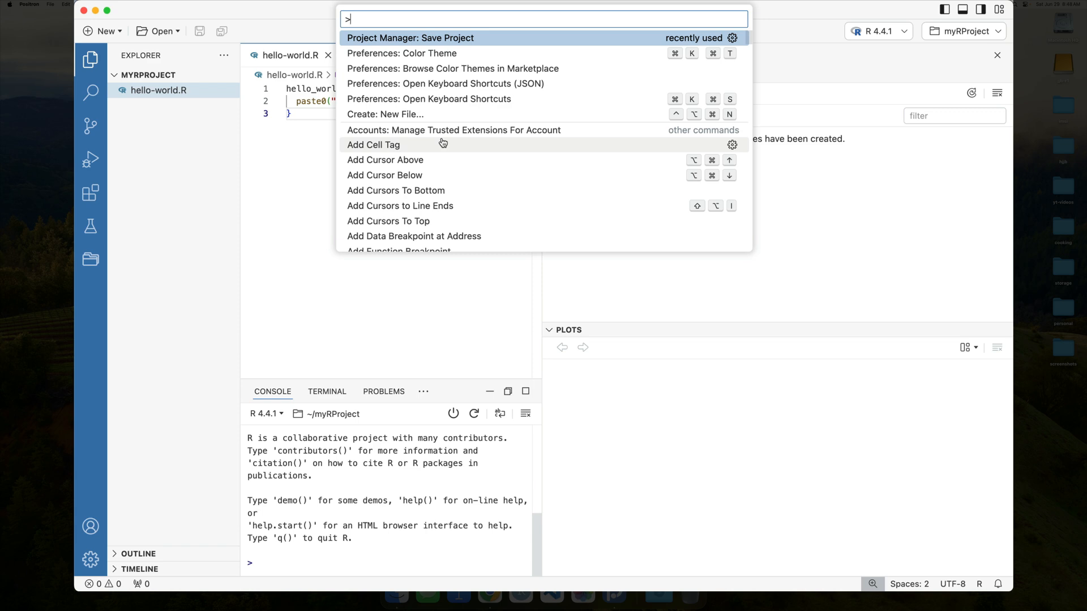
# Save myRProject via 'Project Manager: Save Project', then search 'tron' in Alfred
pyautogui.write('project')
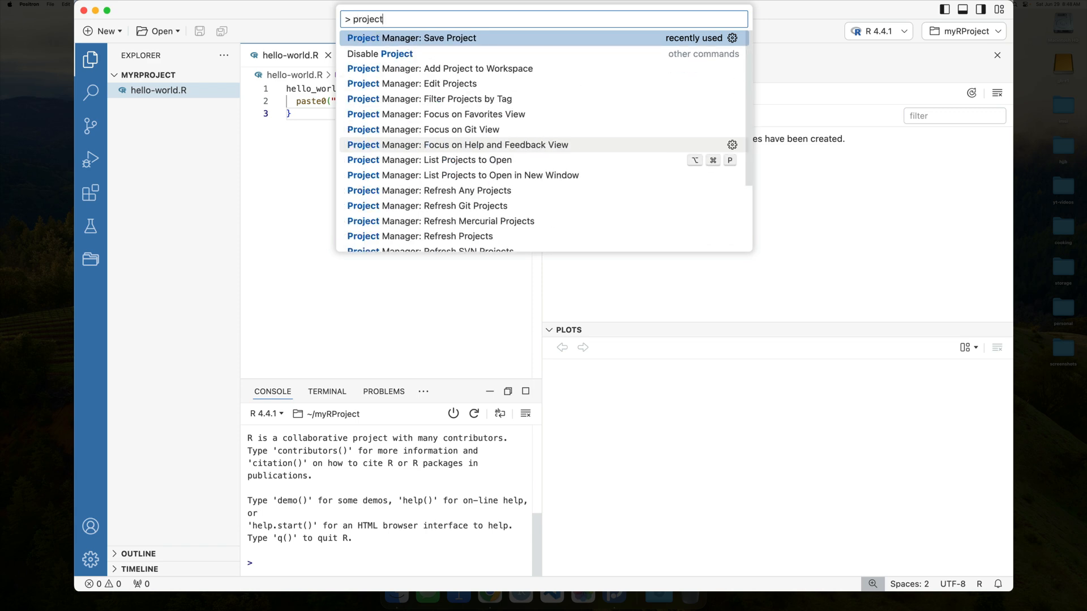
pyautogui.click(410, 37)
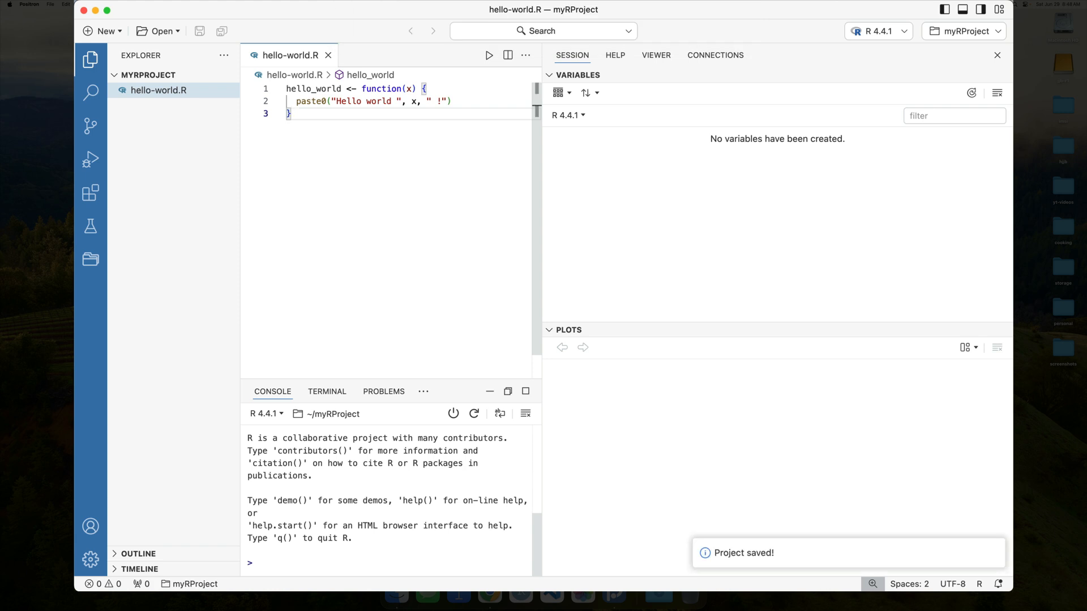
pyautogui.write('tron')
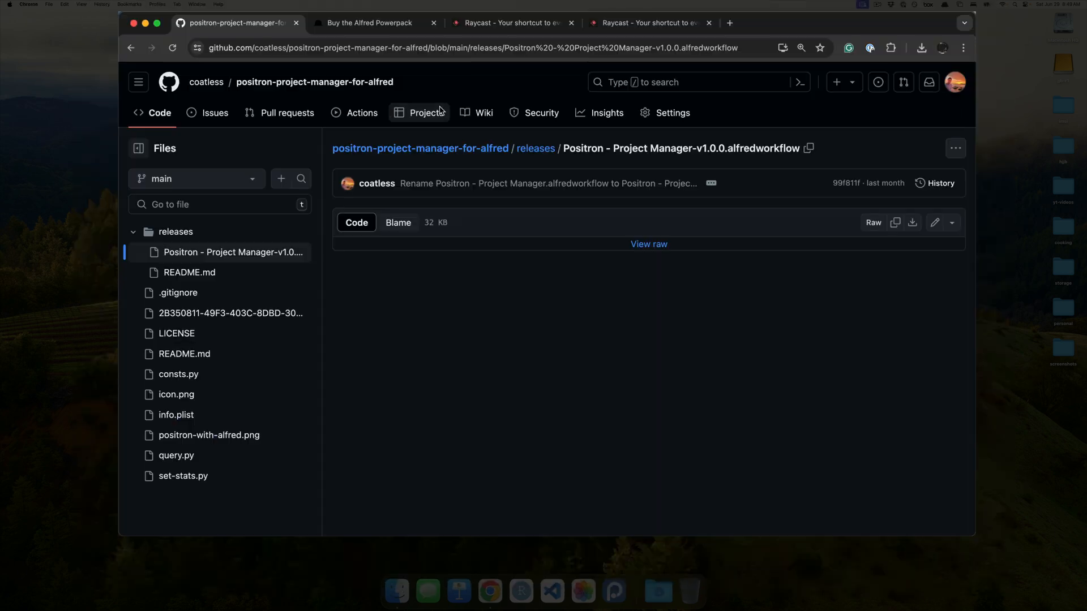
pyautogui.moveTo(425, 112)
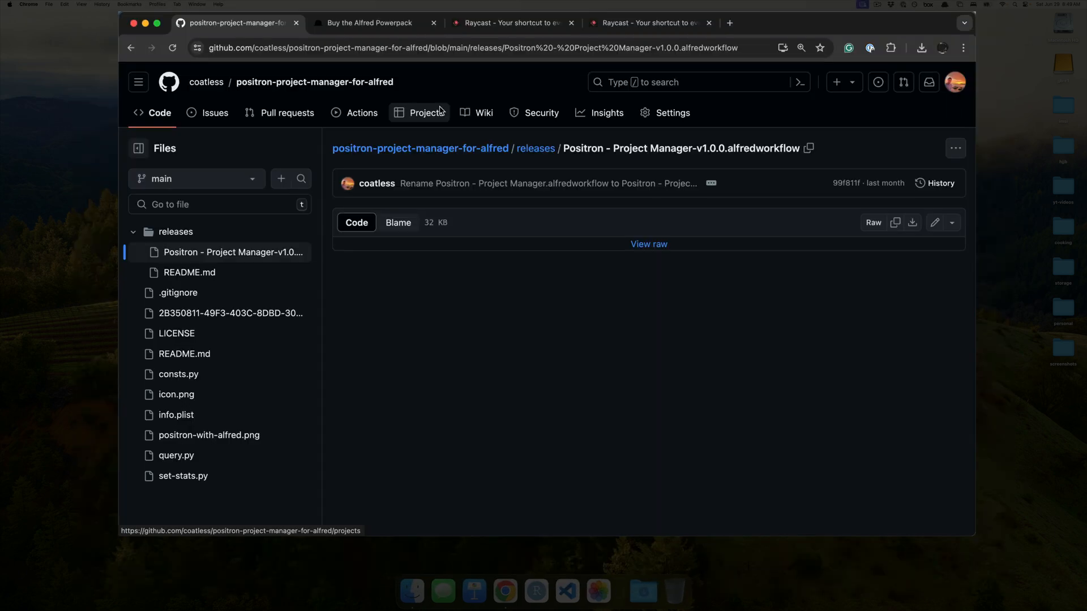
pyautogui.moveTo(313, 82)
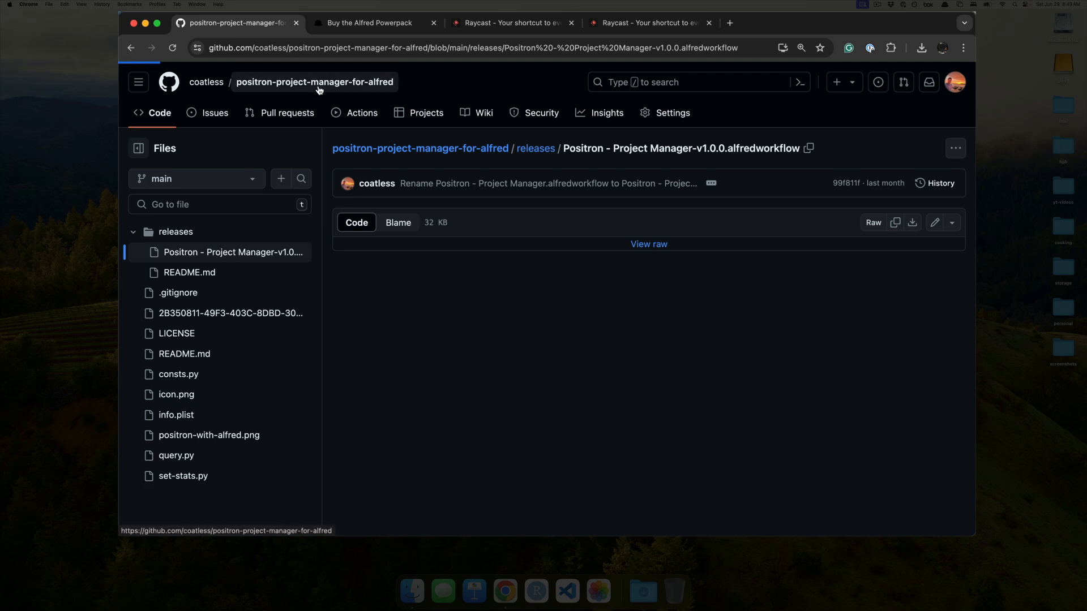
# Go to the positron-project-manager-for-alfred repository home, then search 'tron' in Alfred again
pyautogui.click(314, 82)
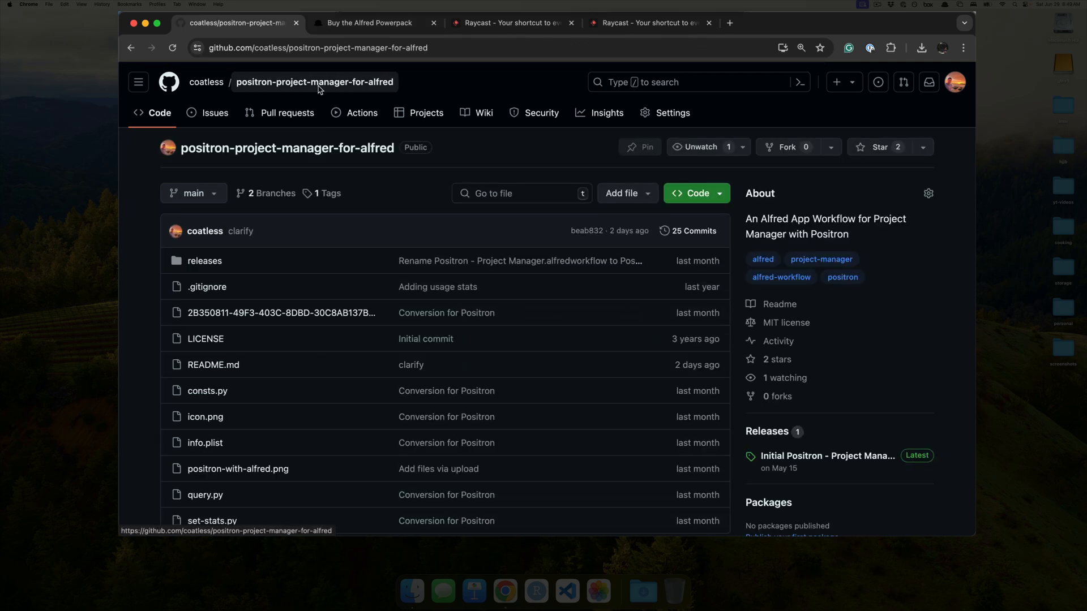
pyautogui.write('tron')
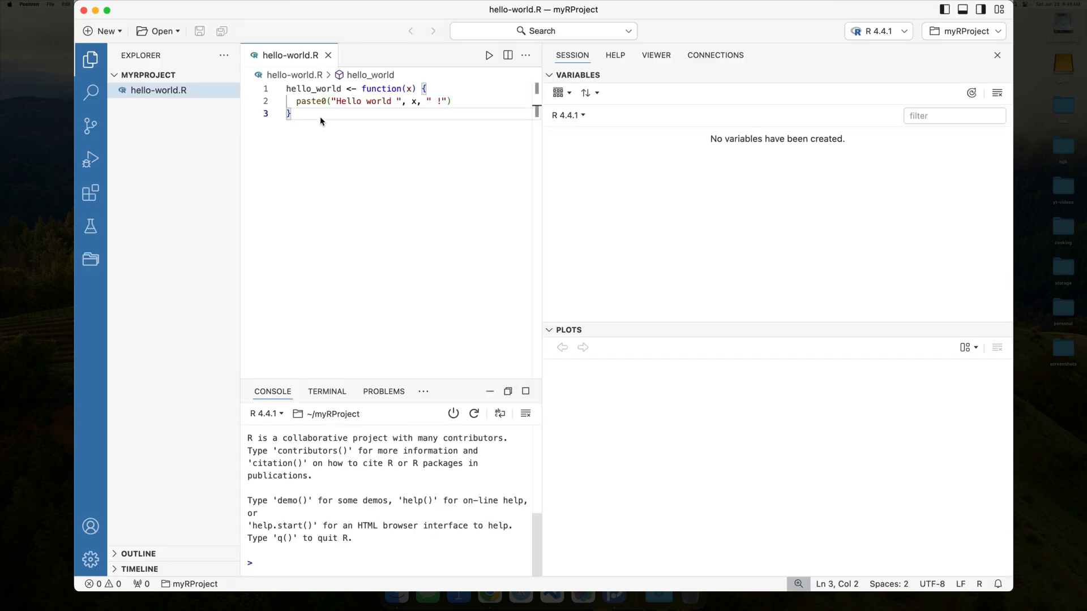
pyautogui.click(291, 113)
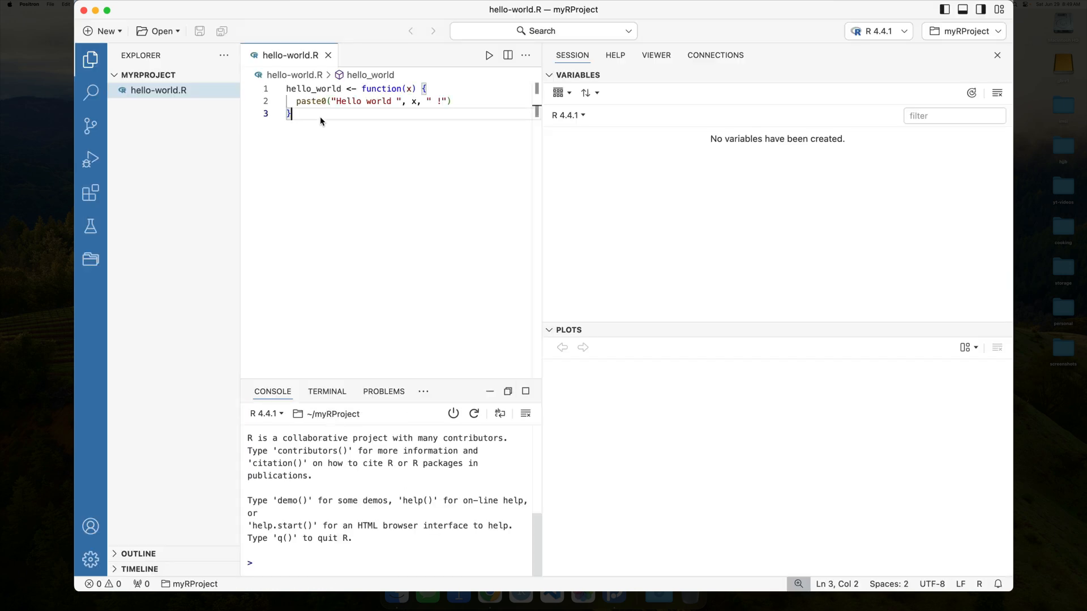